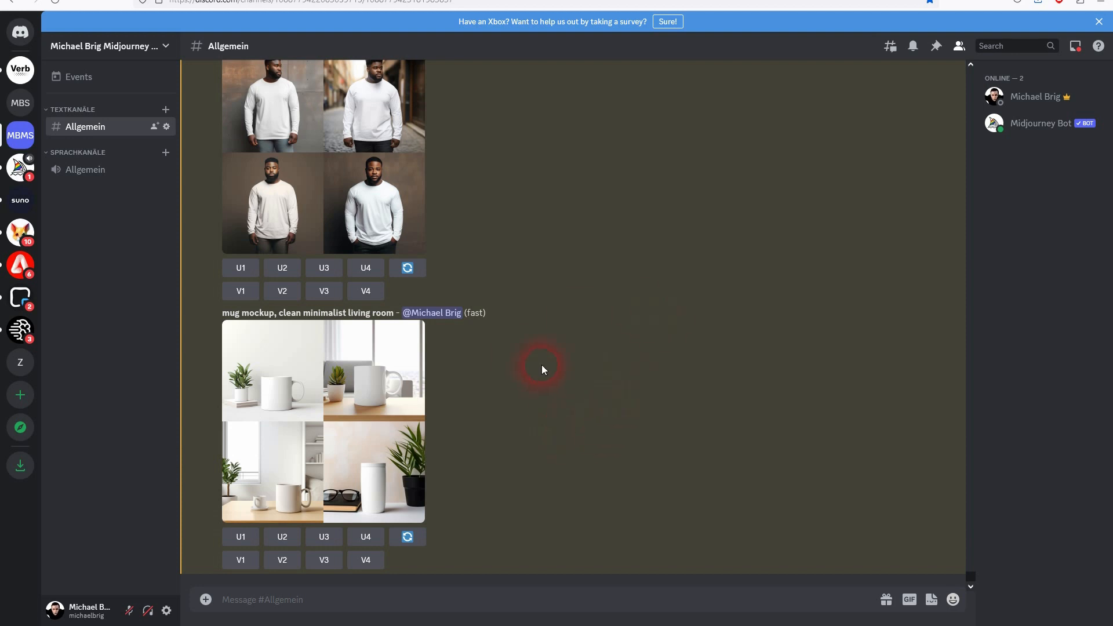
{"action": "mouse_move", "coordinate": [257, 327]}
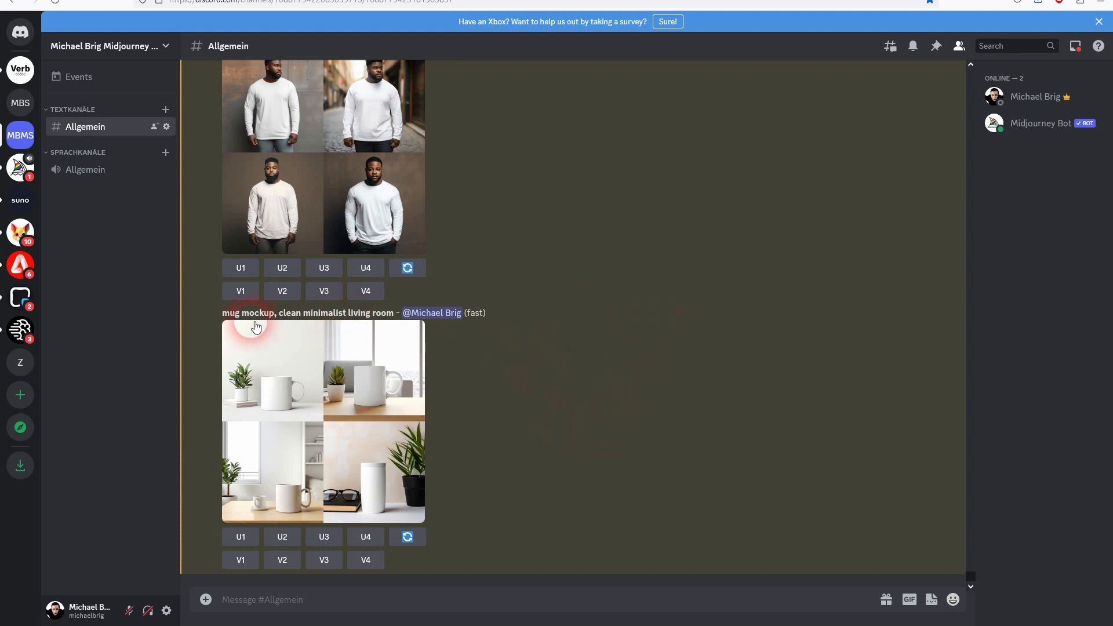
- Send /imagine 'smartphone mockup, white to grey gradient background, in human hand' to Midjourney
{"action": "double_click", "coordinate": [247, 313]}
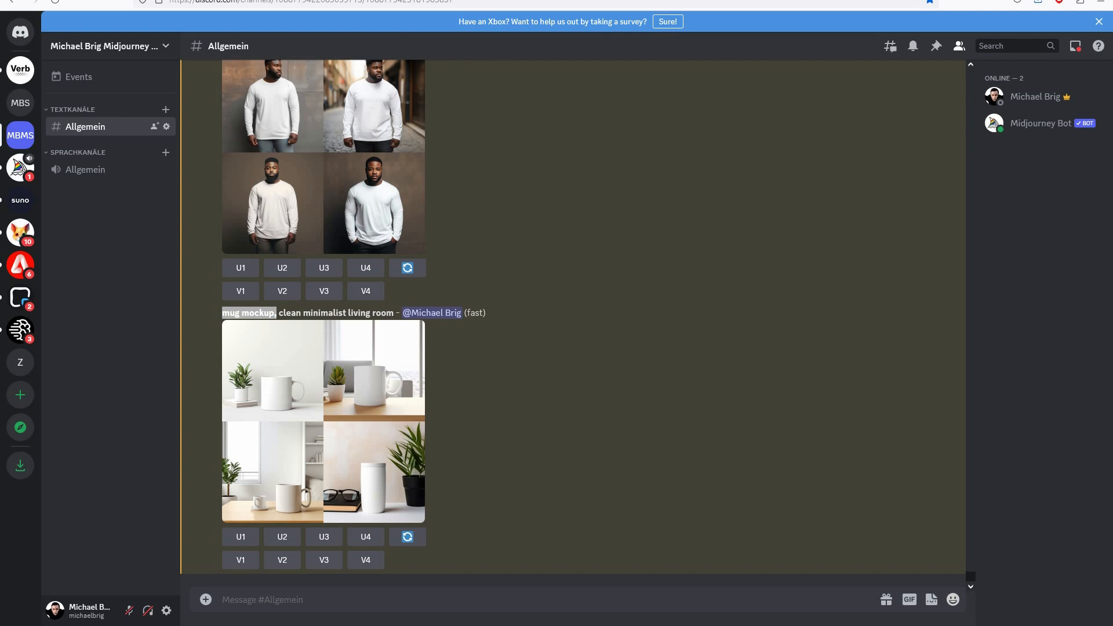
{"action": "type", "text": "/i"}
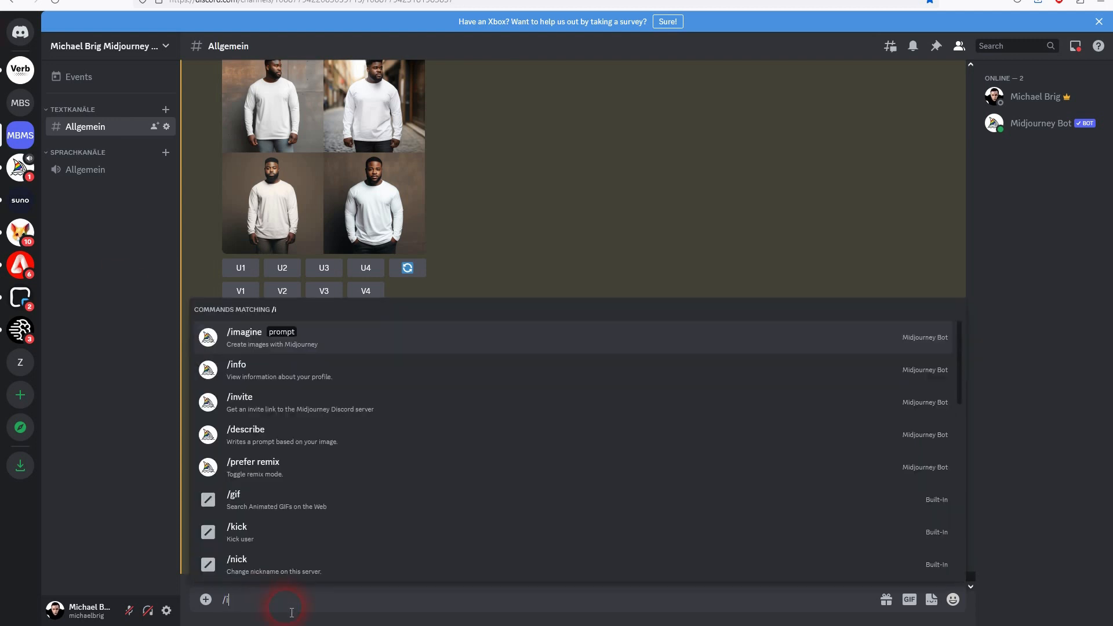
{"action": "left_click", "coordinate": [244, 331]}
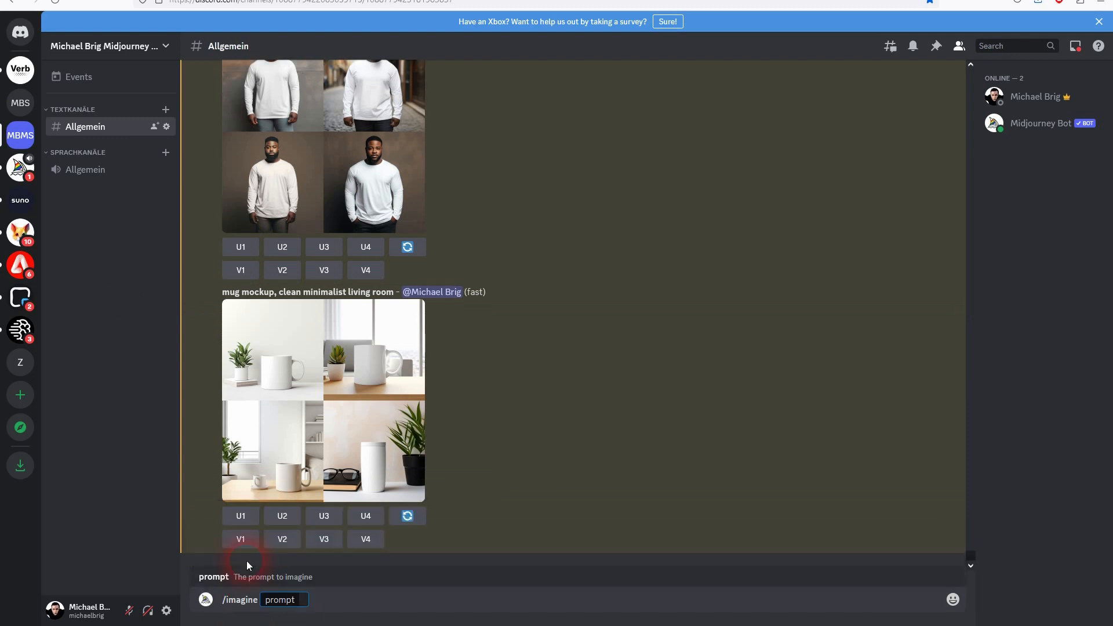
{"action": "type", "text": "smartphone mockup, white to grey gradient background, in human hand"}
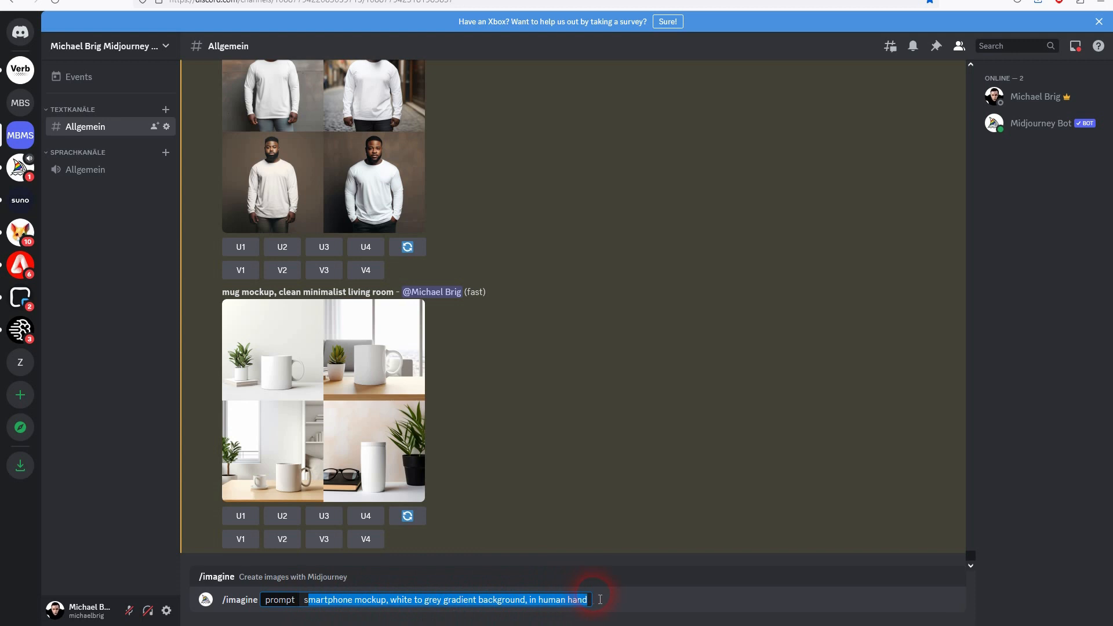
{"action": "key", "text": "Enter"}
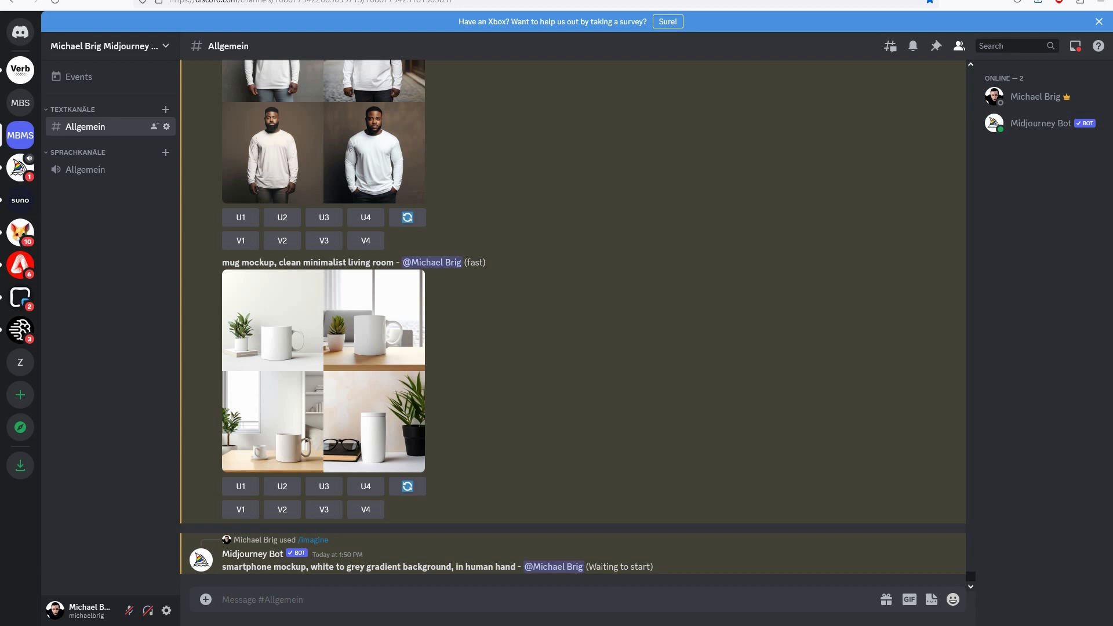
- Send the 3D close-up smartphone mockup prompt with /imagine
{"action": "left_click", "coordinate": [443, 610]}
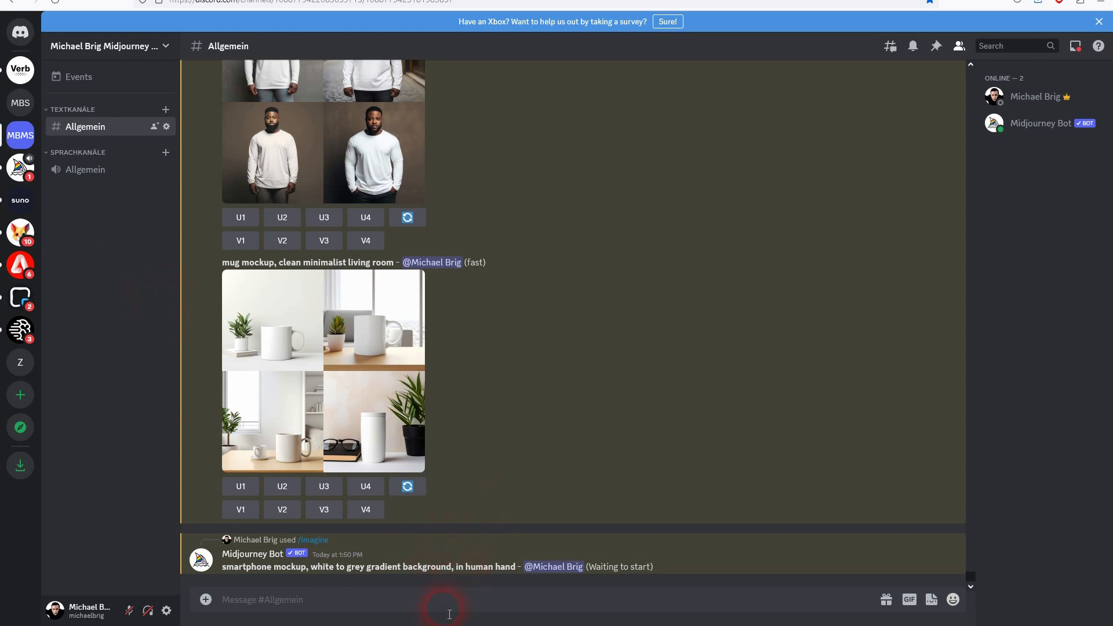
{"action": "type", "text": "/ima"}
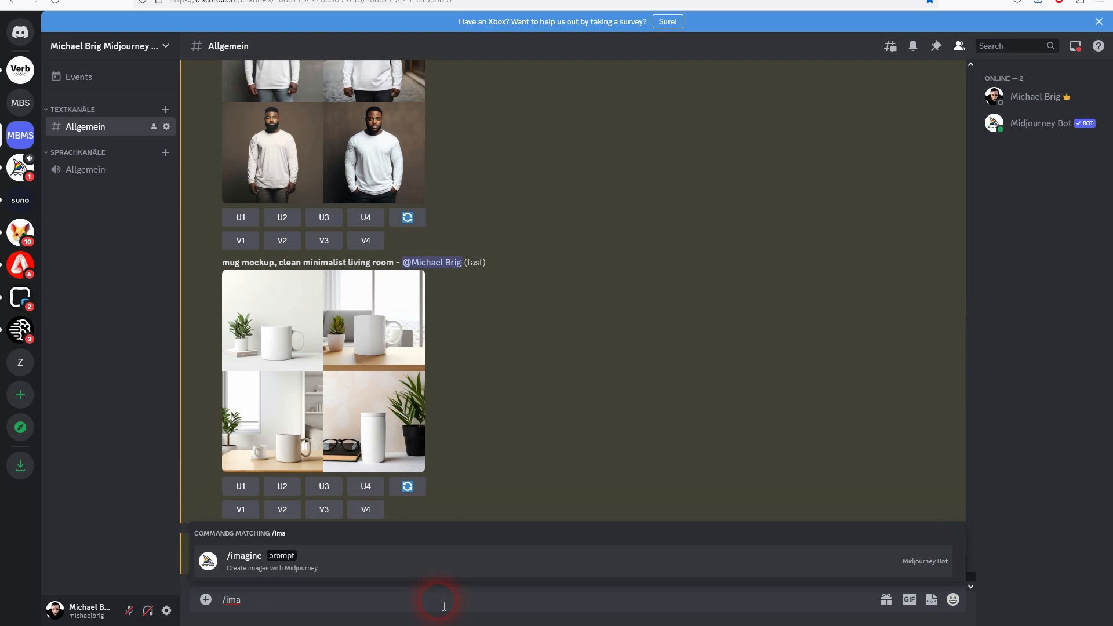
{"action": "key", "text": "Enter"}
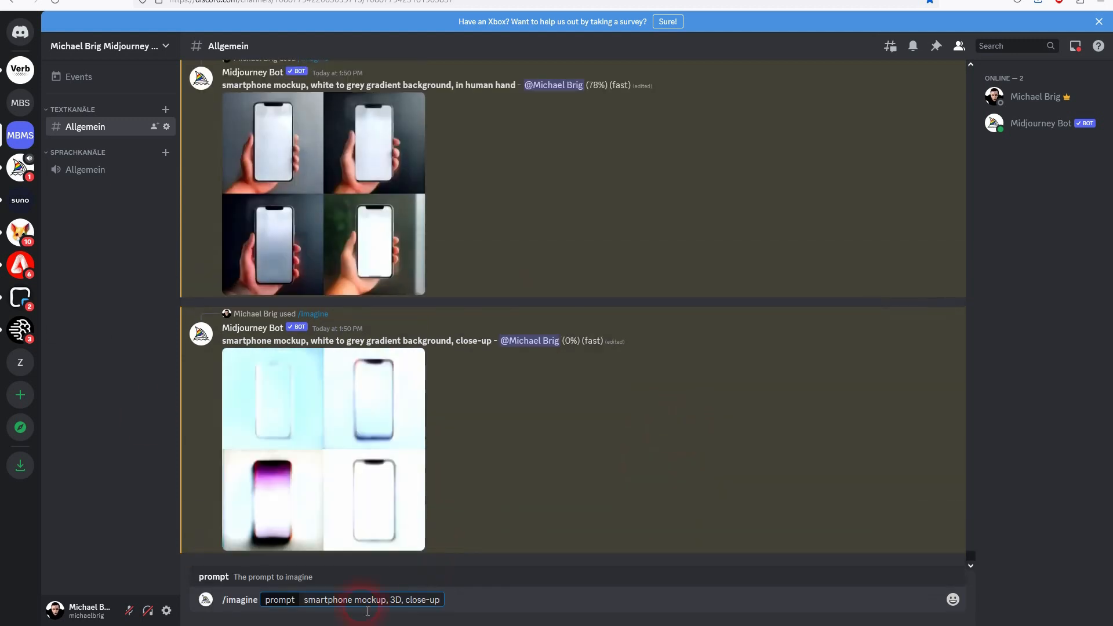
{"action": "key", "text": "Enter"}
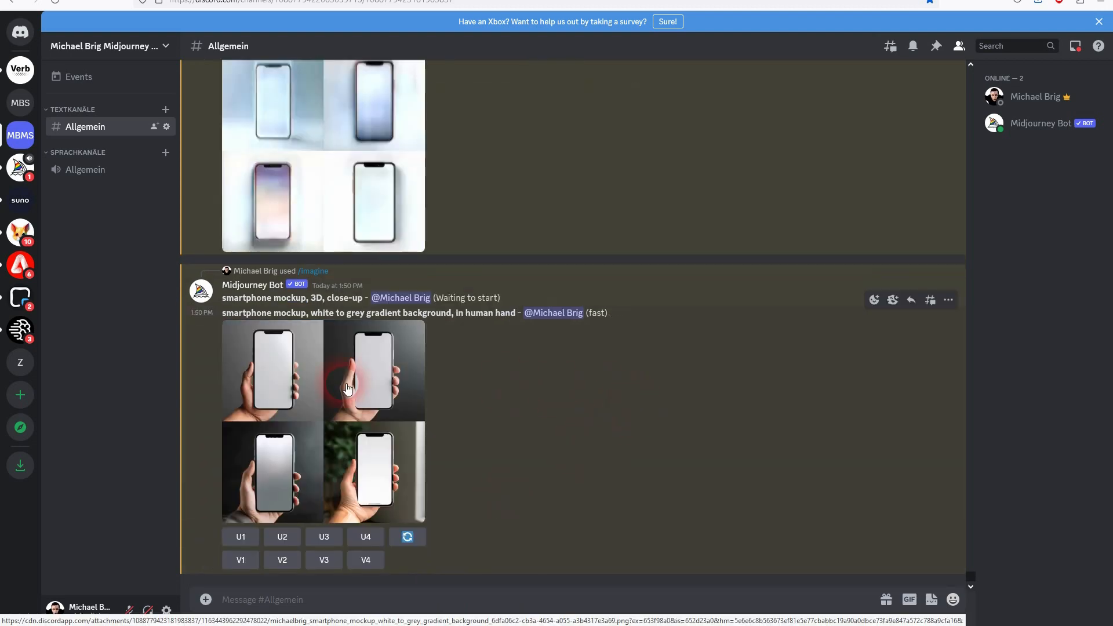
- Preview the finished smartphone grids and scroll down through the results
{"action": "left_click", "coordinate": [347, 387]}
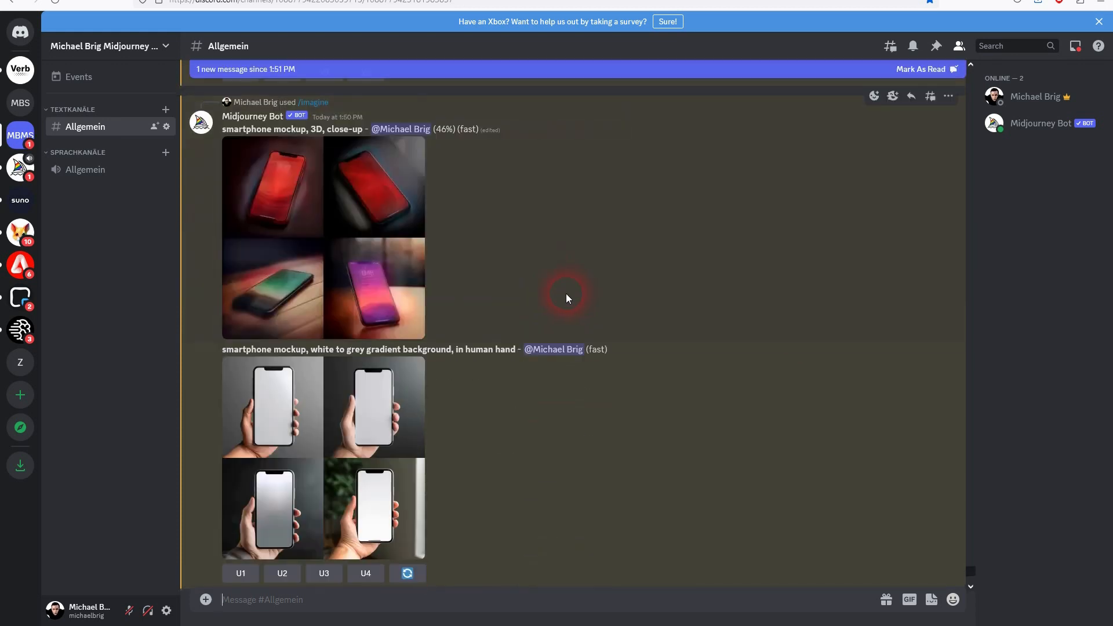
{"action": "left_click", "coordinate": [273, 407]}
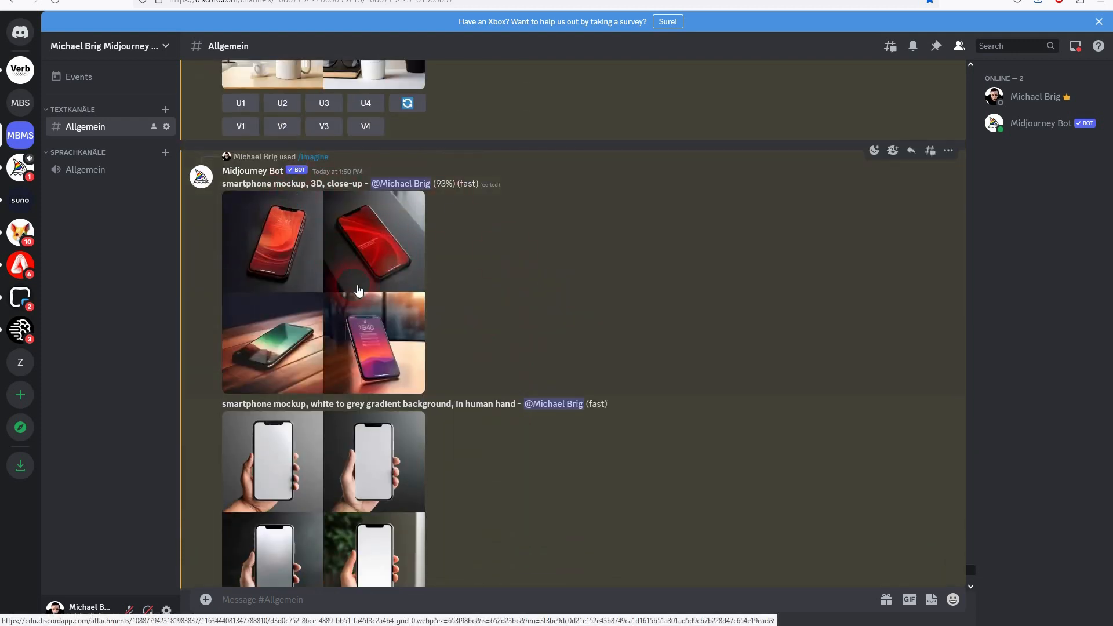
{"action": "scroll", "scroll_direction": "down", "scroll_amount": 3}
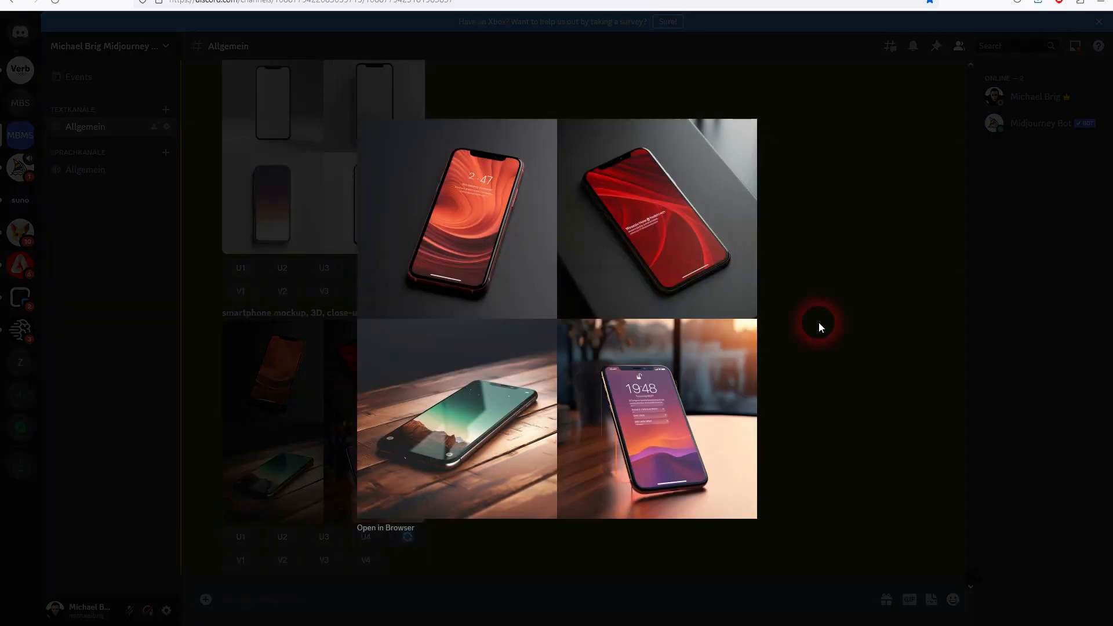
{"action": "mouse_move", "coordinate": [821, 307]}
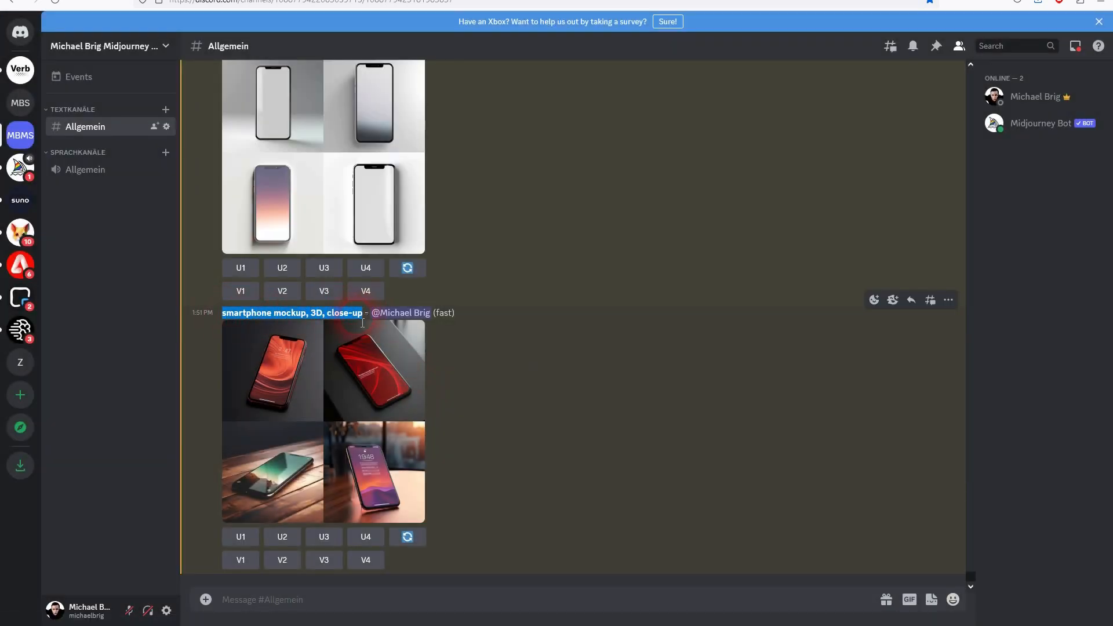
- Send /imagine 'ipad tablet mockup, 3D, close-up' to Midjourney
{"action": "type", "text": "/"}
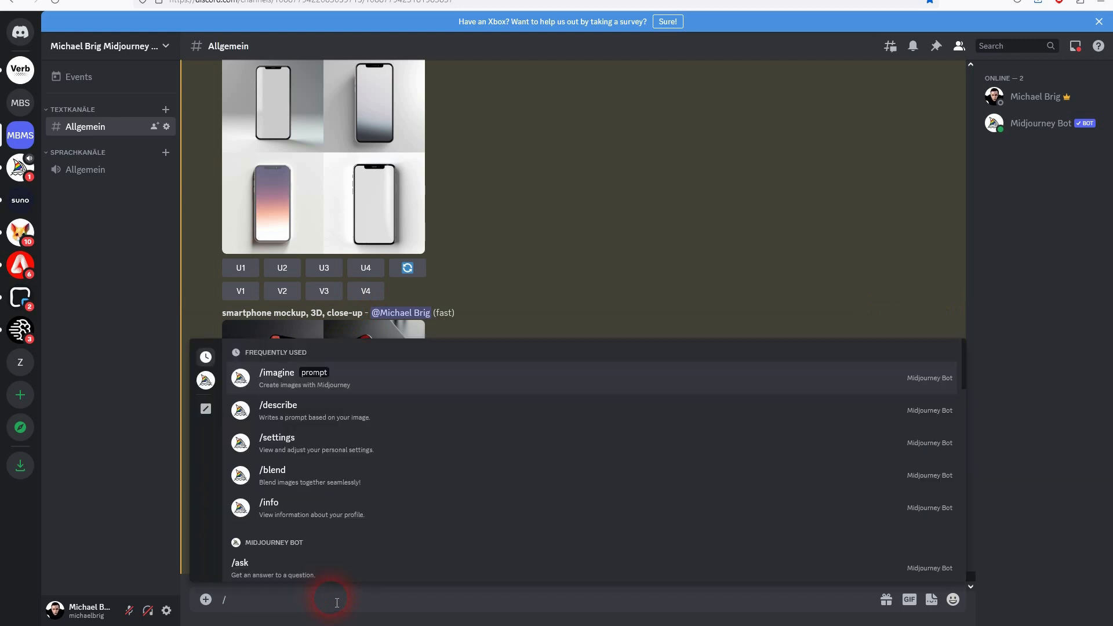
{"action": "left_click", "coordinate": [304, 378]}
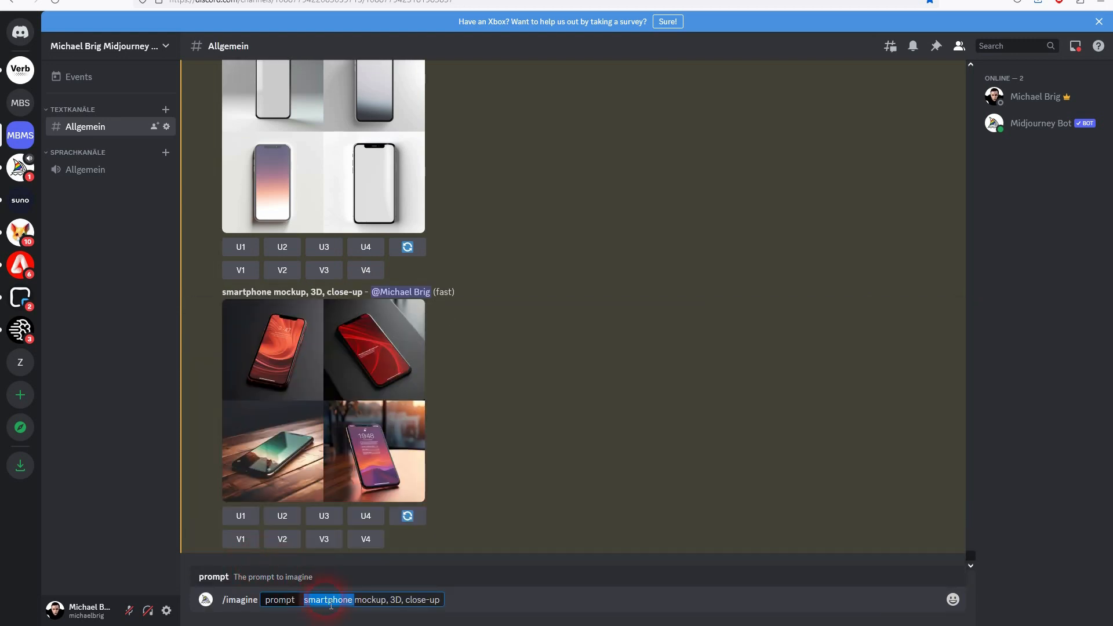
{"action": "type", "text": "ipad ta"}
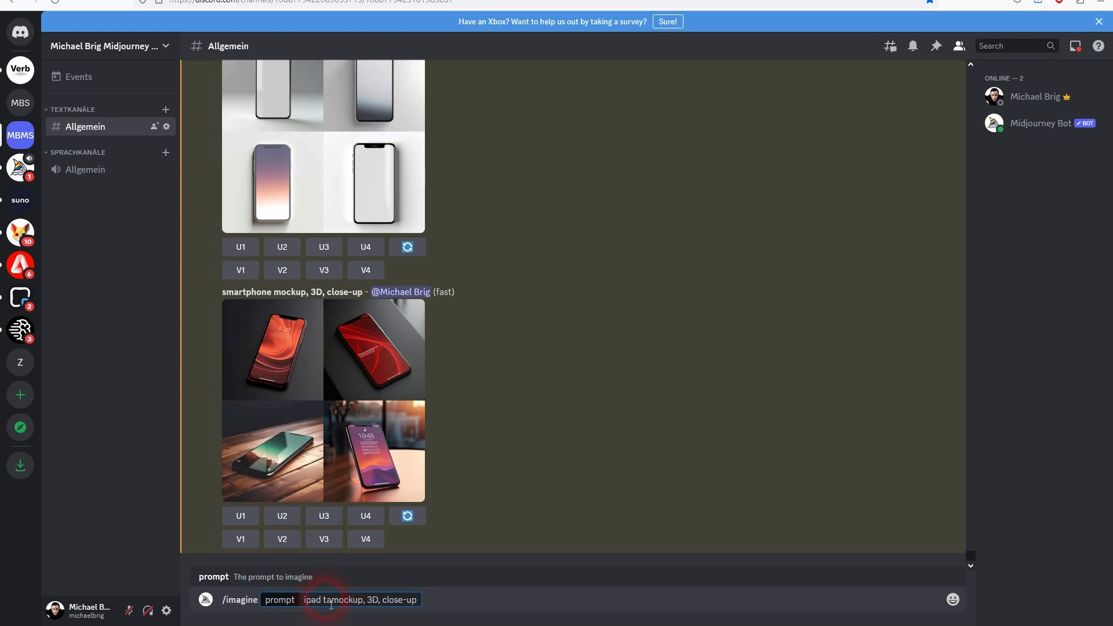
{"action": "key", "text": "Enter"}
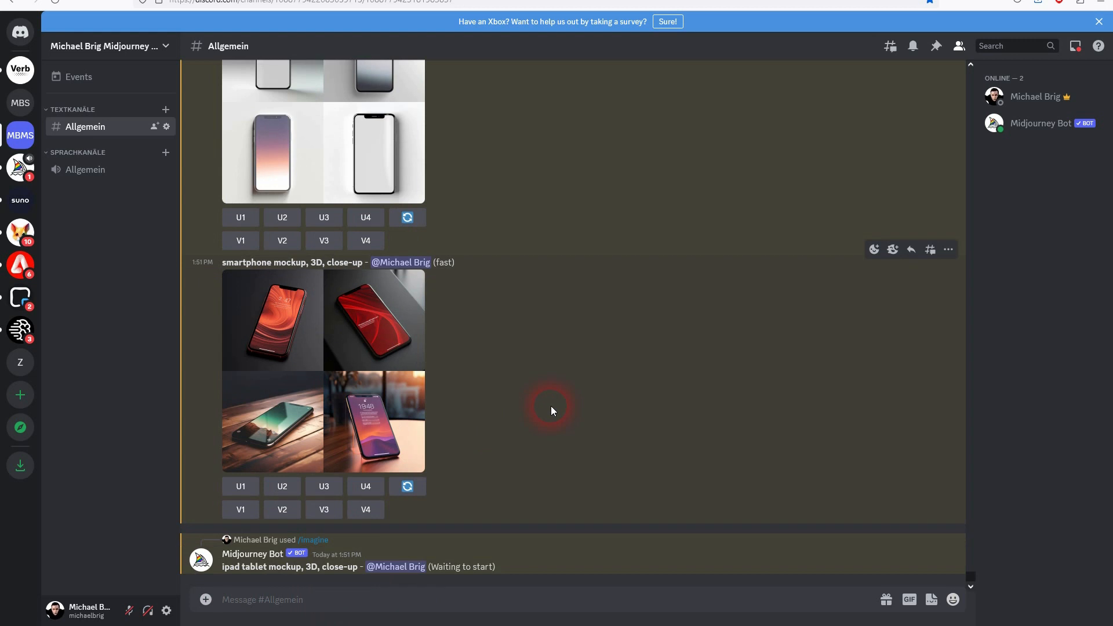
{"action": "mouse_move", "coordinate": [562, 391]}
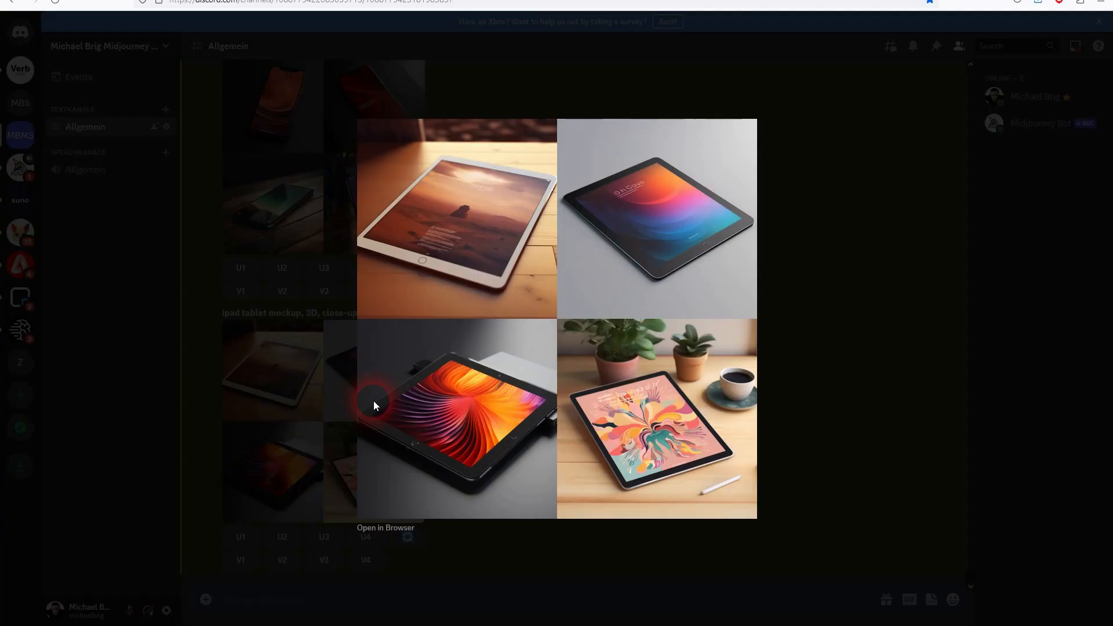
{"action": "mouse_move", "coordinate": [516, 152]}
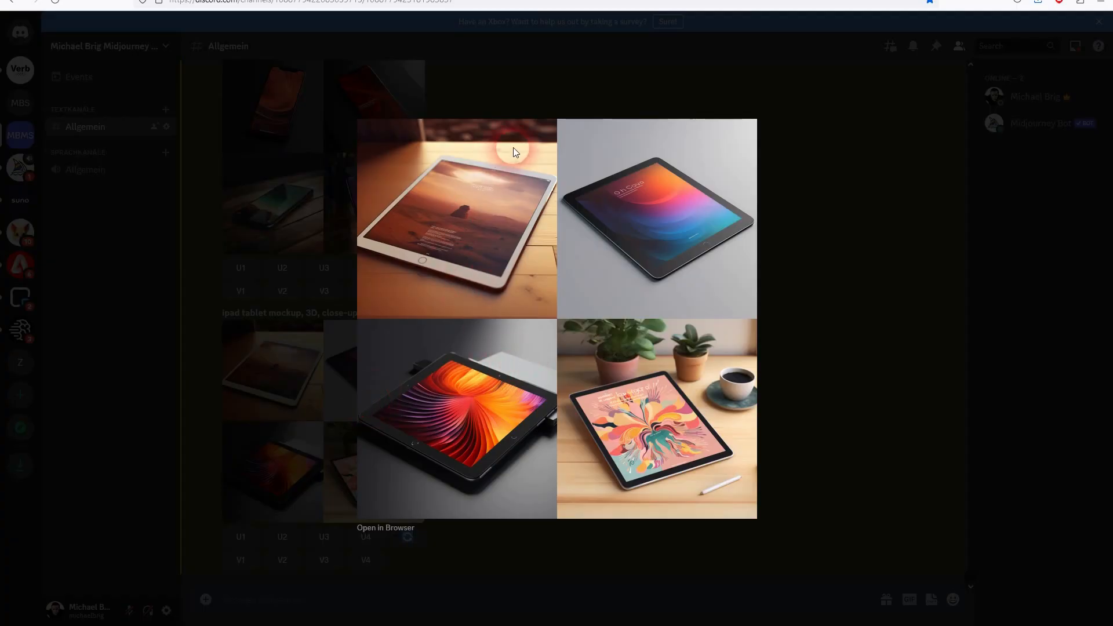
{"action": "mouse_move", "coordinate": [647, 195]}
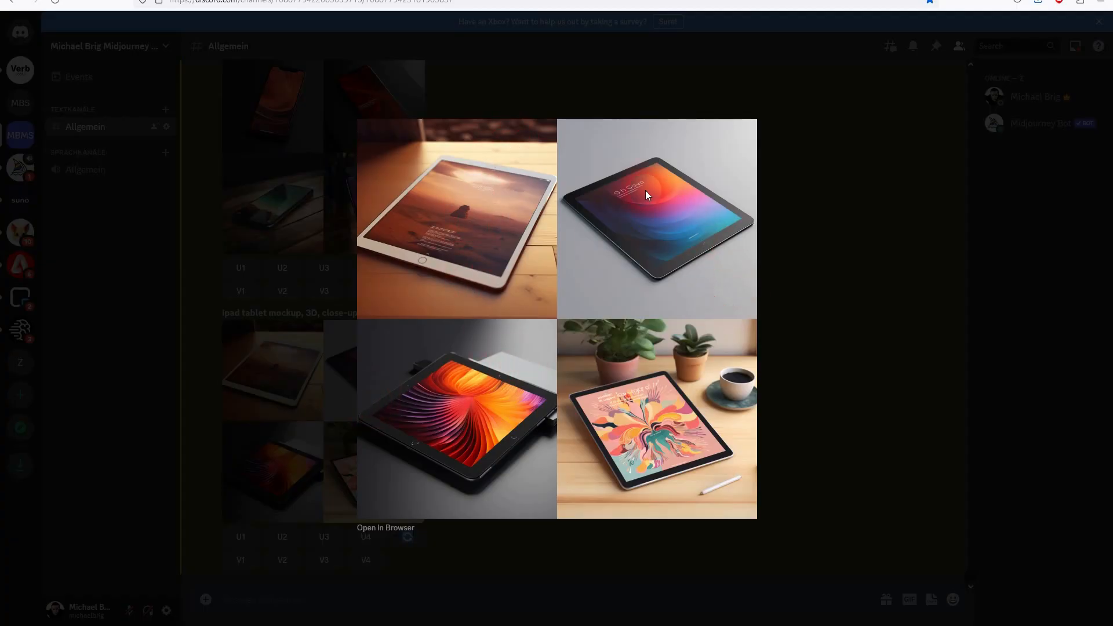
{"action": "mouse_move", "coordinate": [497, 414]}
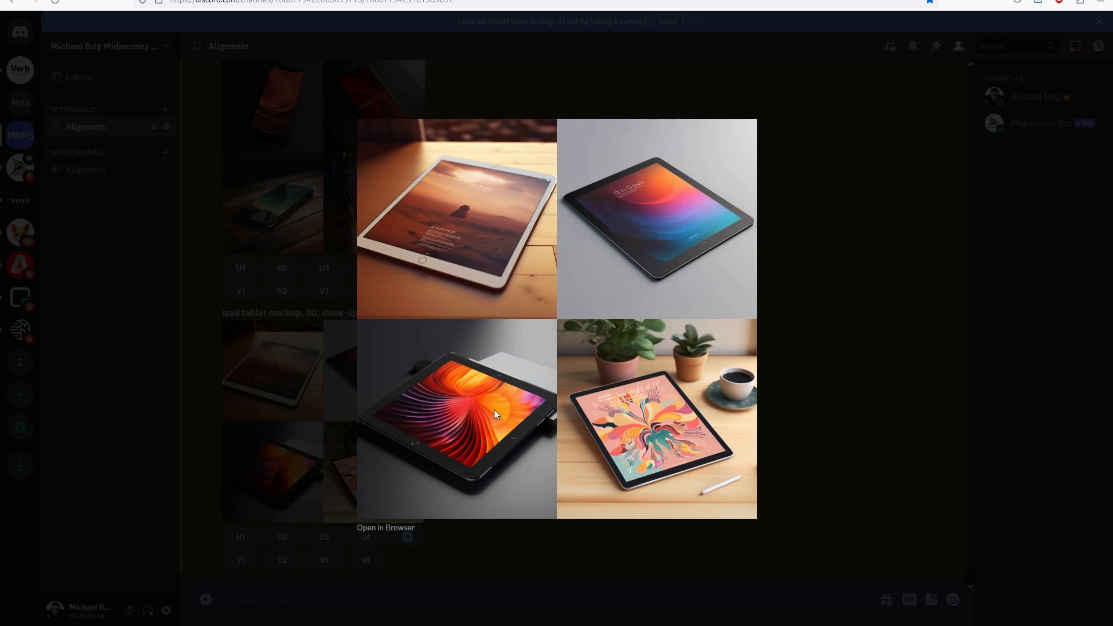
{"action": "mouse_move", "coordinate": [512, 447]}
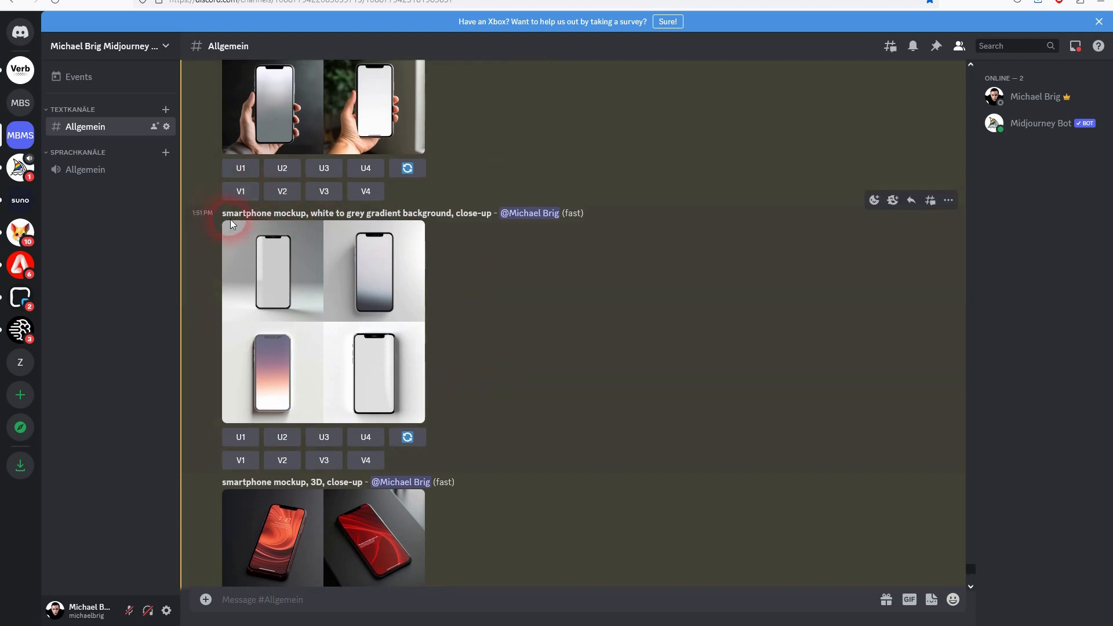
- Reuse the gradient close-up prompt to send a tablet gradient close-up mockup request
{"action": "left_click_drag", "start_coordinate": [222, 212], "coordinate": [495, 213]}
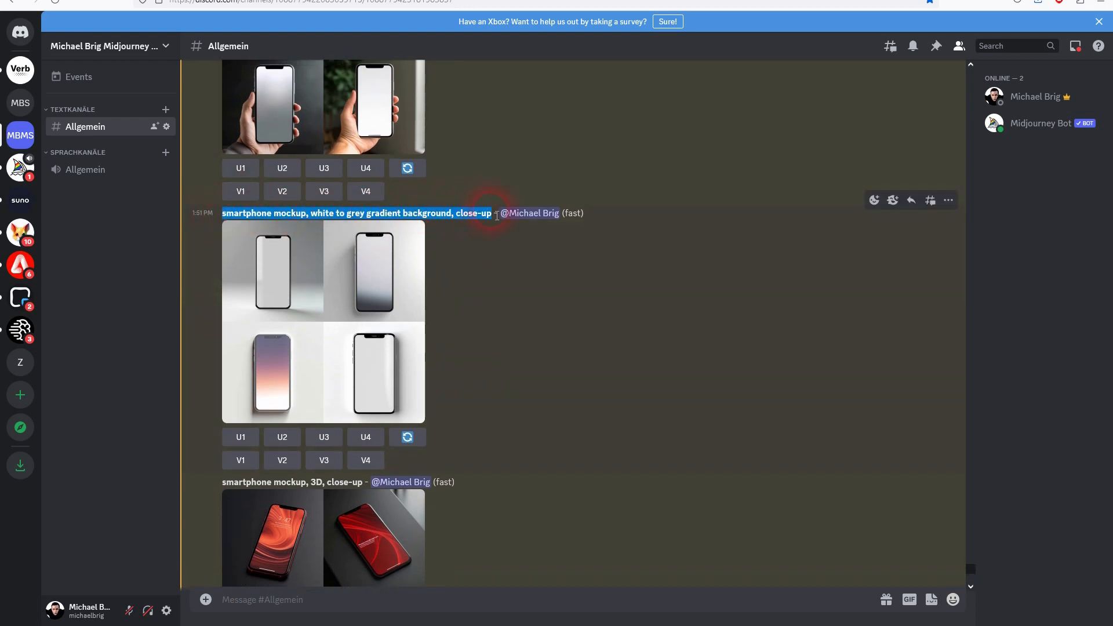
{"action": "scroll", "scroll_direction": "down", "scroll_amount": 3}
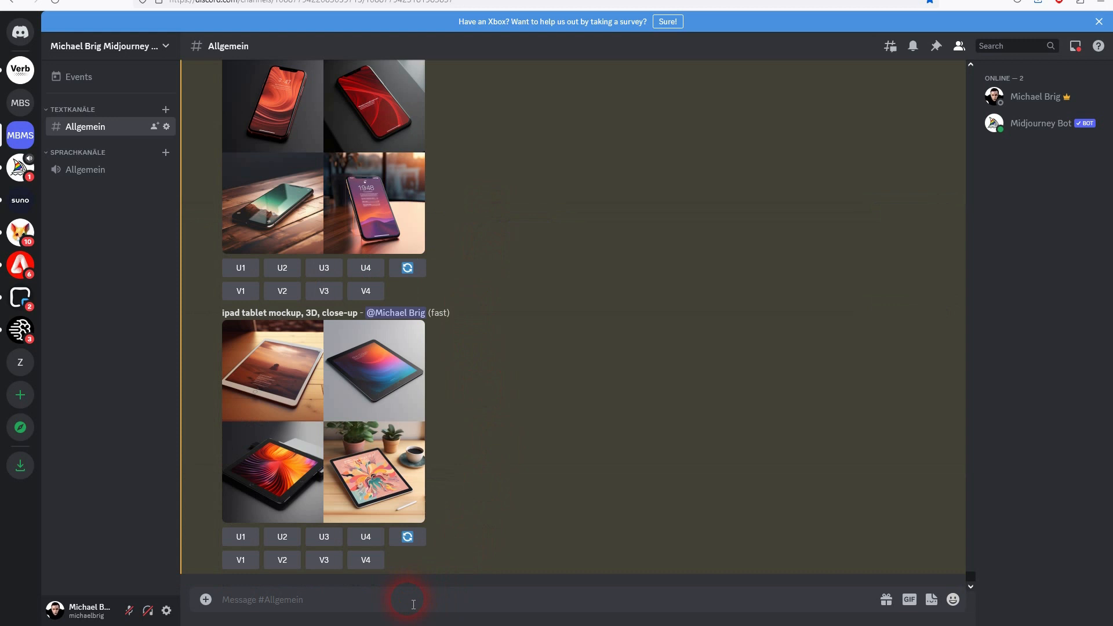
{"action": "type", "text": "/imagine prompt tabmockup, white to grey gradient background, close-up"}
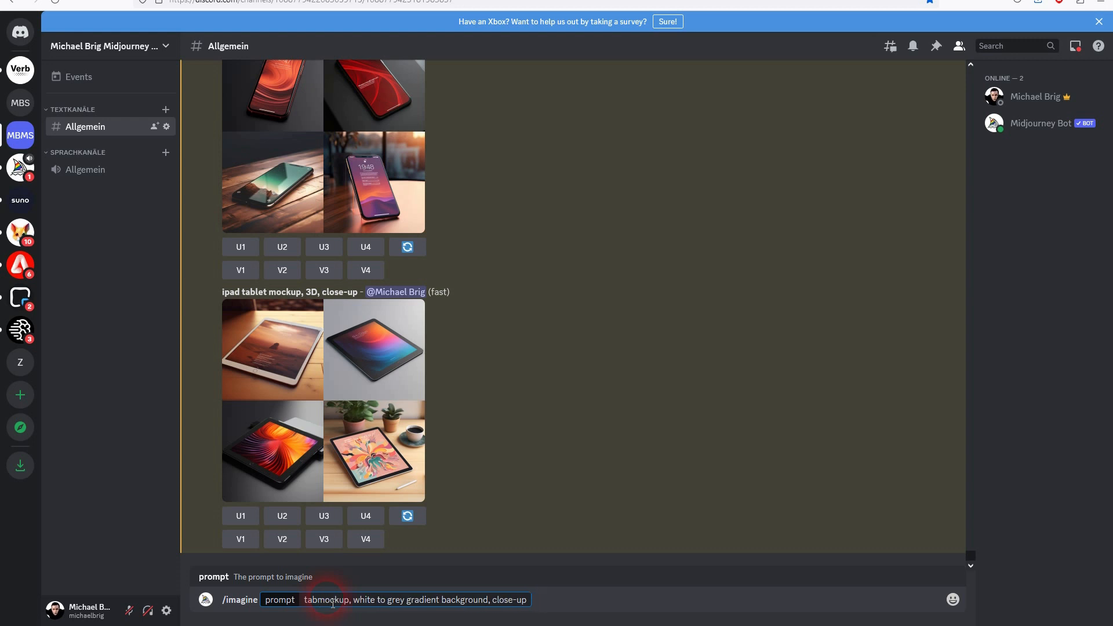
{"action": "key", "text": "Enter"}
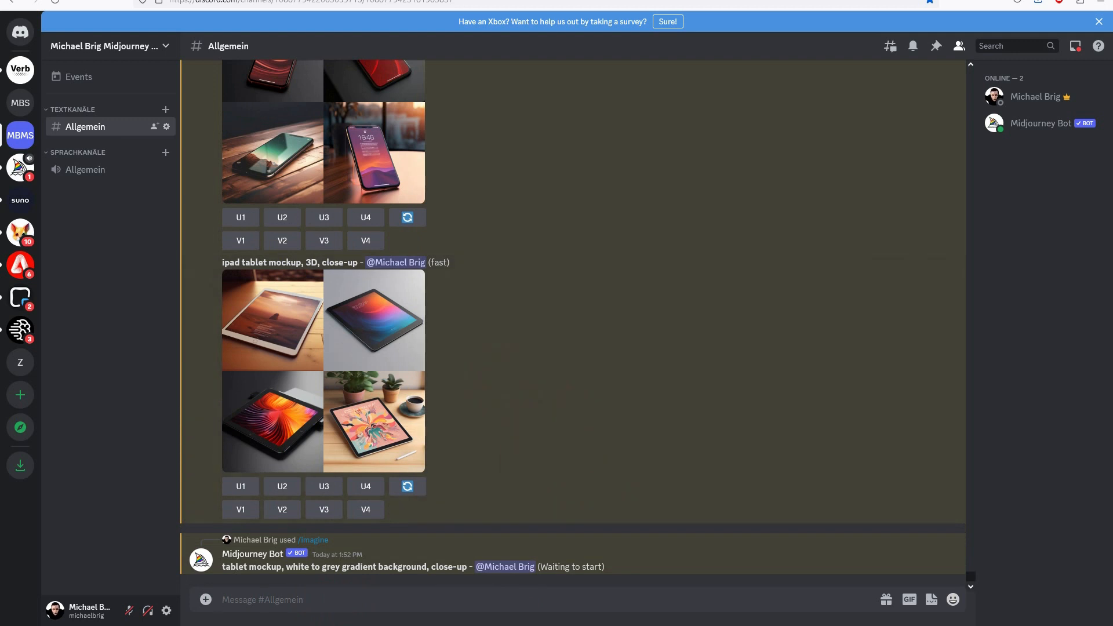
- Send a poster frame mockup prompt set in a modern living room
{"action": "left_click", "coordinate": [364, 600]}
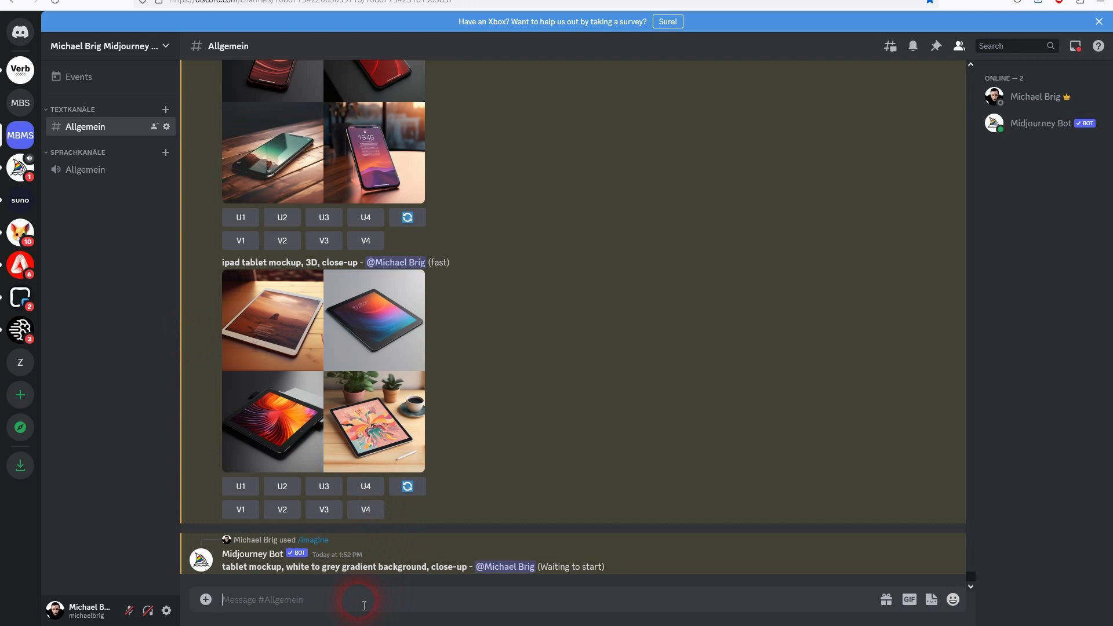
{"action": "type", "text": "/ima"}
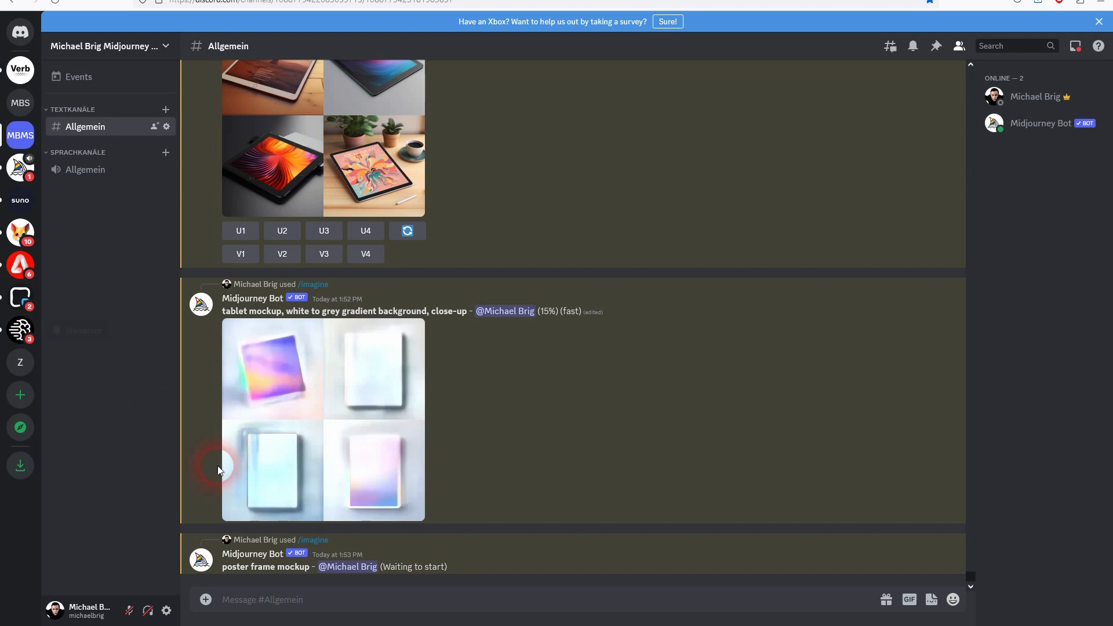
{"action": "type", "text": "/"}
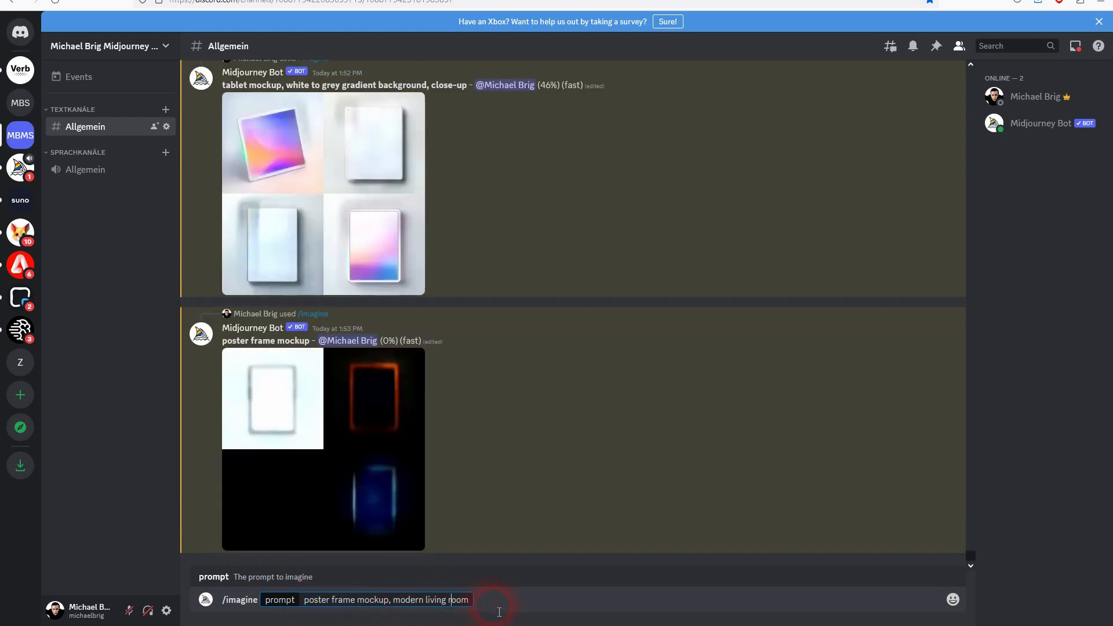
{"action": "key", "text": "Enter"}
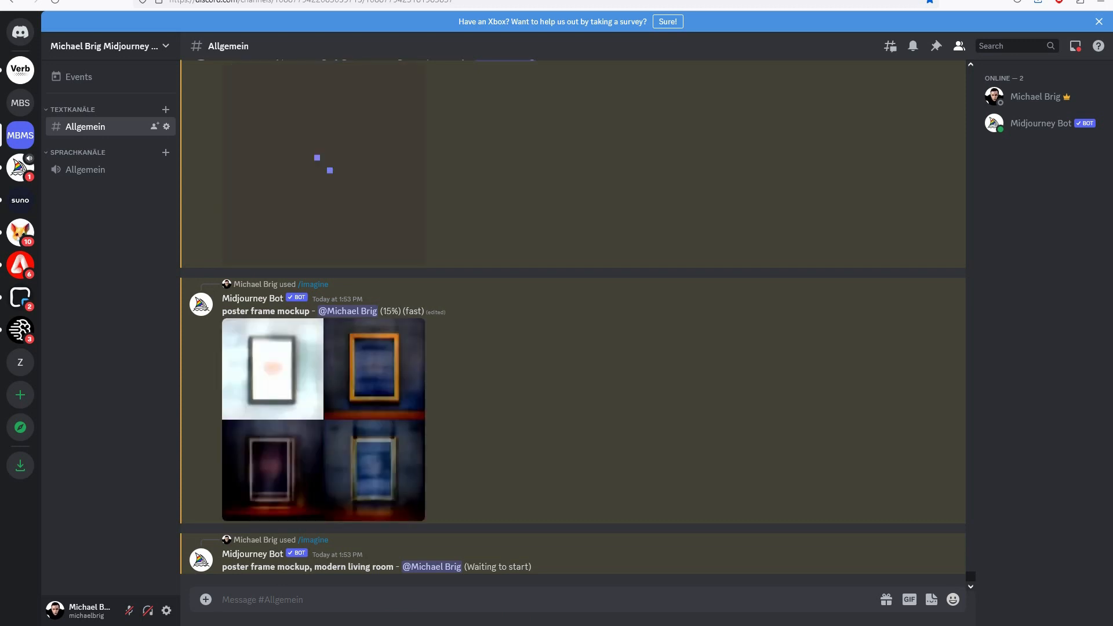
- Send /imagine 'poster frame mockup, yellow background' and scroll to the results
{"action": "left_click", "coordinate": [298, 599]}
{"action": "type", "text": "/imagine"}
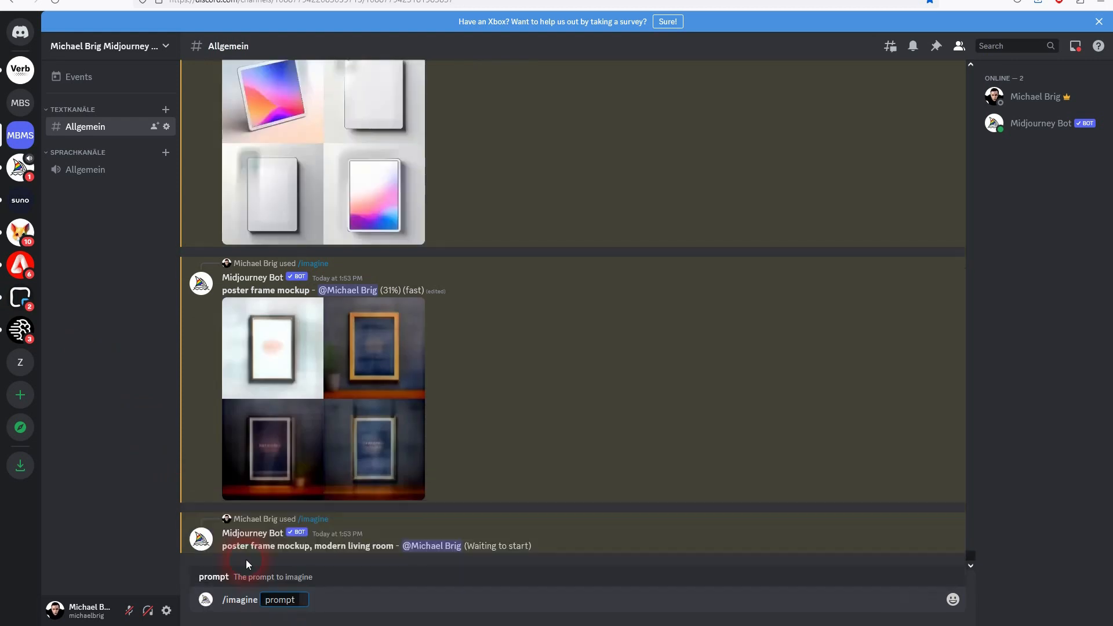
{"action": "type", "text": "poster frame mockup, yellow background"}
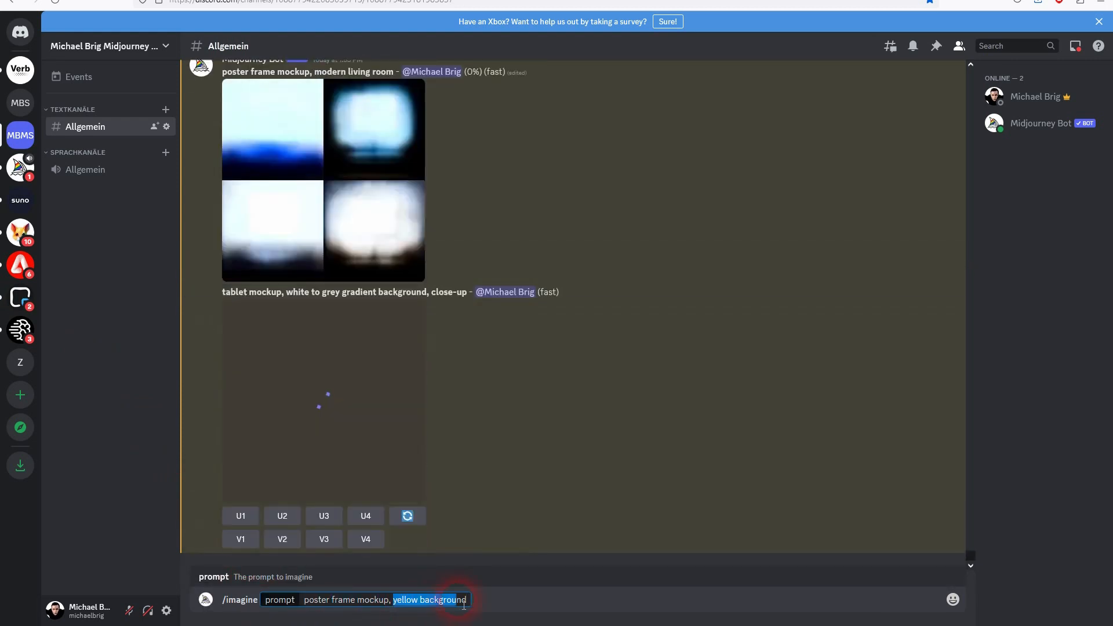
{"action": "key", "text": "enter"}
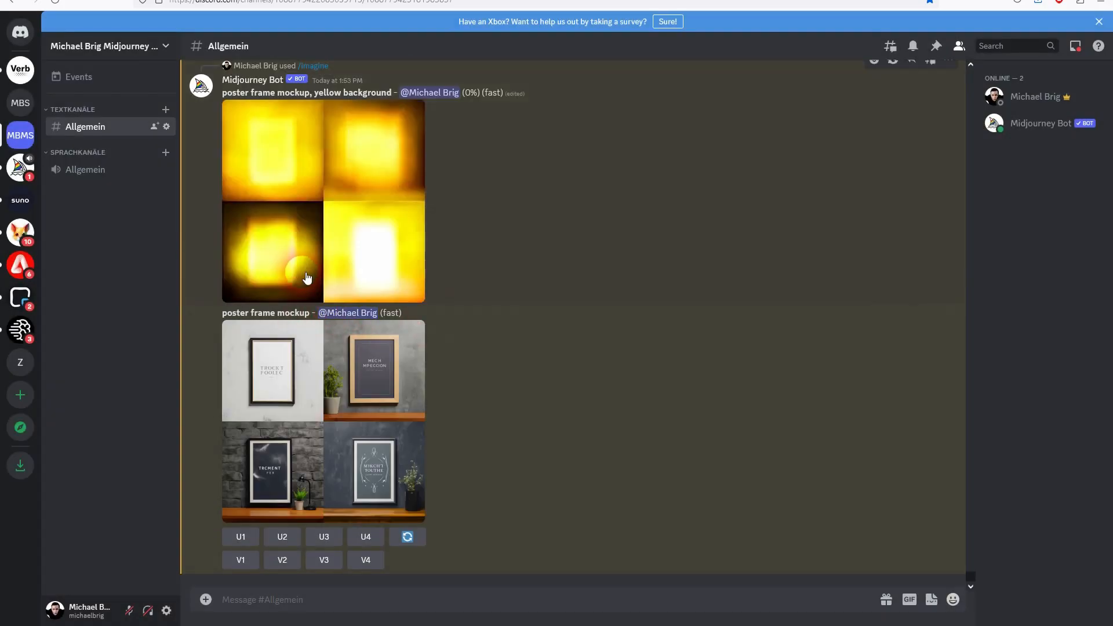
{"action": "scroll", "scroll_direction": "down", "scroll_amount": 3}
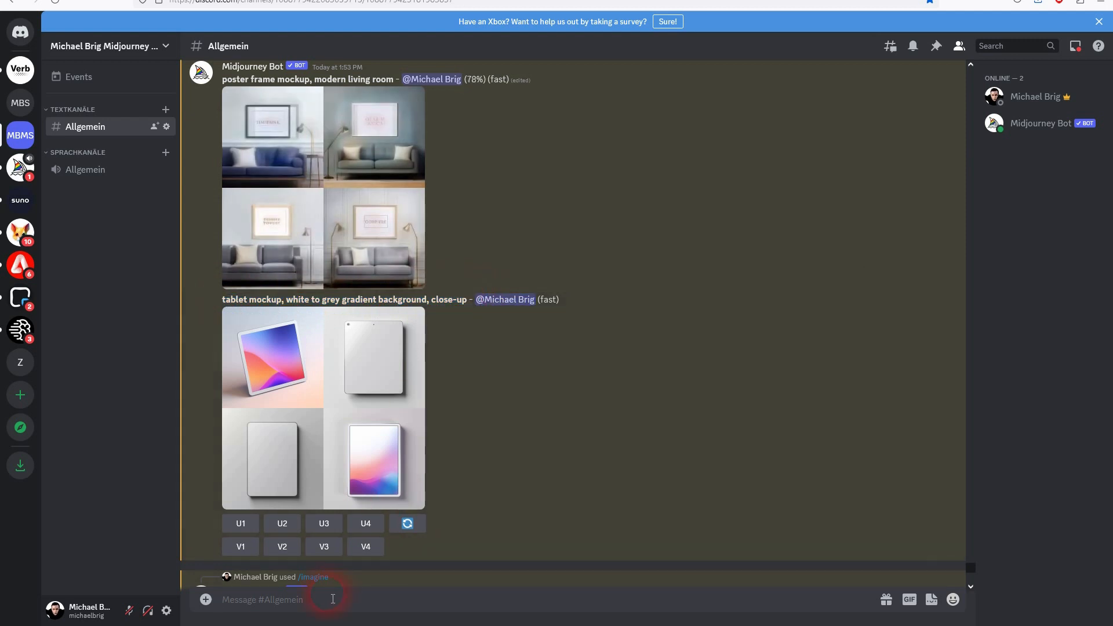
- Send the Apple iPad gradient tablet mockup prompt and close the living room poster preview
{"action": "type", "text": "/ima"}
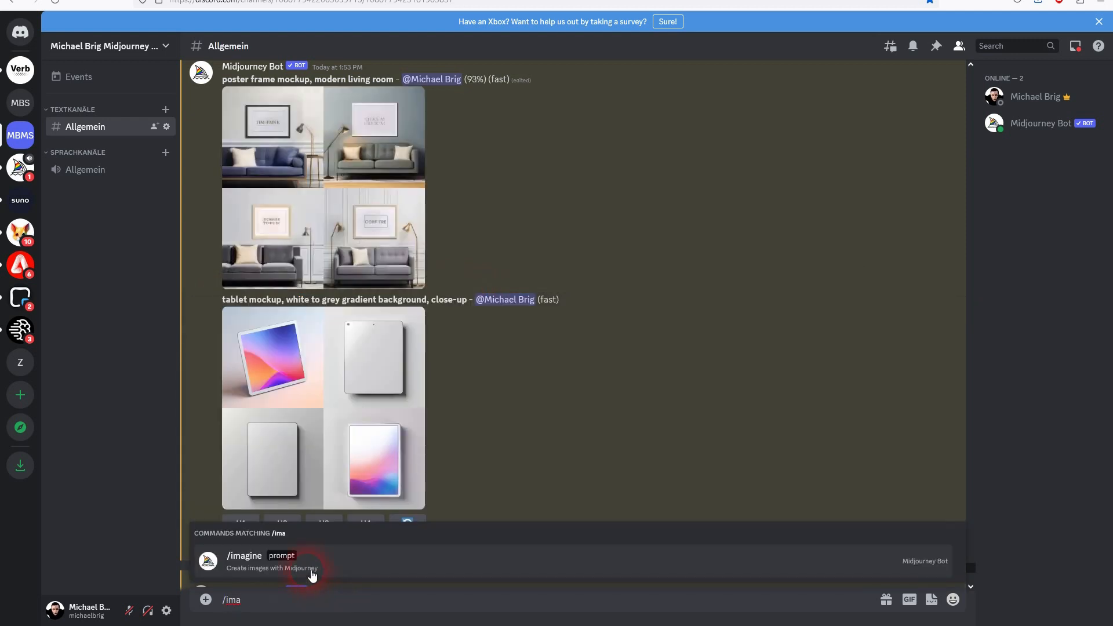
{"action": "left_click", "coordinate": [244, 555]}
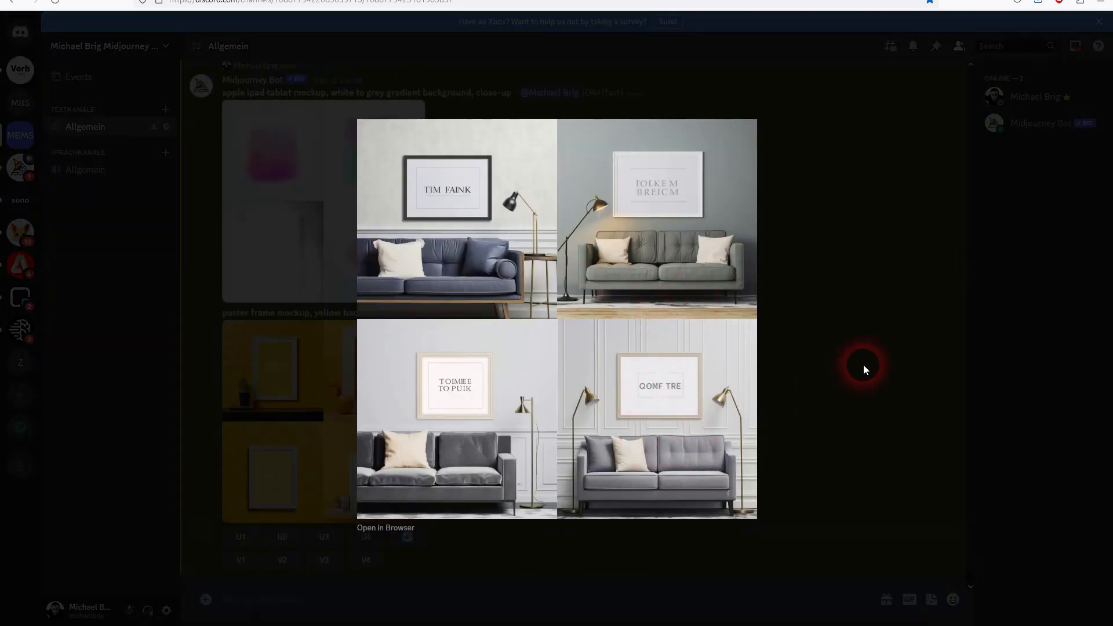
{"action": "left_click", "coordinate": [863, 368]}
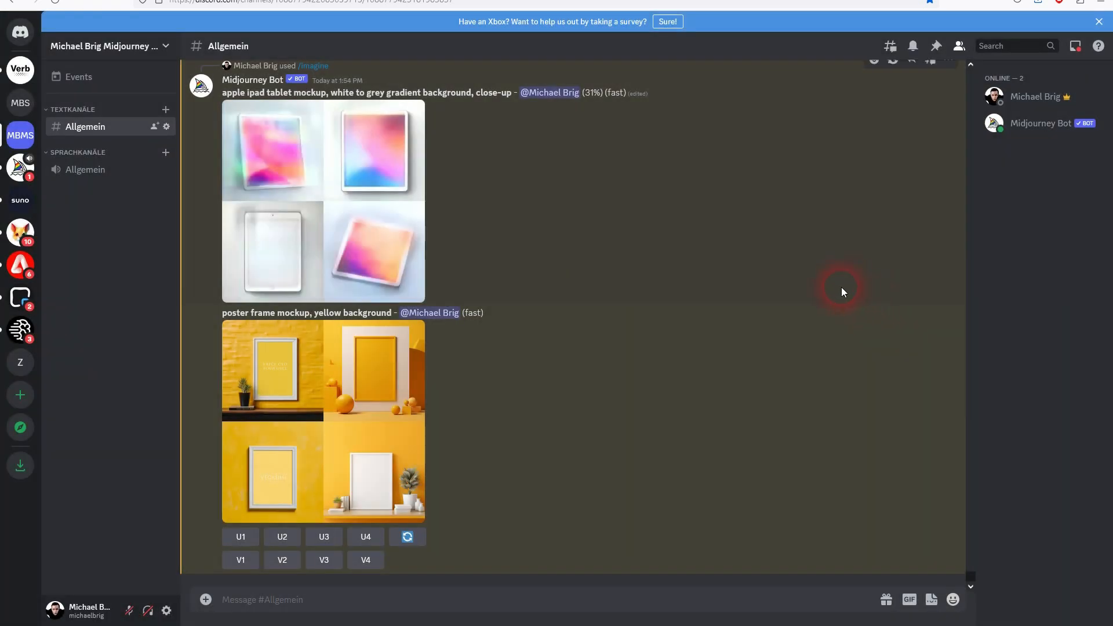
{"action": "mouse_move", "coordinate": [711, 318]}
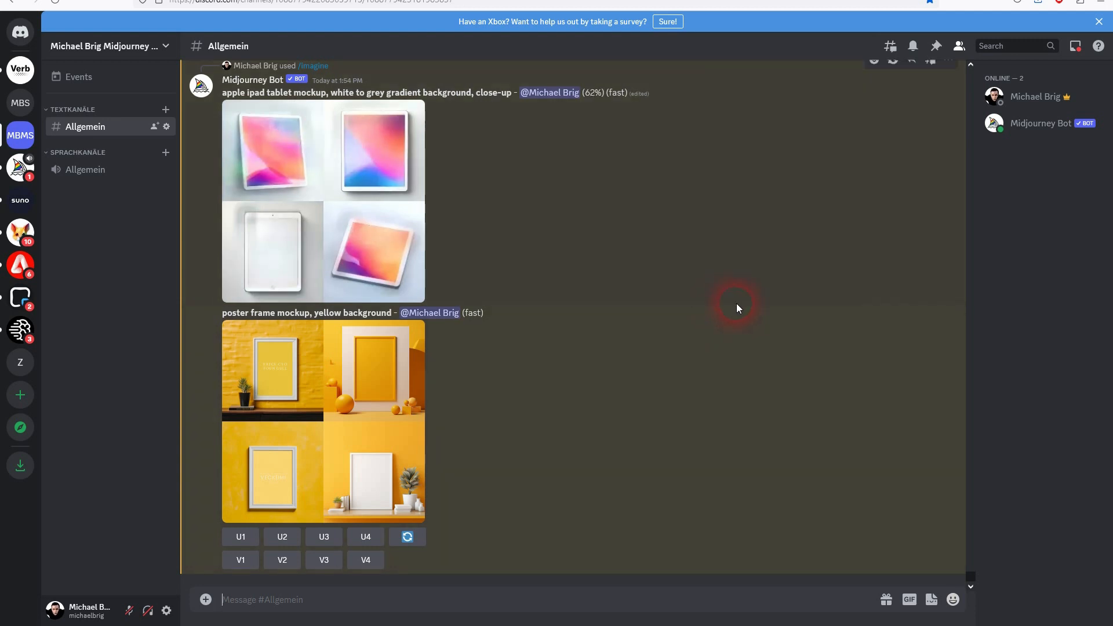
{"action": "mouse_move", "coordinate": [732, 307]}
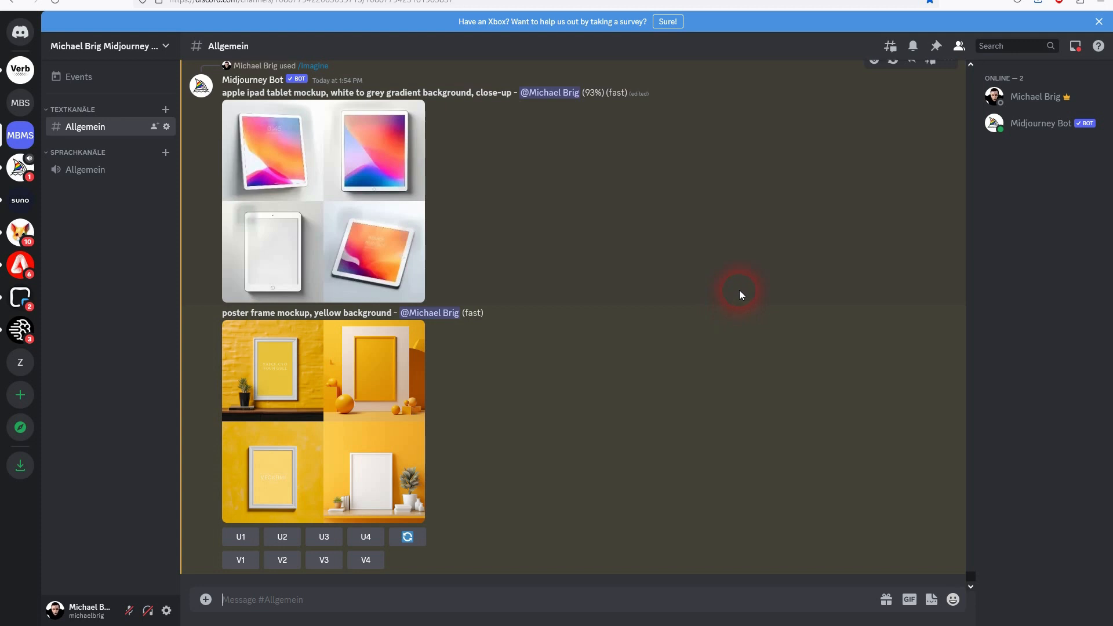
{"action": "mouse_move", "coordinate": [737, 295]}
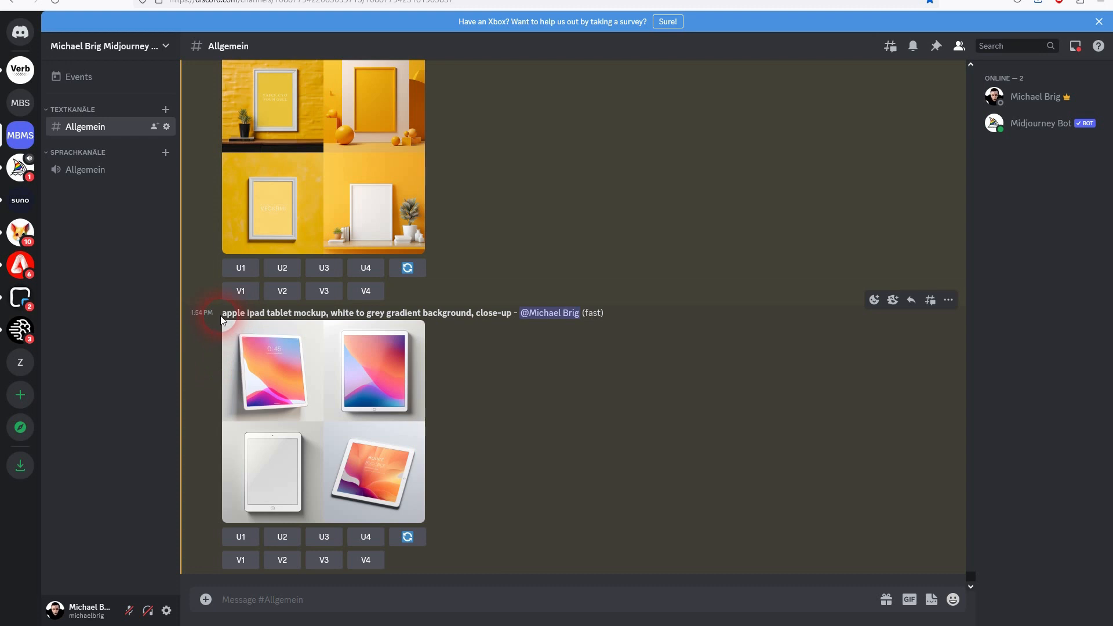
- Send /imagine 'minimalistic outdoor wall sign mockup for logo' and scroll to the grid
{"action": "double_click", "coordinate": [232, 312]}
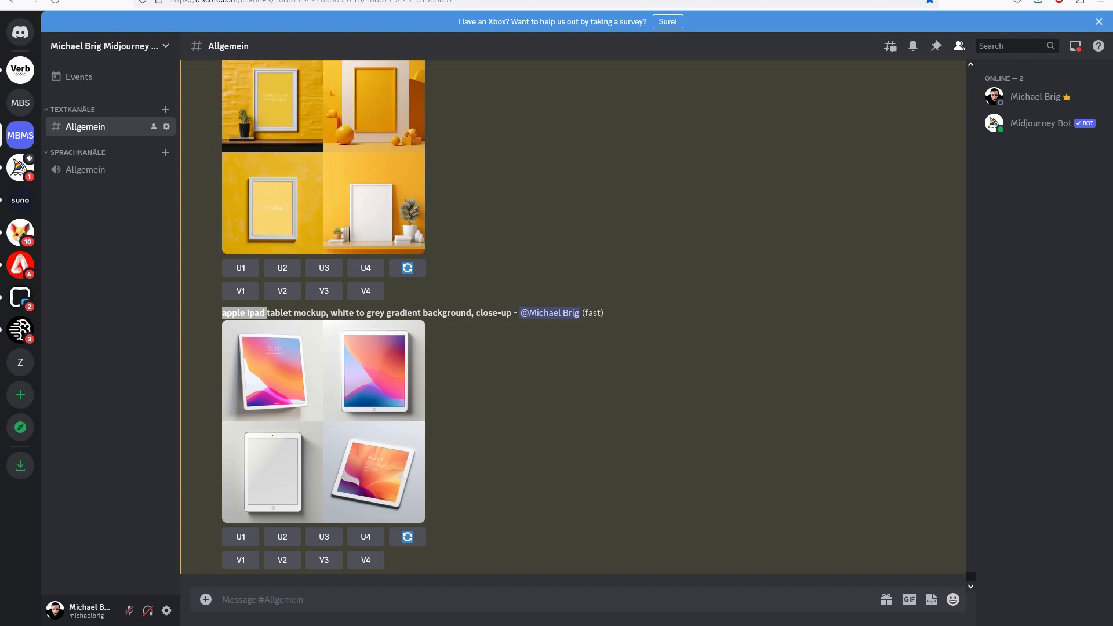
{"action": "type", "text": "/"}
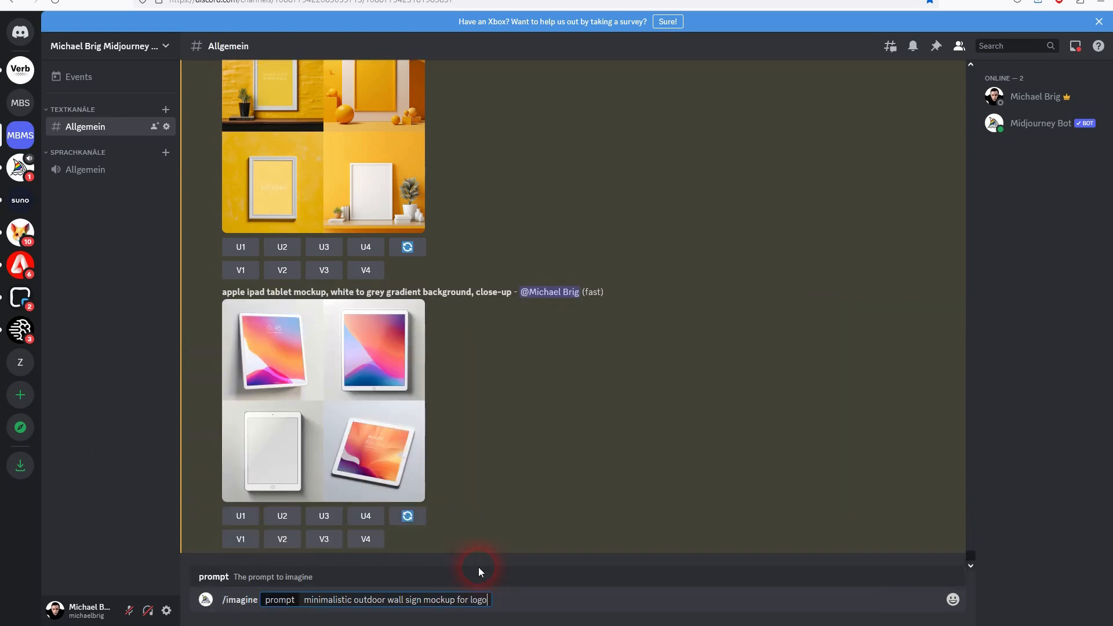
{"action": "key", "text": "Enter"}
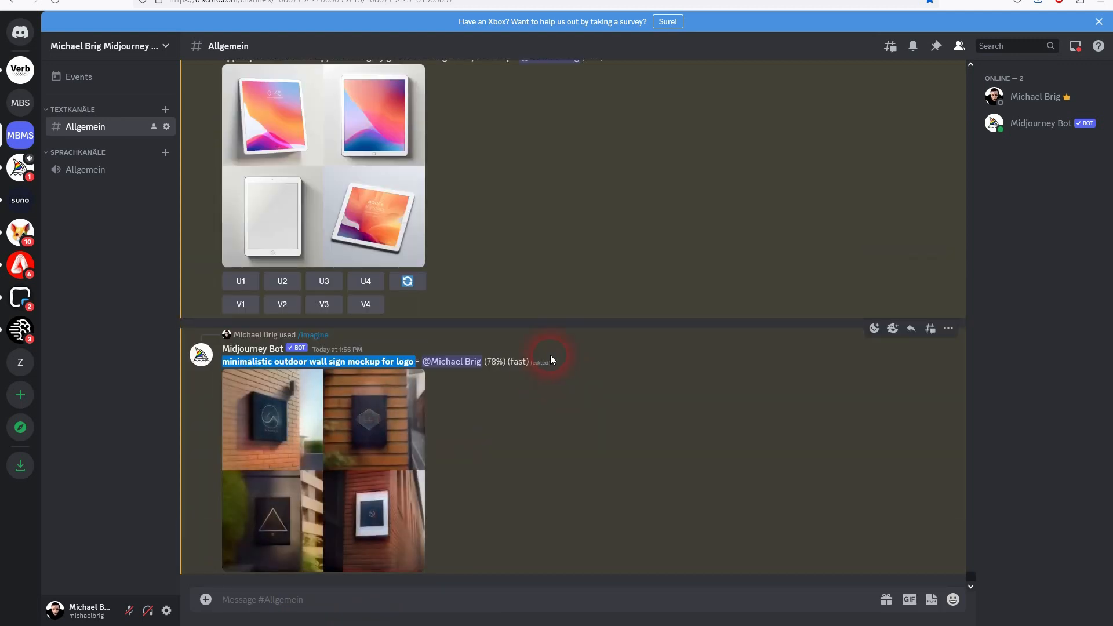
{"action": "scroll", "scroll_direction": "down", "scroll_amount": 3}
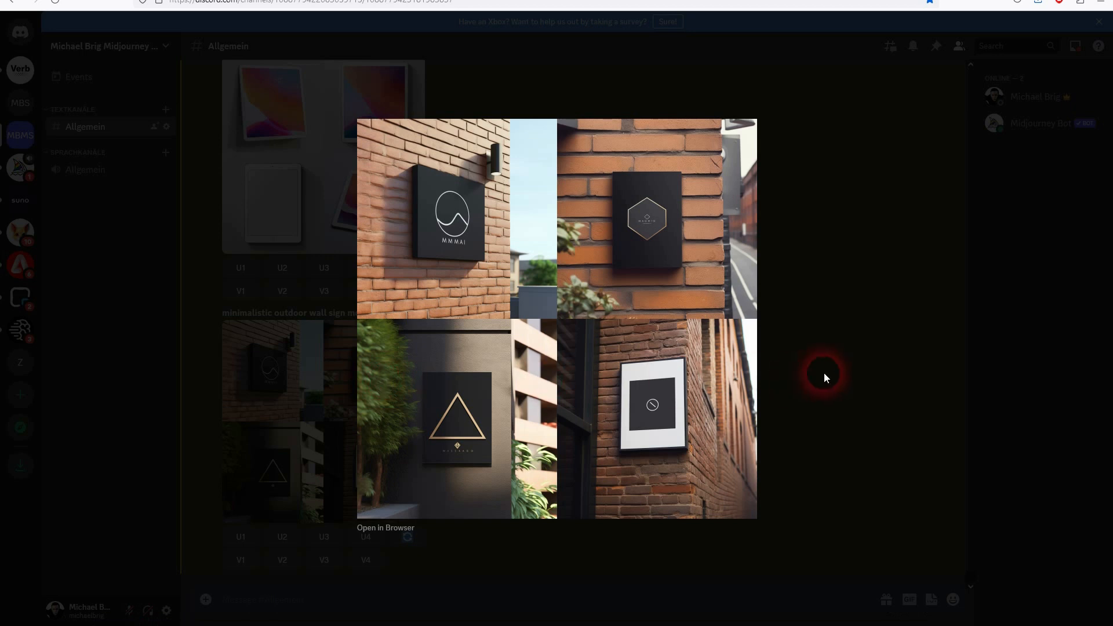
{"action": "mouse_move", "coordinate": [680, 223]}
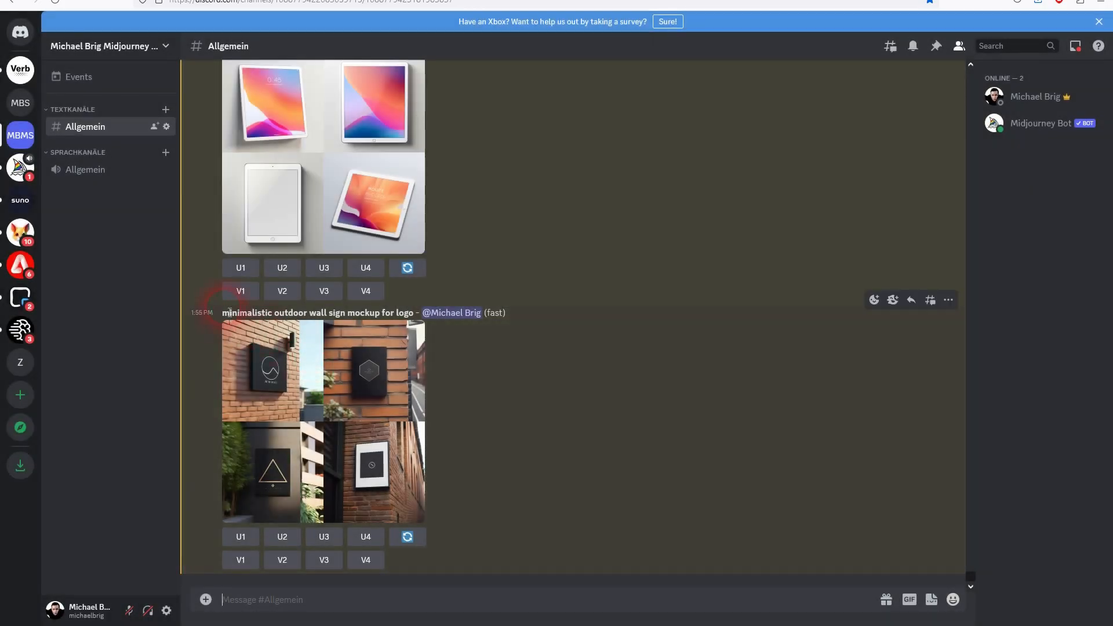
- Resend the outdoor wall sign prompt with '--ar 3:2' appended
{"action": "double_click", "coordinate": [282, 313]}
{"action": "type", "text": "/ima"}
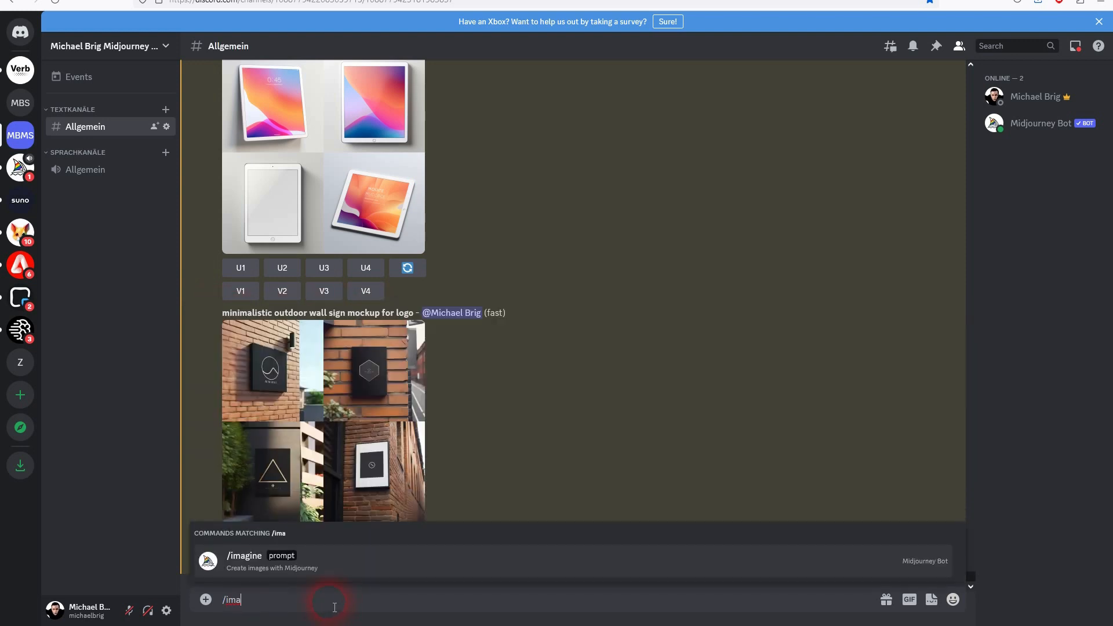
{"action": "left_click", "coordinate": [244, 556]}
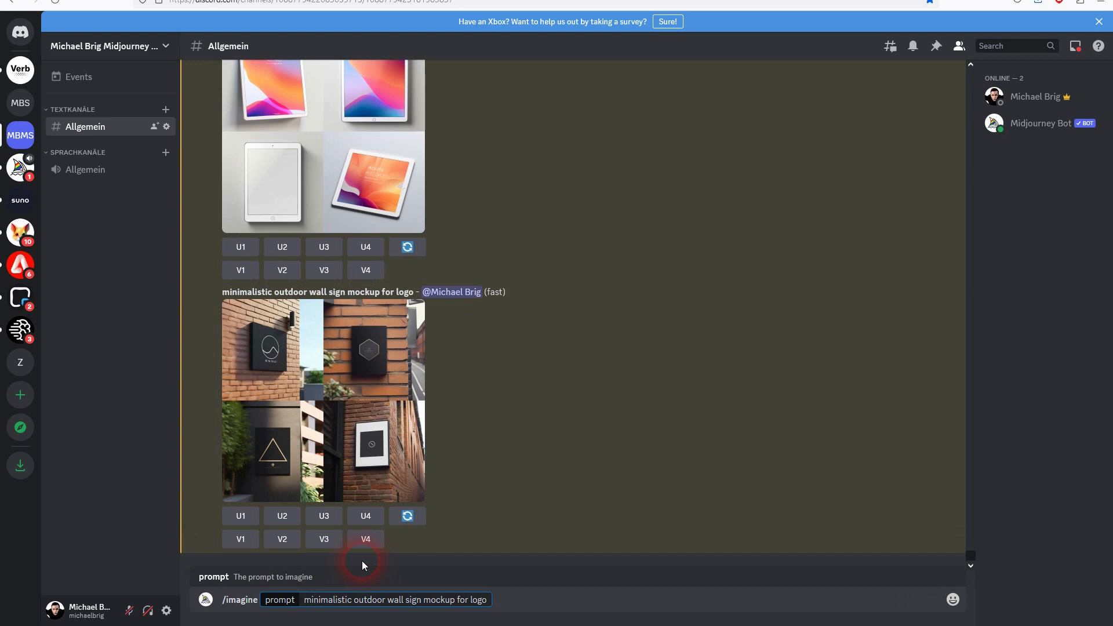
{"action": "type", "text": "--"}
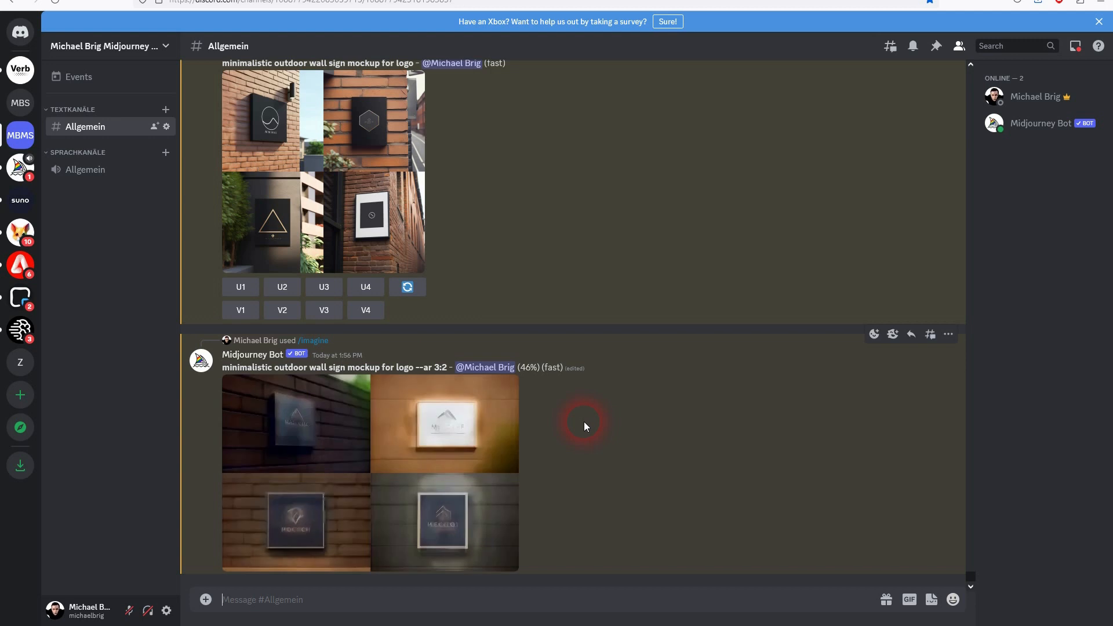
{"action": "mouse_move", "coordinate": [609, 426]}
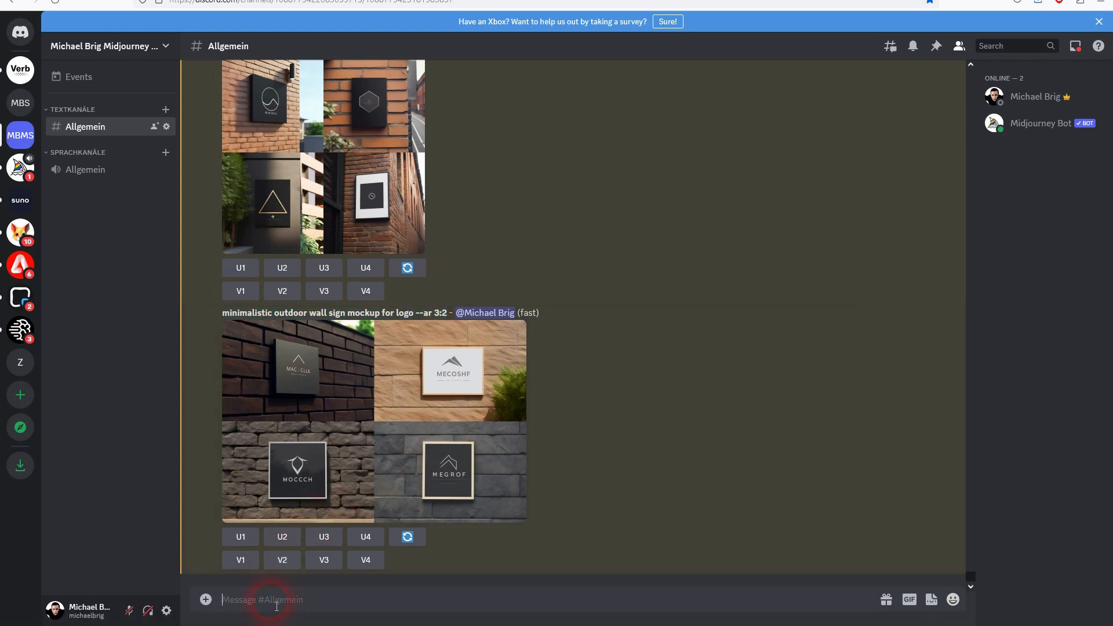
{"action": "type", "text": "/ima"}
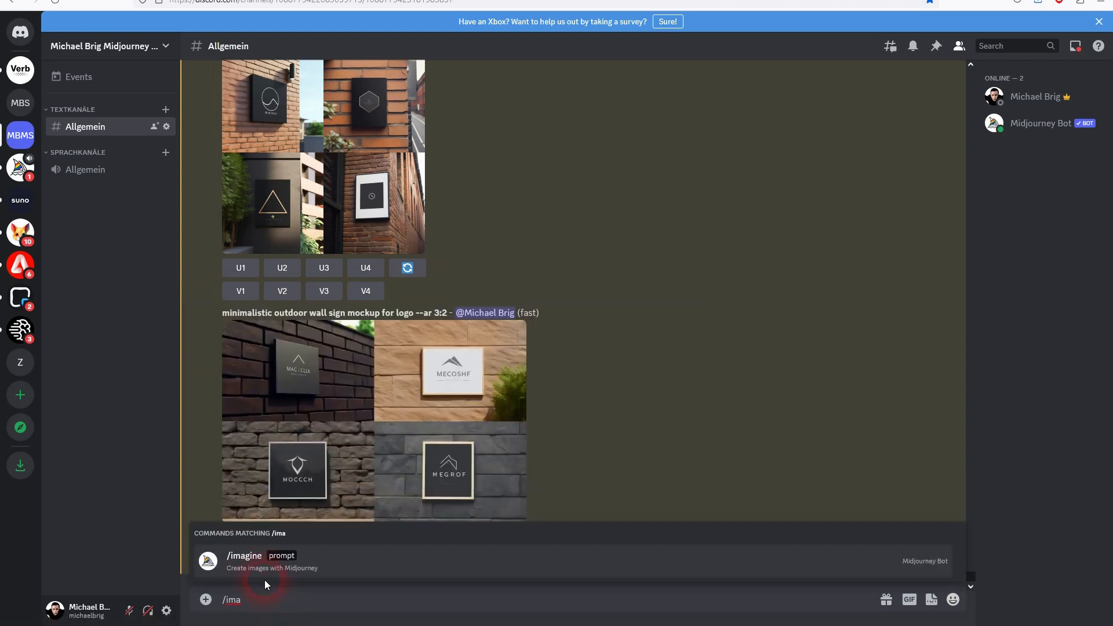
{"action": "left_click", "coordinate": [266, 561]}
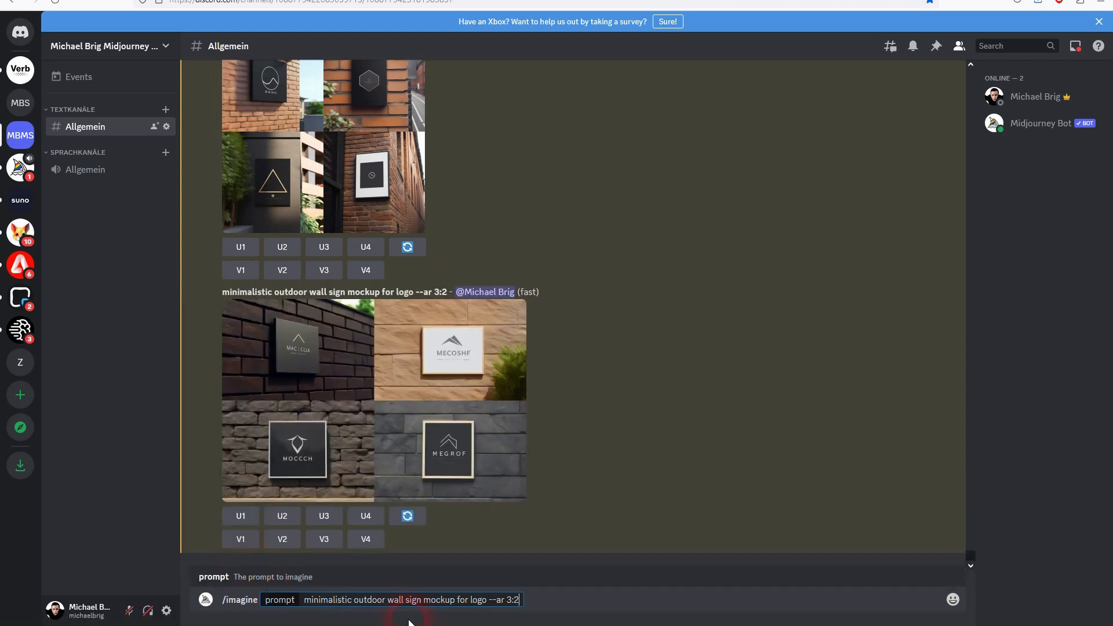
{"action": "double_click", "coordinate": [378, 600]}
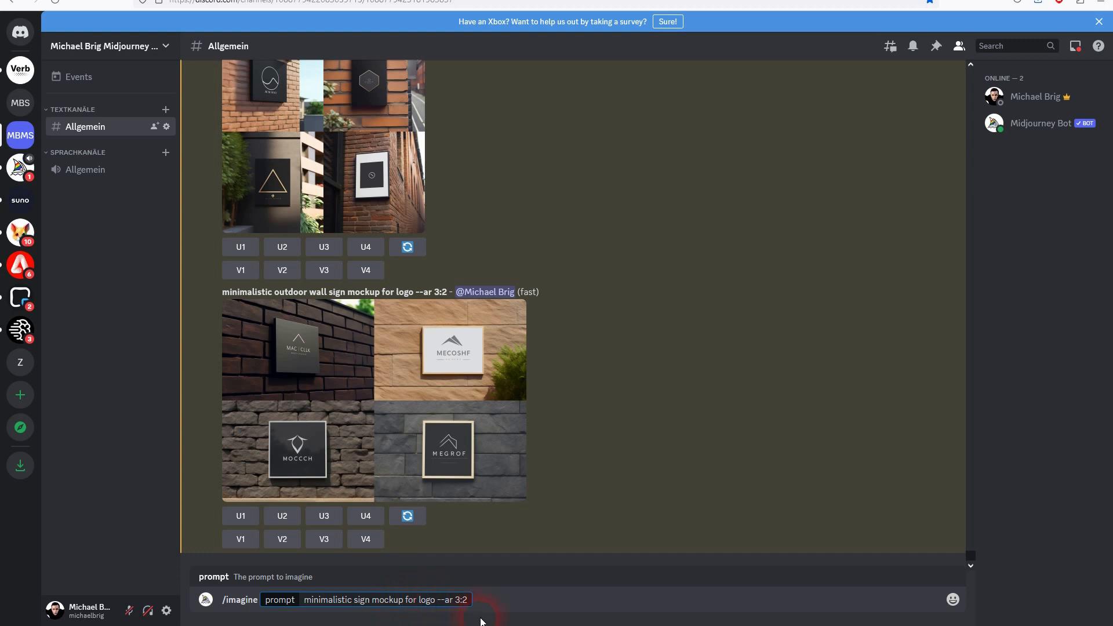
{"action": "type", "text": "in"}
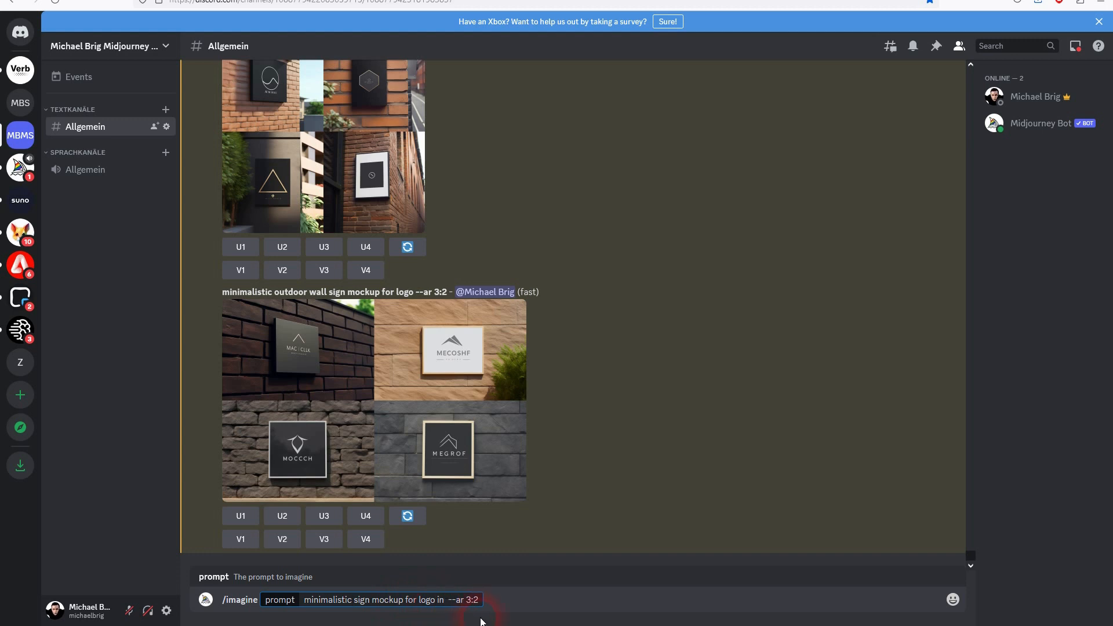
{"action": "type", "text": "in front of a store"}
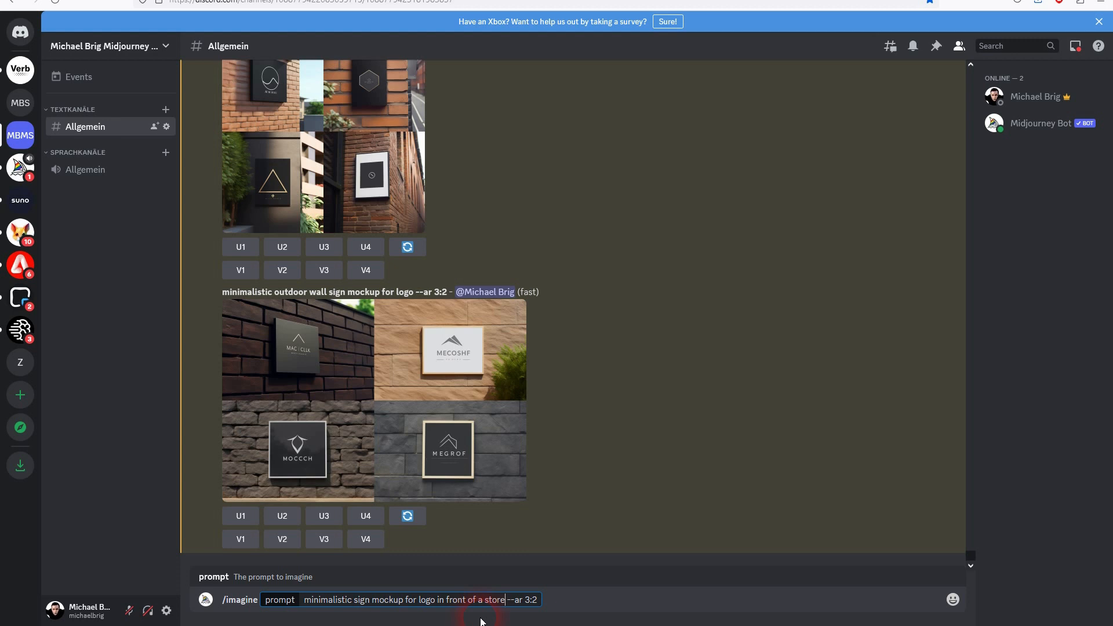
{"action": "key", "text": "Enter"}
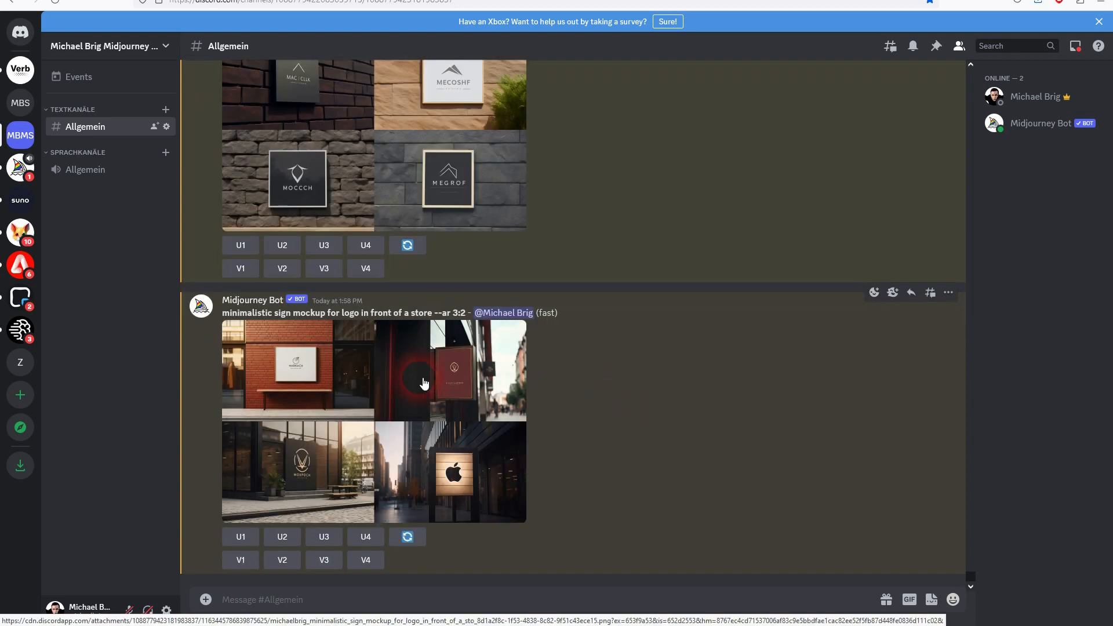
{"action": "left_click", "coordinate": [425, 384]}
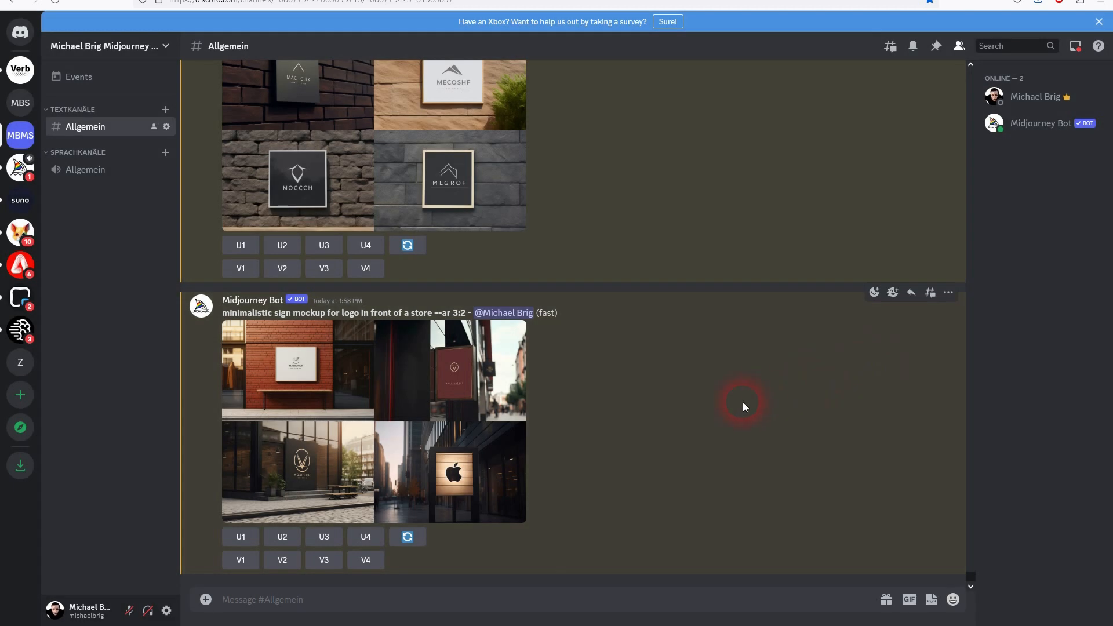
{"action": "double_click", "coordinate": [406, 313]}
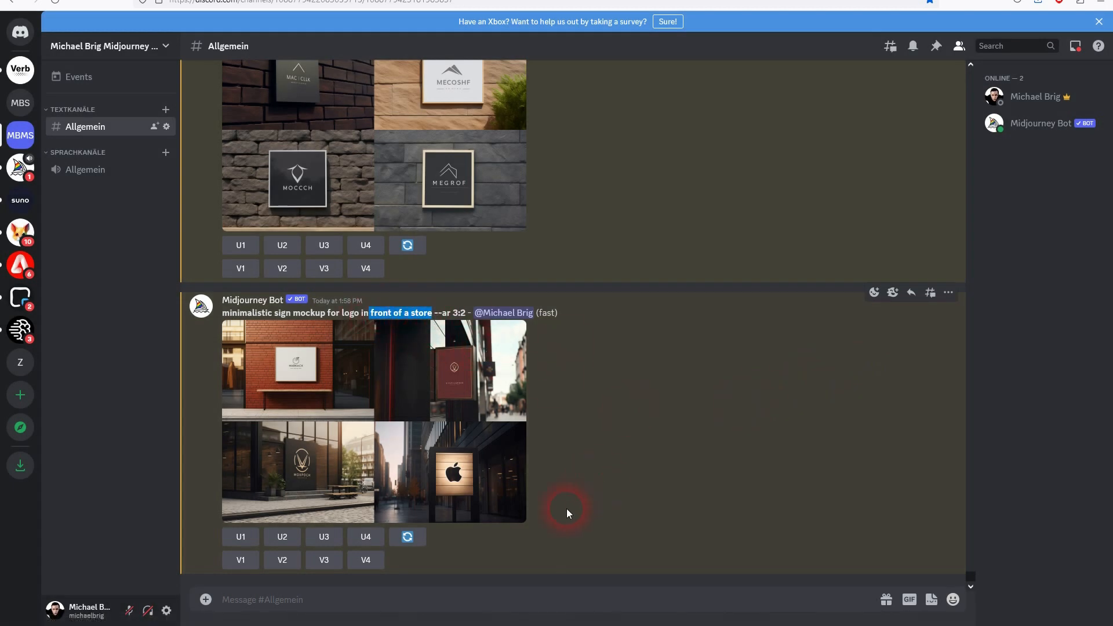
{"action": "mouse_move", "coordinate": [648, 465]}
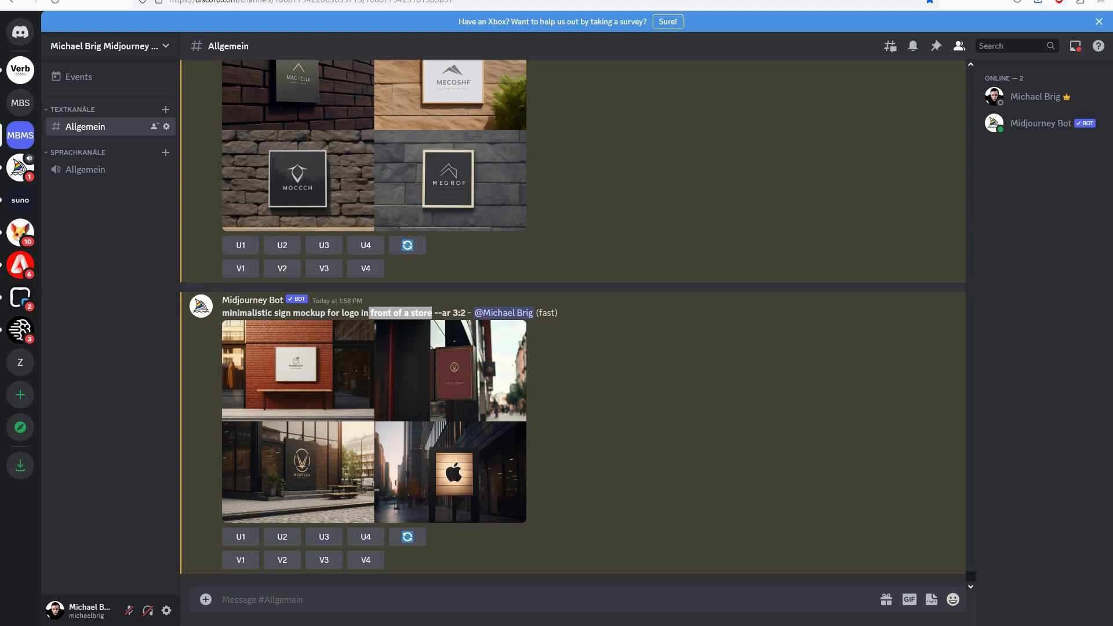
{"action": "left_click", "coordinate": [282, 600]}
{"action": "type", "text": "/imagine prompt coffee bag mockup, minimal packaging, on table"}
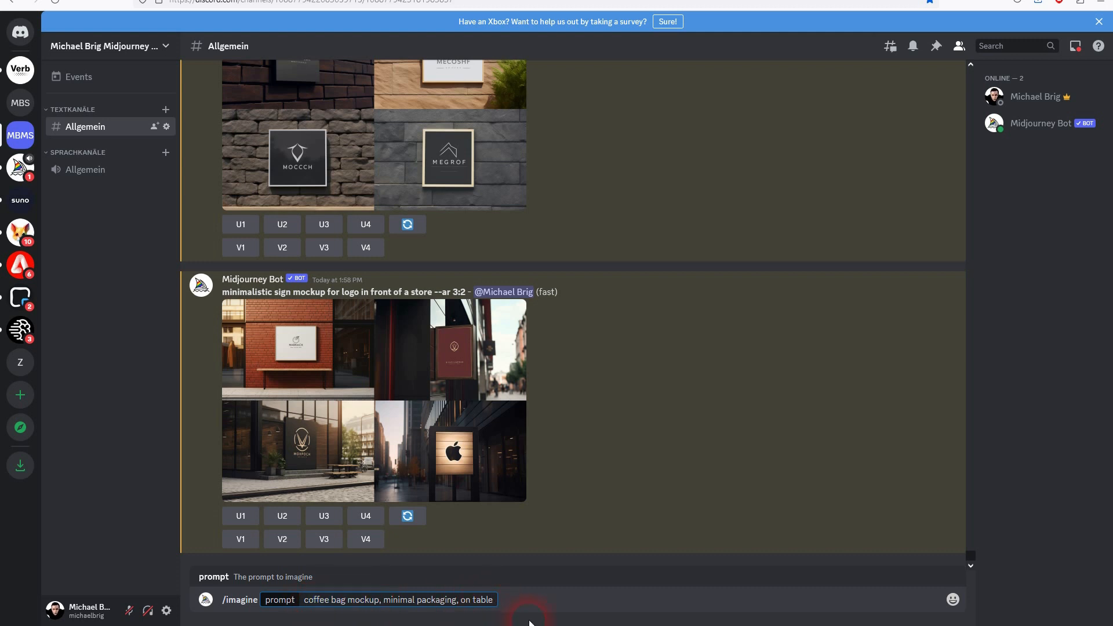
- Send the coffee bag prompt, then 'packing mockup for beauty product, minimalism'
{"action": "key", "text": "Enter"}
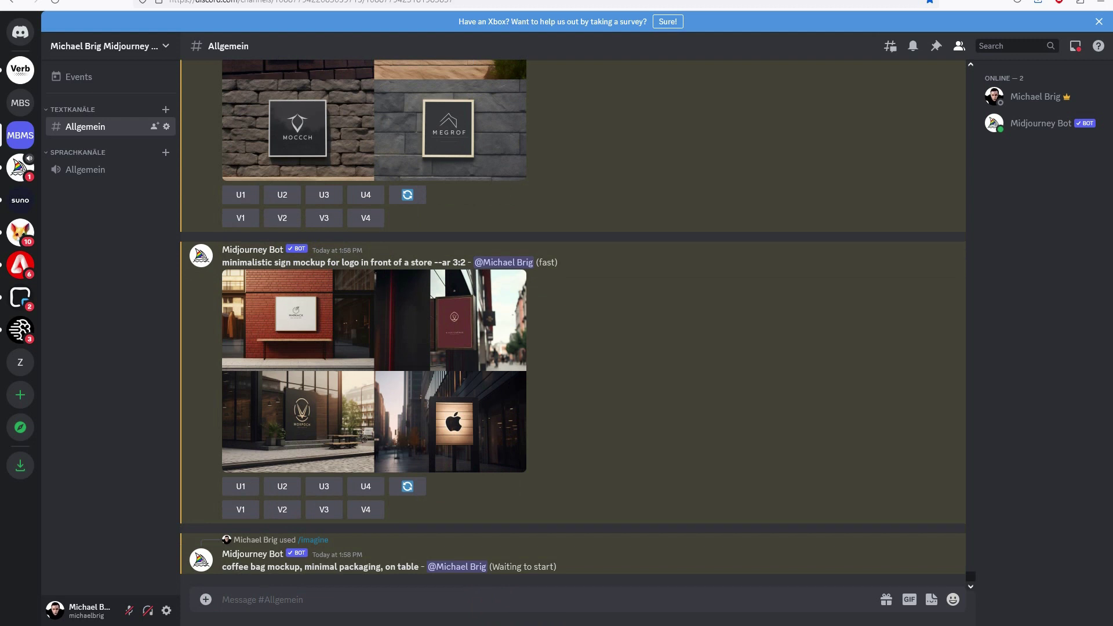
{"action": "left_click", "coordinate": [336, 600]}
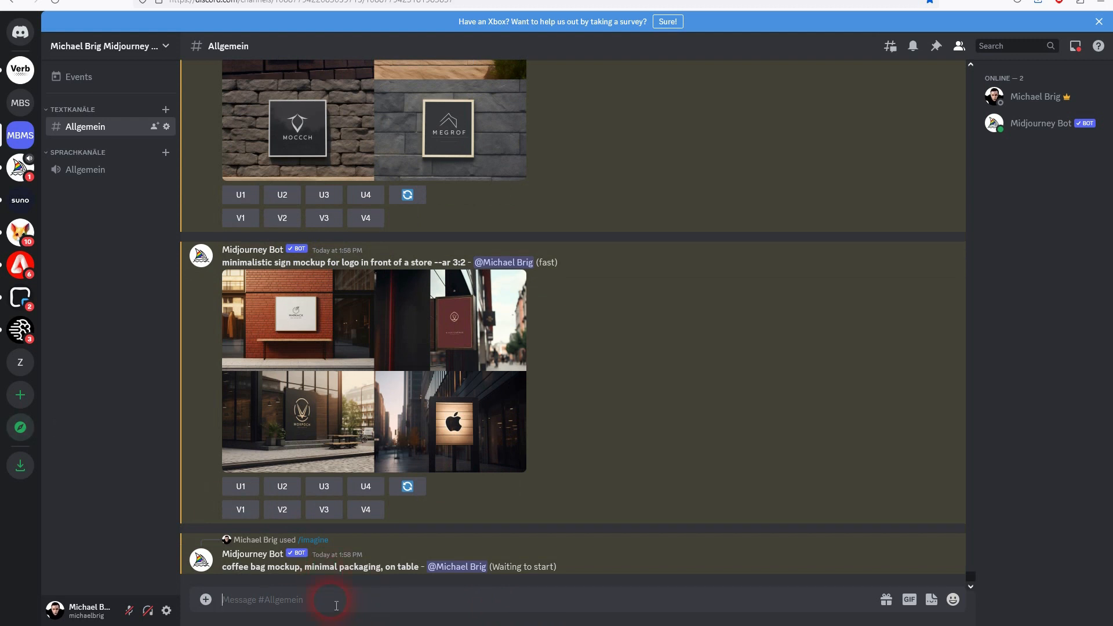
{"action": "type", "text": "/imagine prompt"}
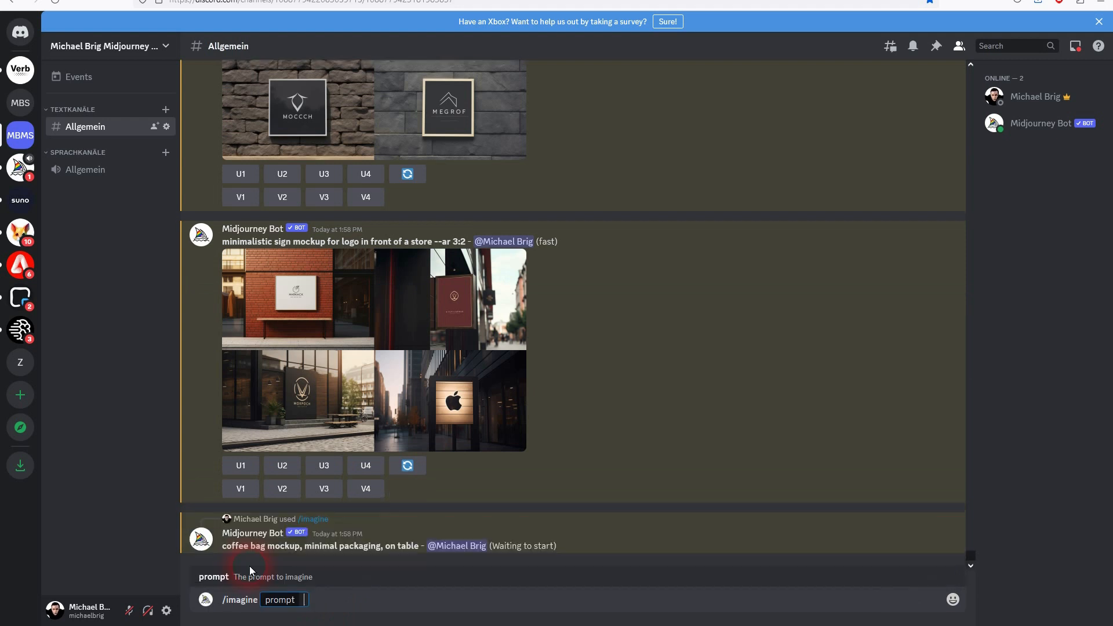
{"action": "type", "text": "packing mockup for beauty product, minimalism"}
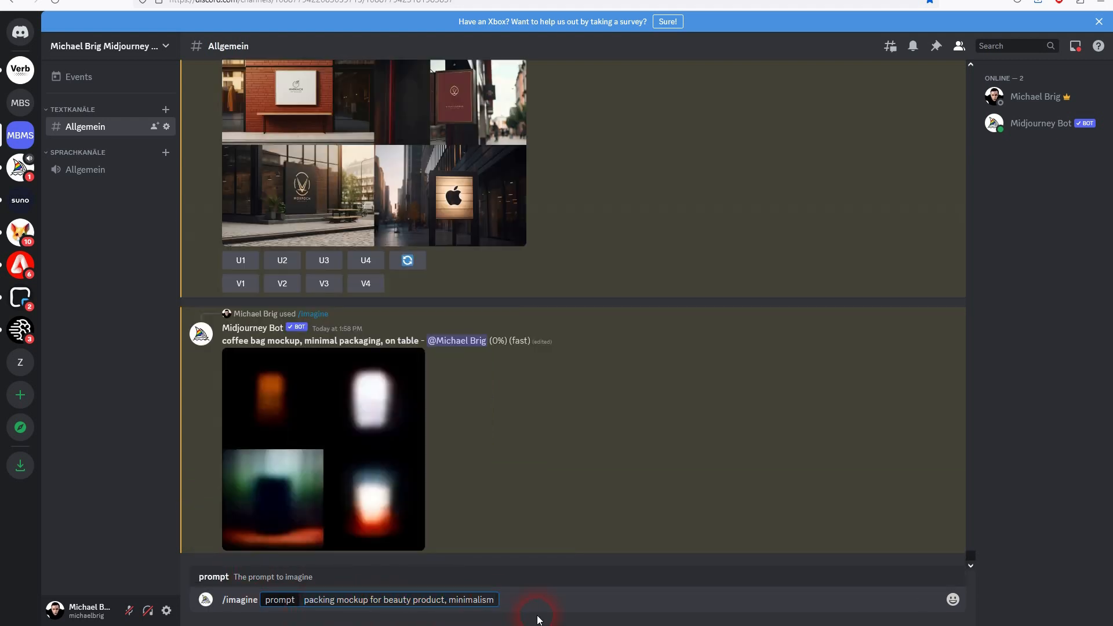
{"action": "key", "text": "Enter"}
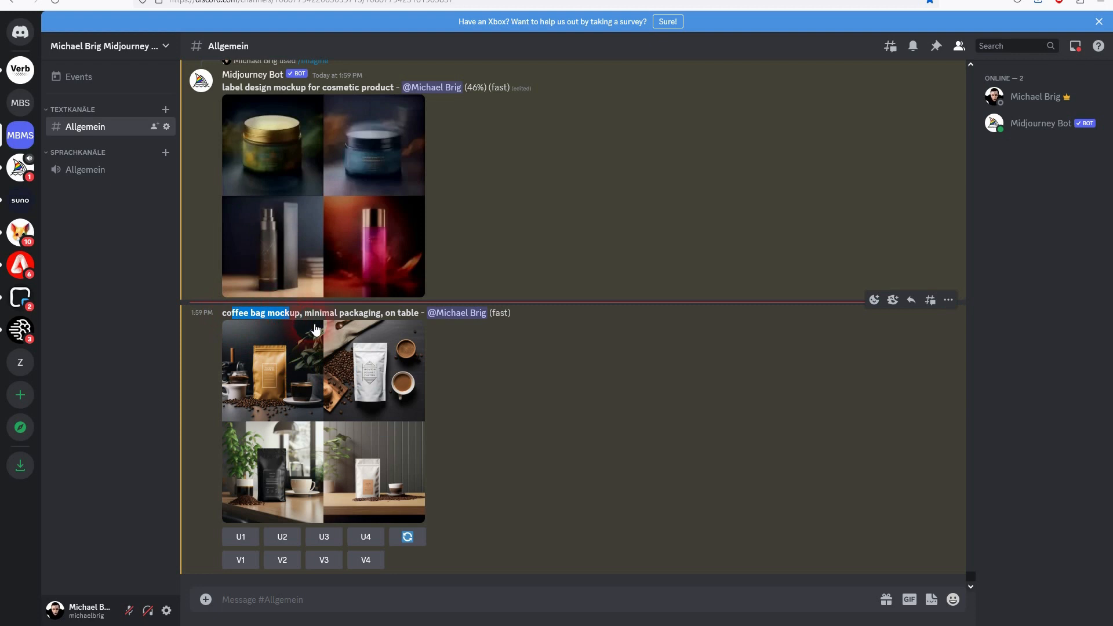
- Scroll through the finished packaging grids, highlighting 'minimalism' in a prompt
{"action": "scroll", "scroll_direction": "down", "scroll_amount": 3}
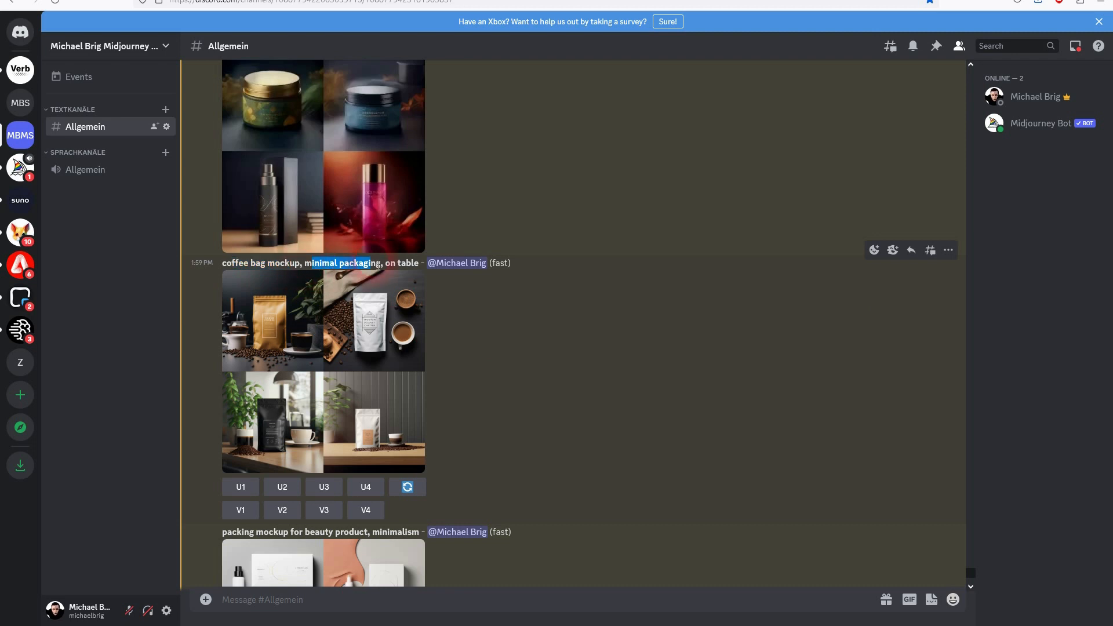
{"action": "mouse_move", "coordinate": [375, 310]}
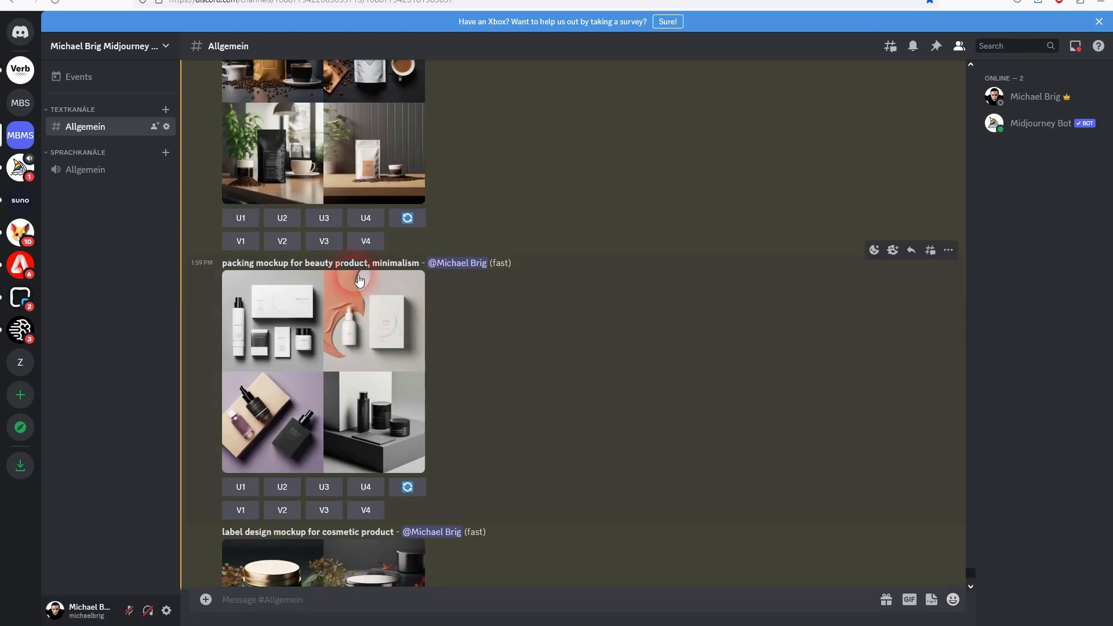
{"action": "double_click", "coordinate": [395, 263]}
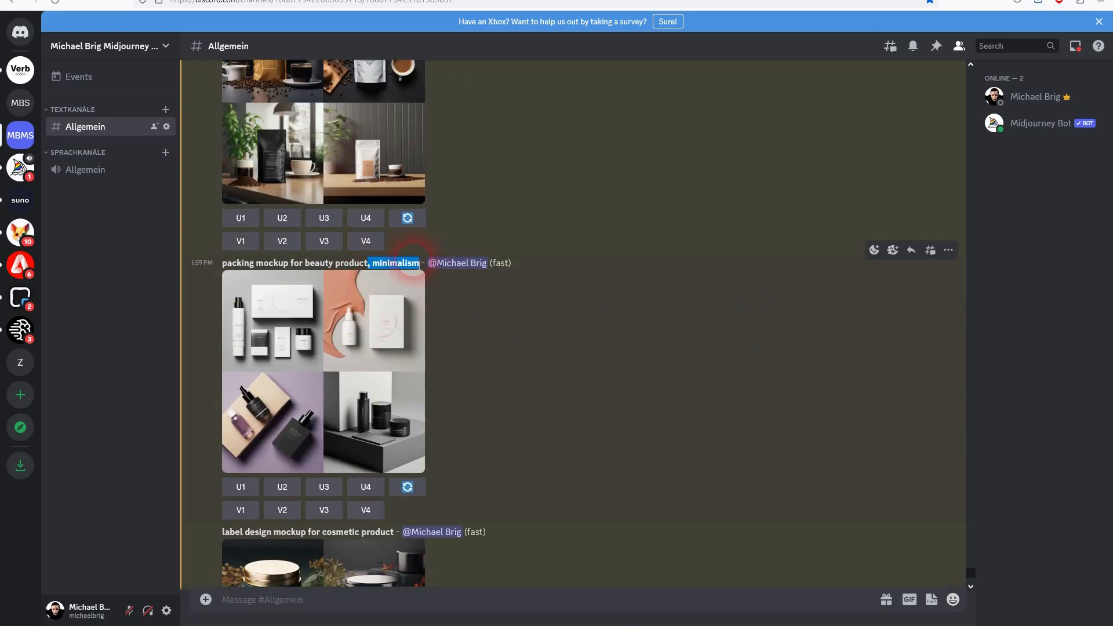
{"action": "scroll", "scroll_direction": "down", "scroll_amount": 3}
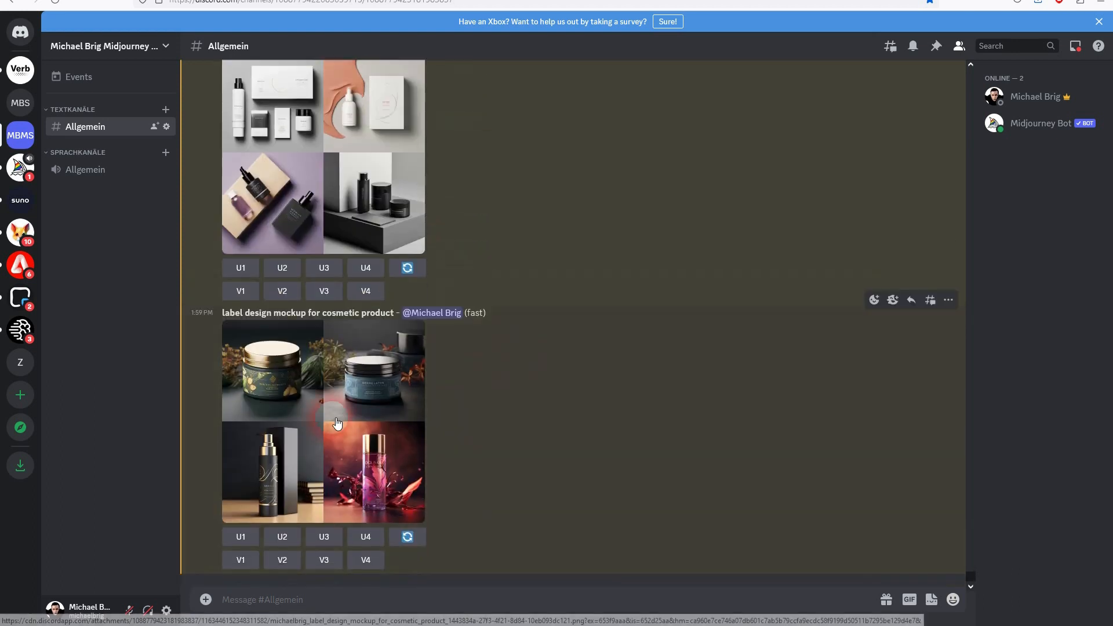
{"action": "left_click", "coordinate": [337, 423]}
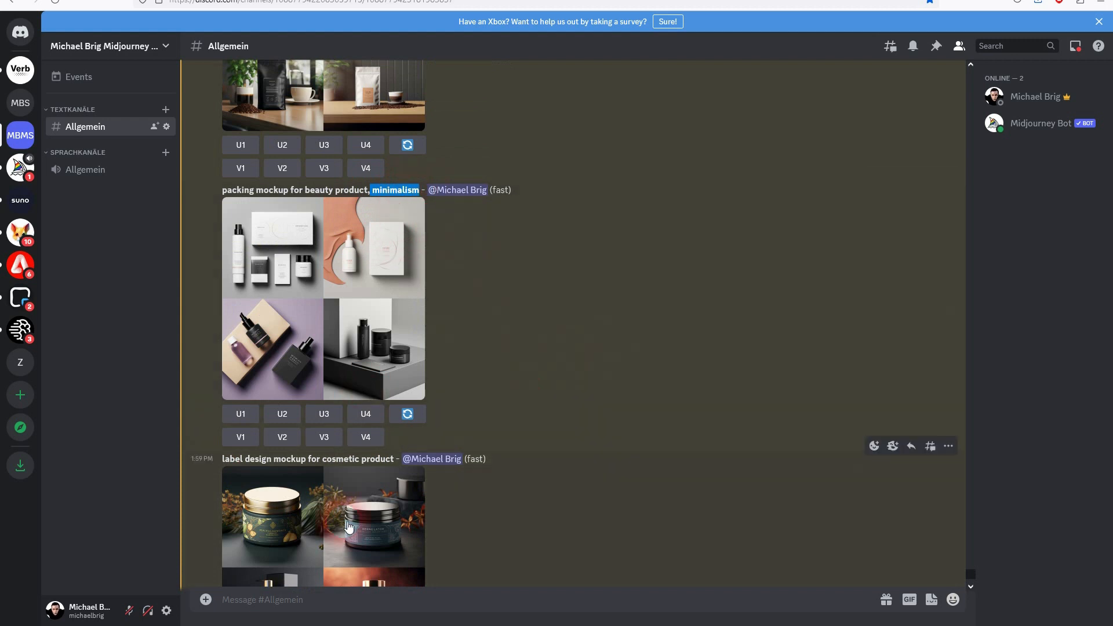
{"action": "scroll", "scroll_direction": "down", "scroll_amount": 3}
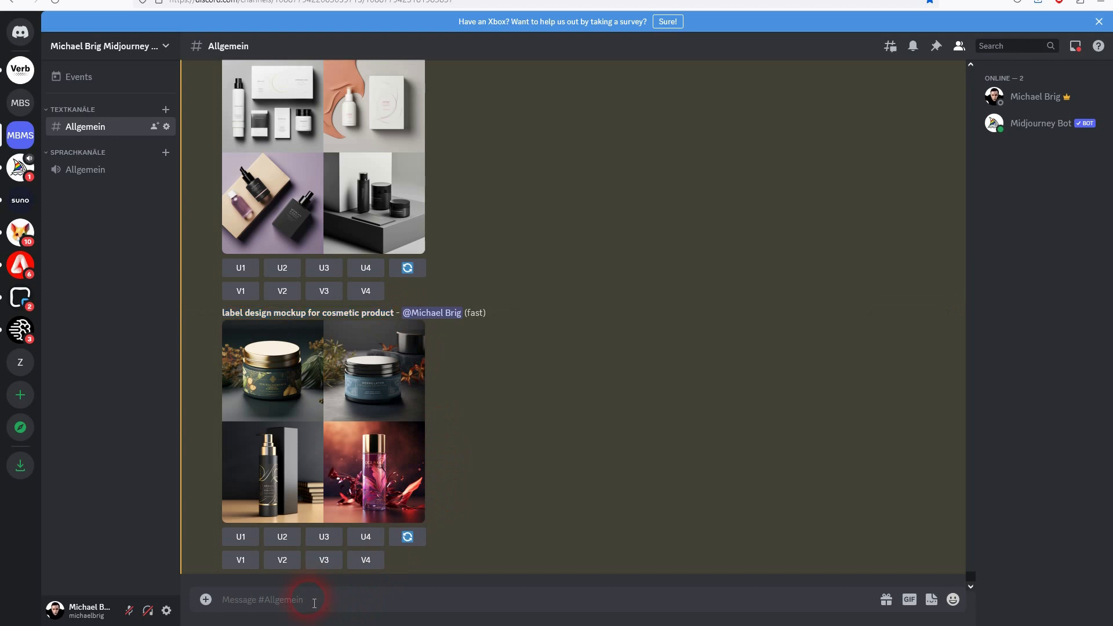
- Send /imagine 'label design mockup for cosmetic product, minimalism' and view the grid
{"action": "type", "text": "/ima"}
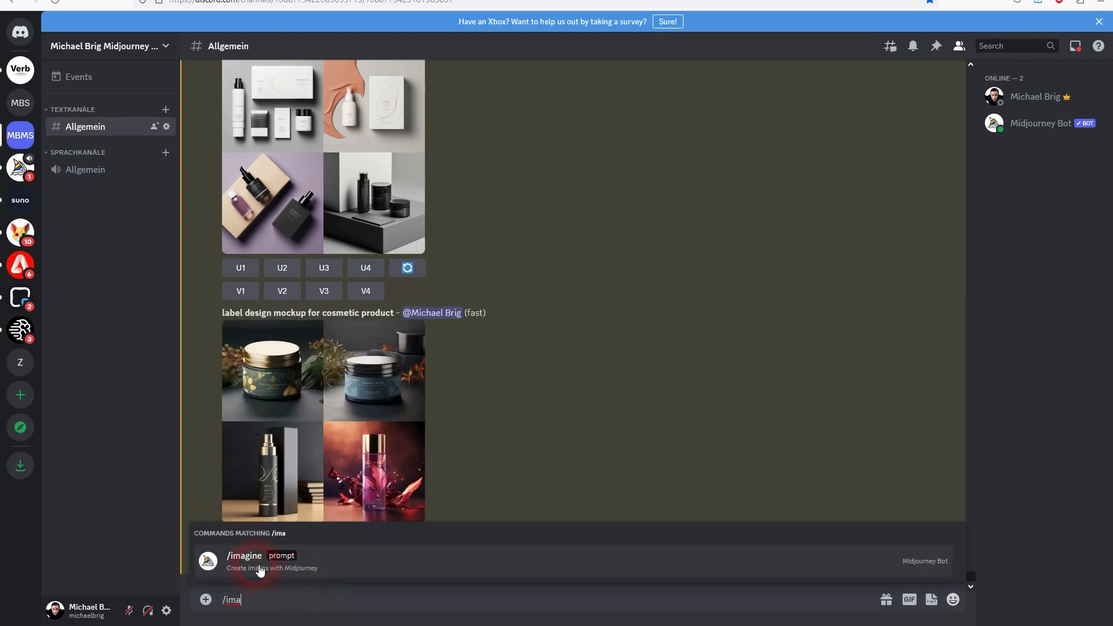
{"action": "left_click", "coordinate": [259, 561]}
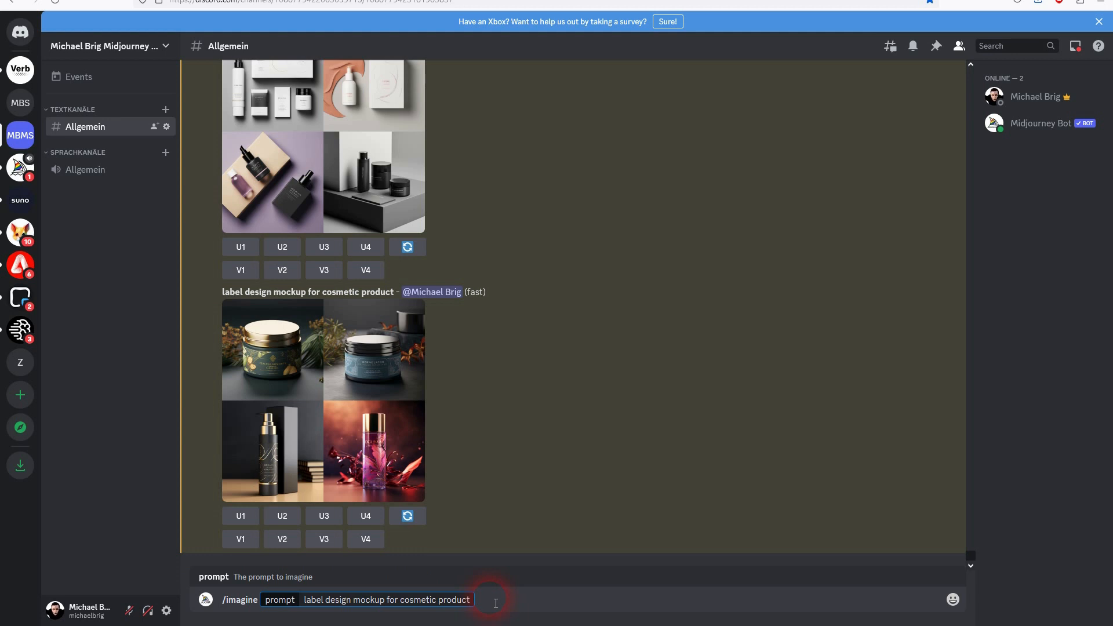
{"action": "type", "text": ", minimalism"}
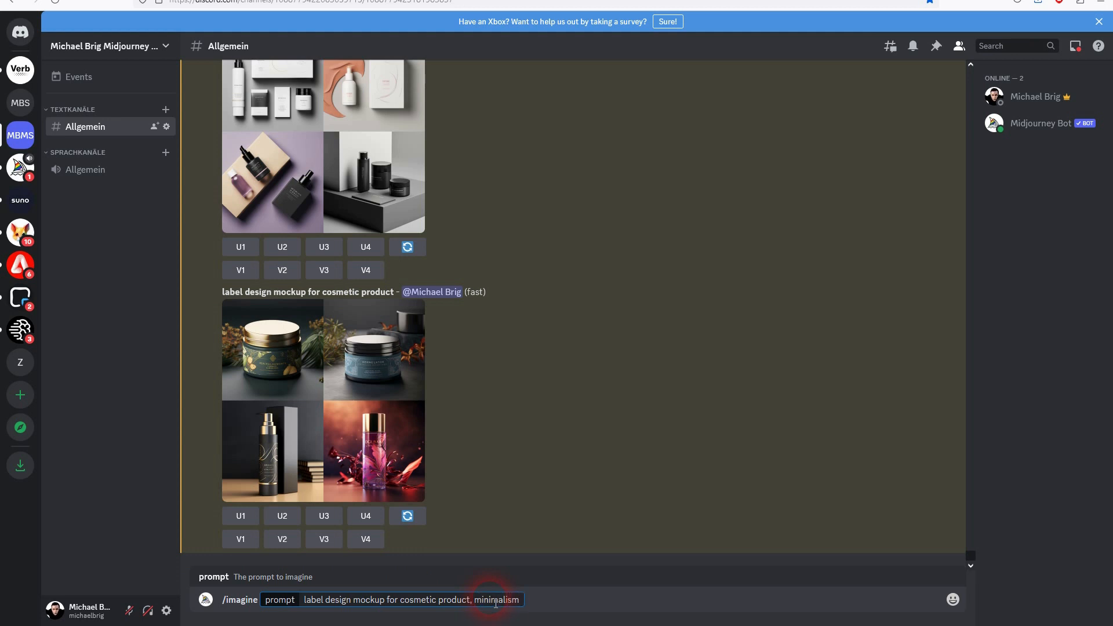
{"action": "key", "text": "Enter"}
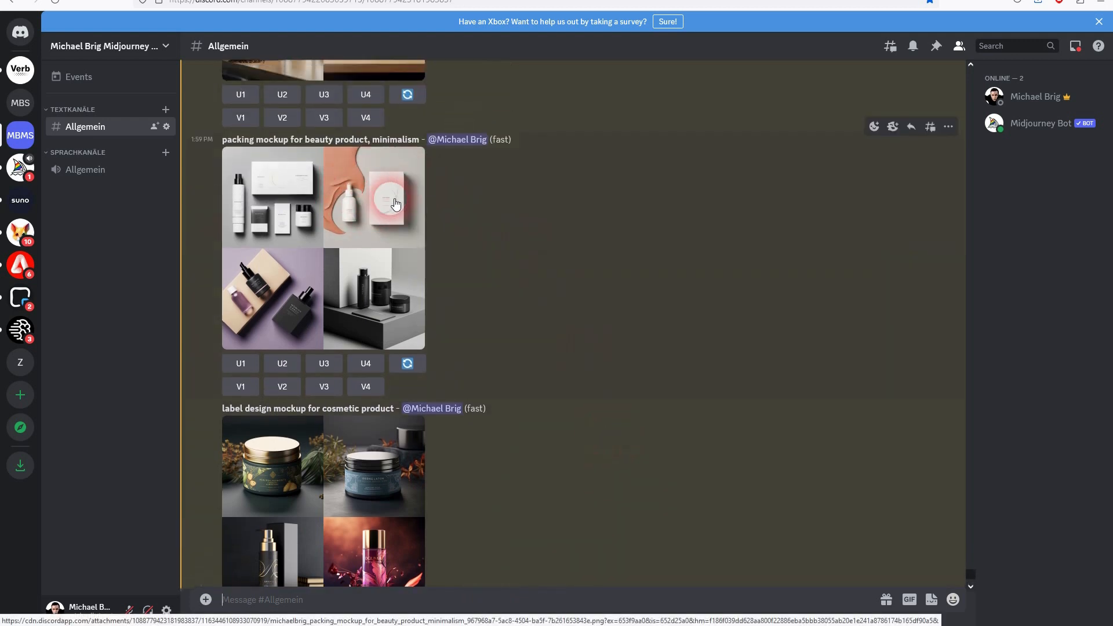
{"action": "scroll", "scroll_direction": "down", "scroll_amount": 3}
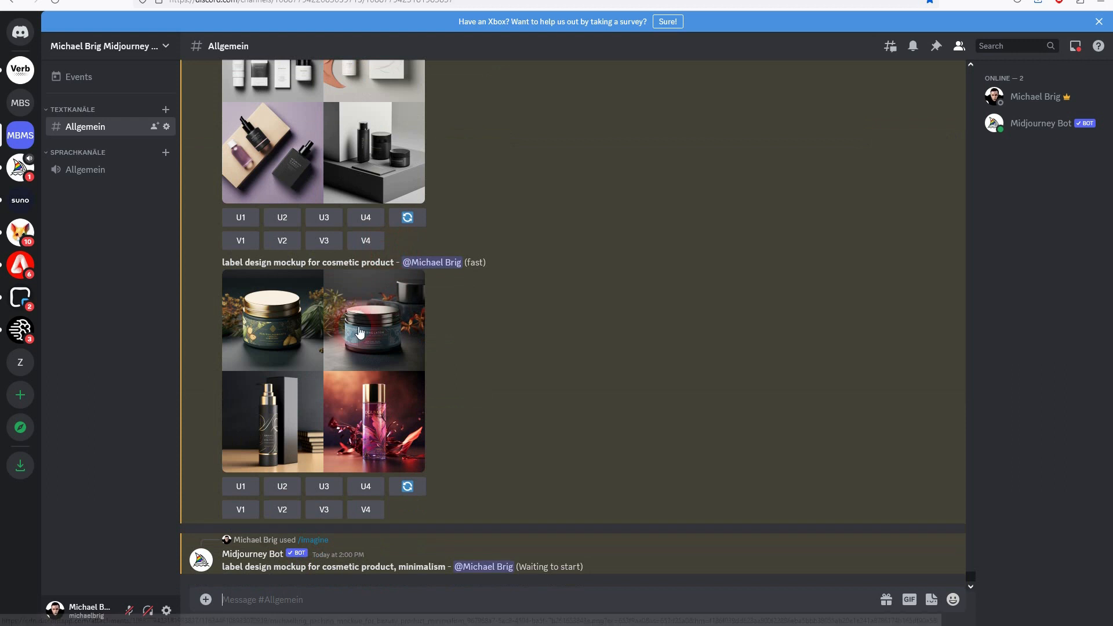
{"action": "left_click", "coordinate": [360, 332]}
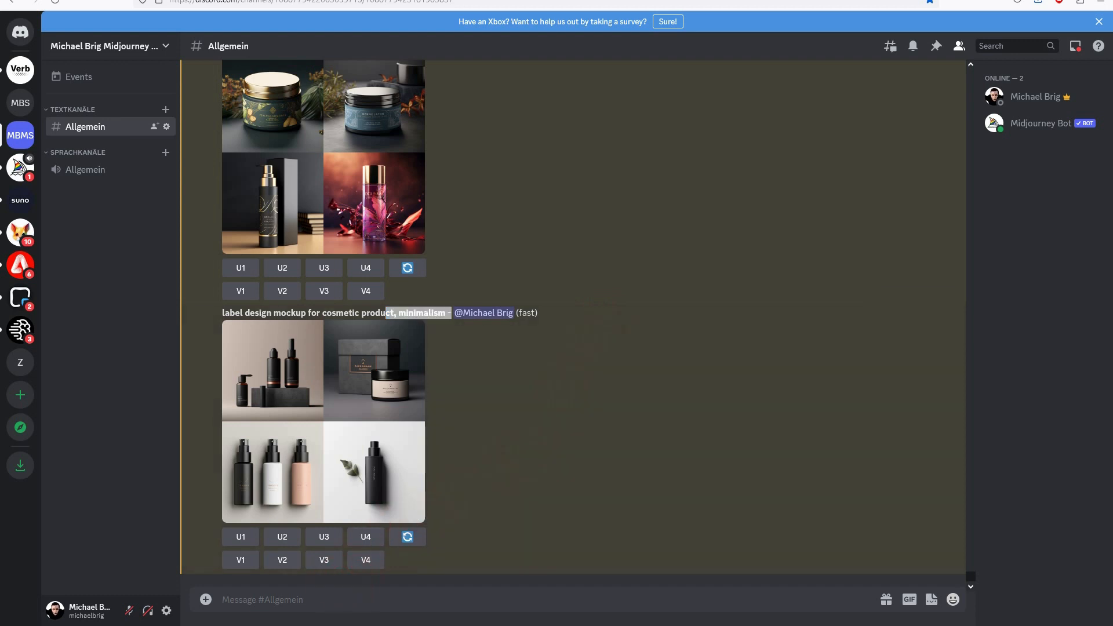
- Send /imagine 'empty white billboard, blurry background' to Midjourney
{"action": "left_click", "coordinate": [326, 599]}
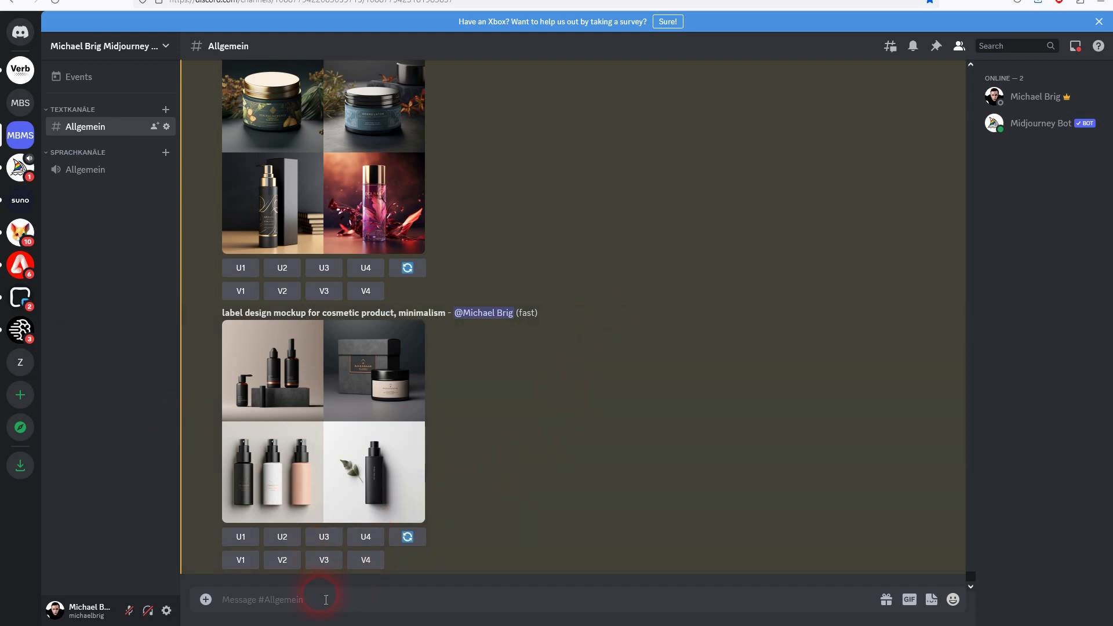
{"action": "type", "text": "/imagine prompt empty white billboard"}
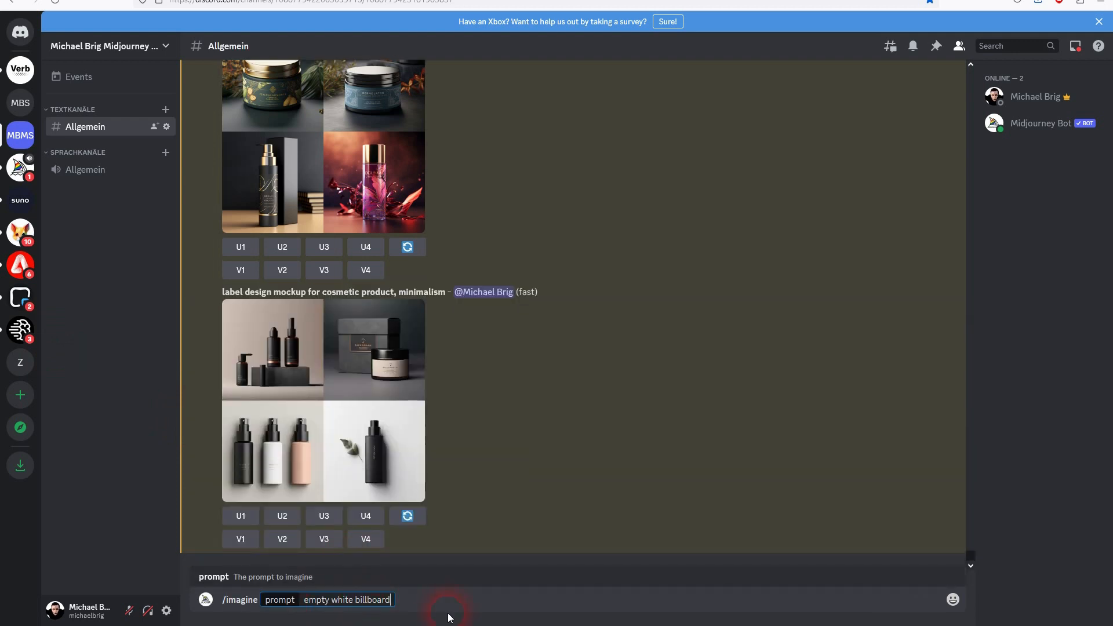
{"action": "key", "text": "Enter"}
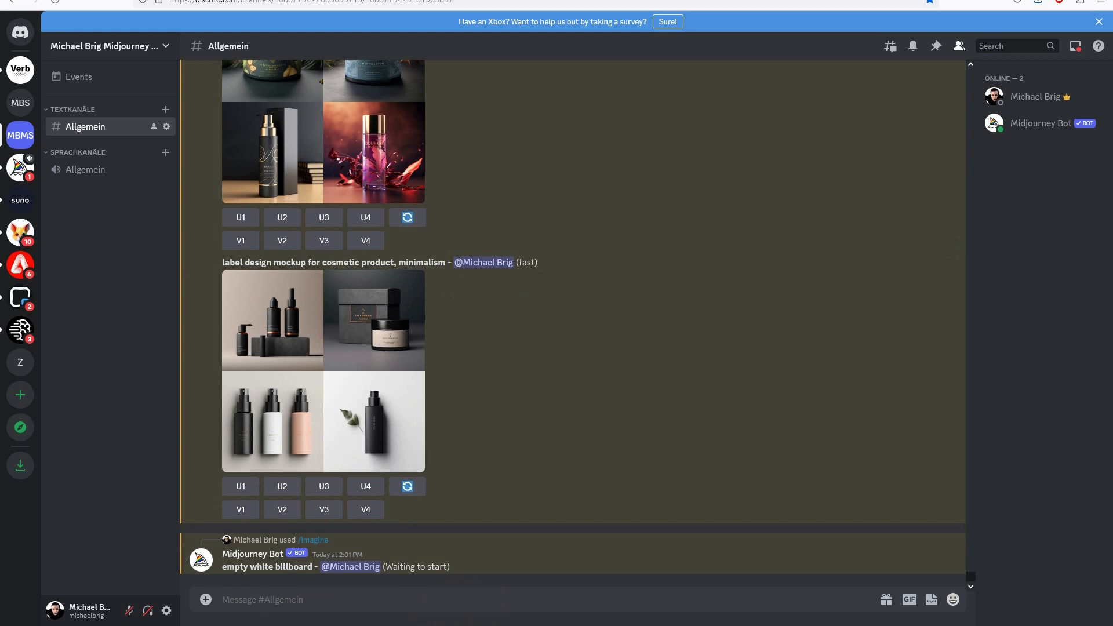
- Send an outdoor ad mockup prompt with /imagine
{"action": "left_click", "coordinate": [273, 599]}
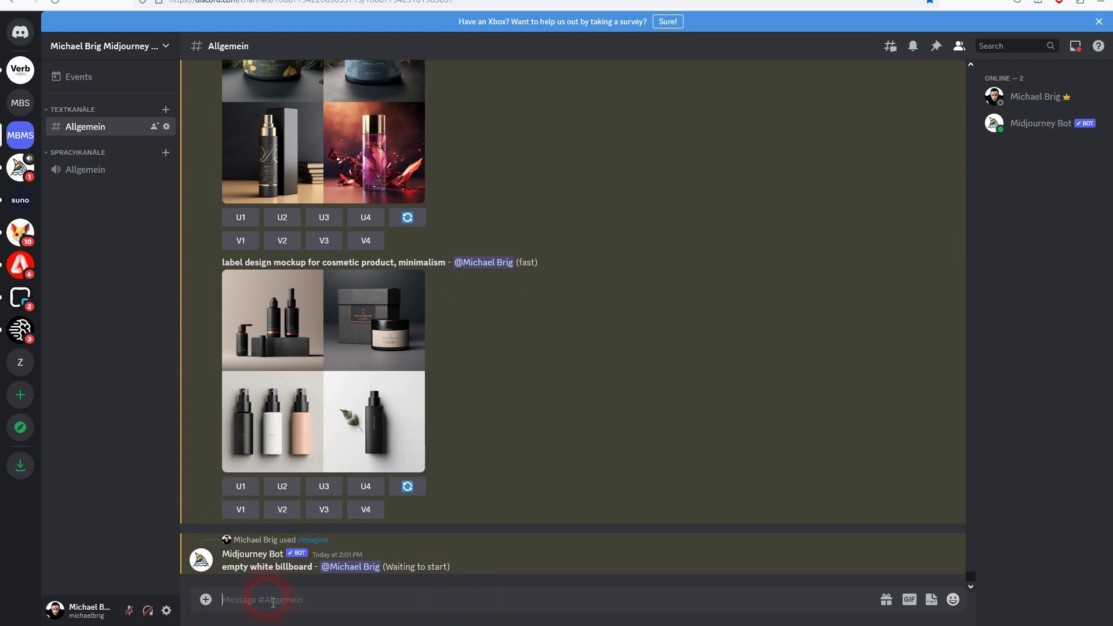
{"action": "type", "text": "/imagine prompt outdoor ad mockup"}
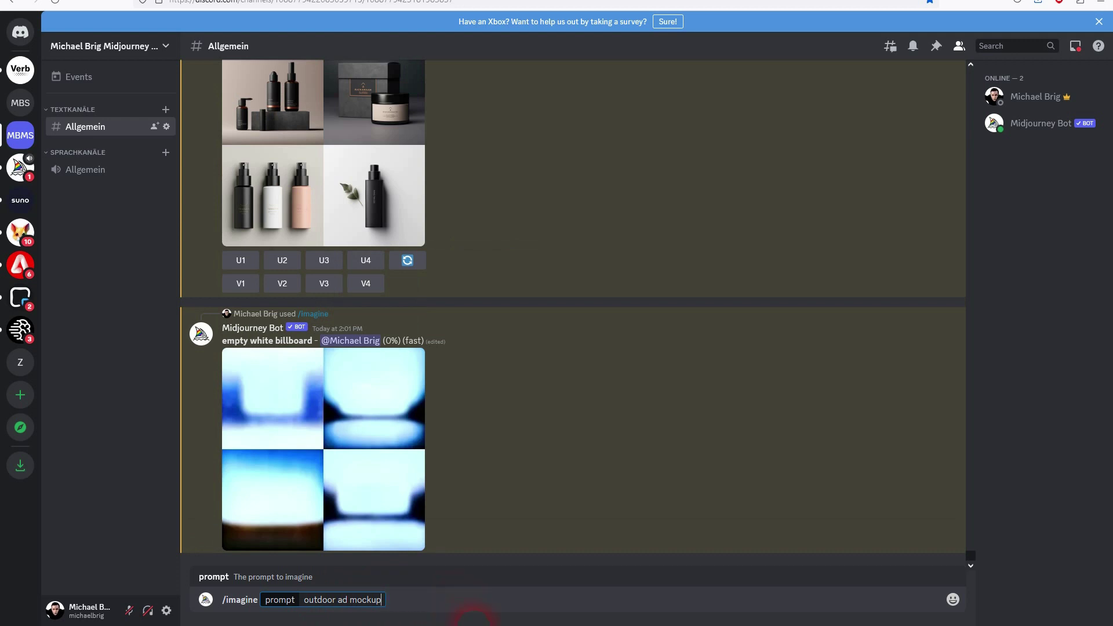
{"action": "key", "text": "Enter"}
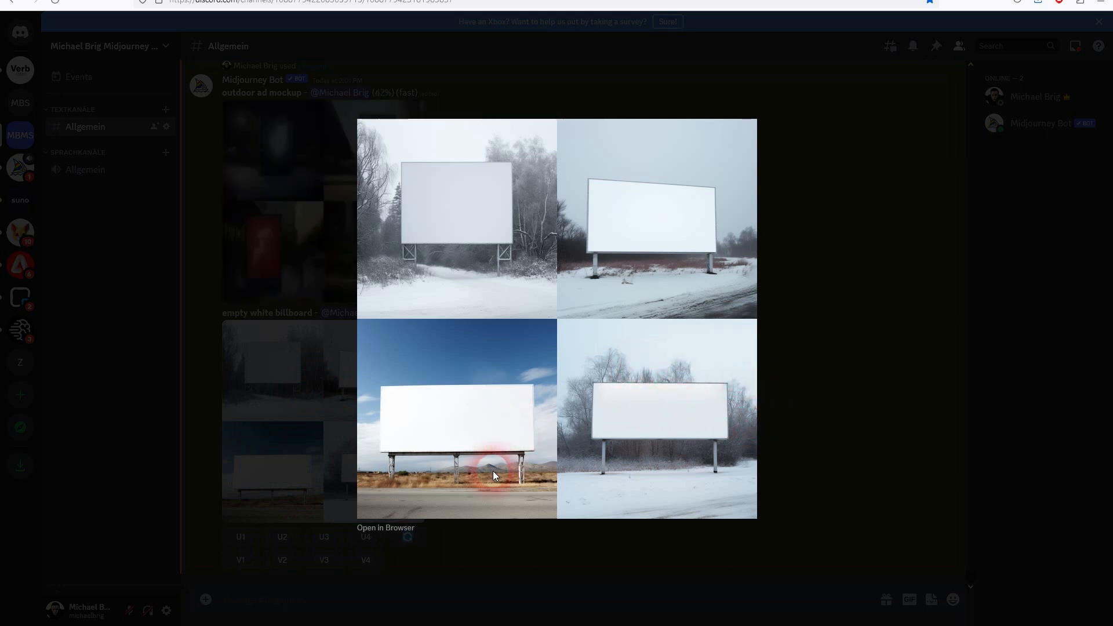
{"action": "mouse_move", "coordinate": [605, 251]}
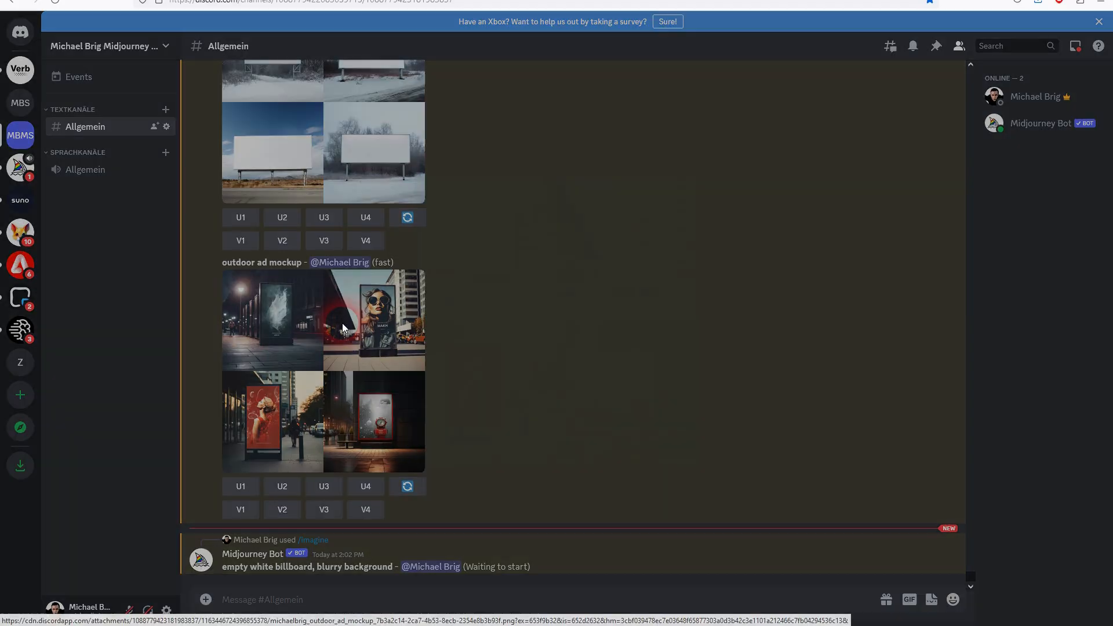
- Send the 'outdoor ad mockup, blurry background' prompt and scroll to the finished billboard and ad grids
{"action": "left_click", "coordinate": [344, 327]}
{"action": "type", "text": "/imagine prompt oputd, blurry background"}
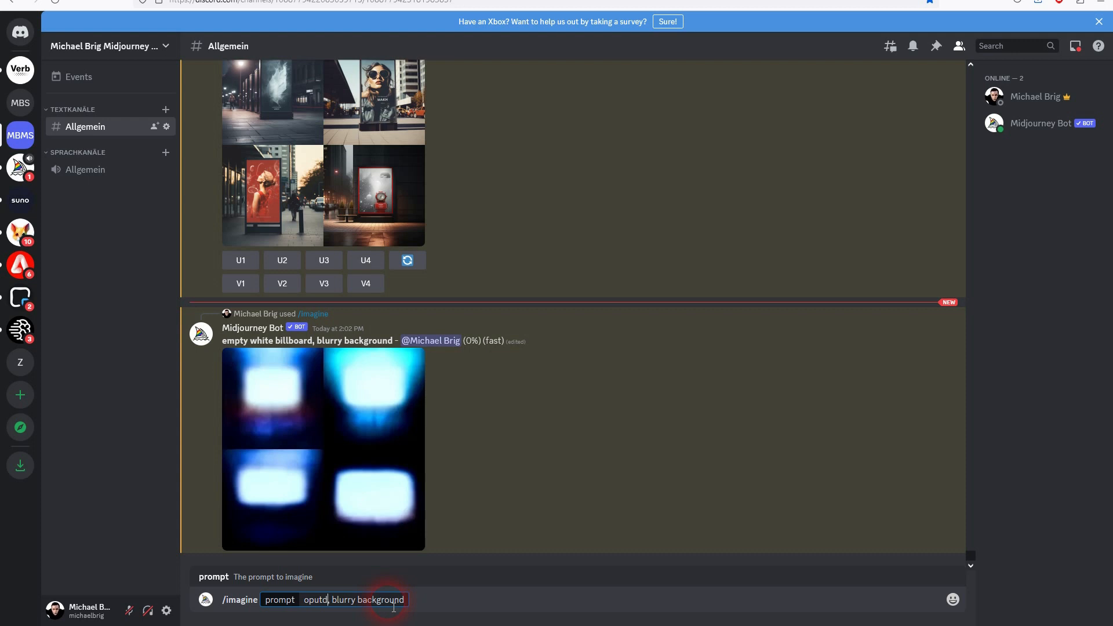
{"action": "type", "text": "outdoor"}
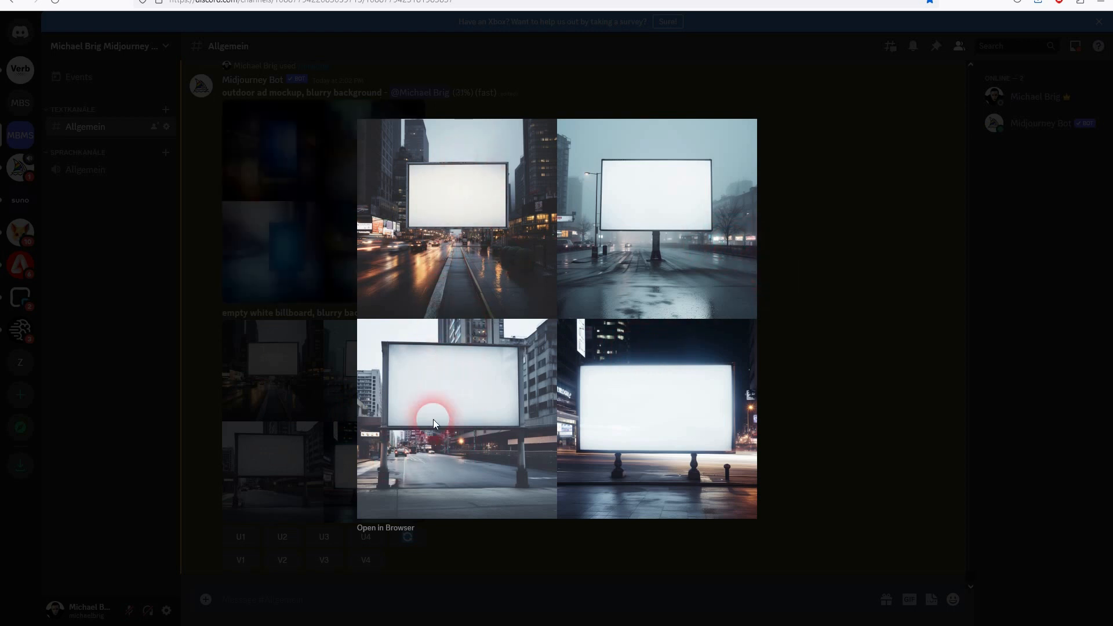
{"action": "mouse_move", "coordinate": [663, 444]}
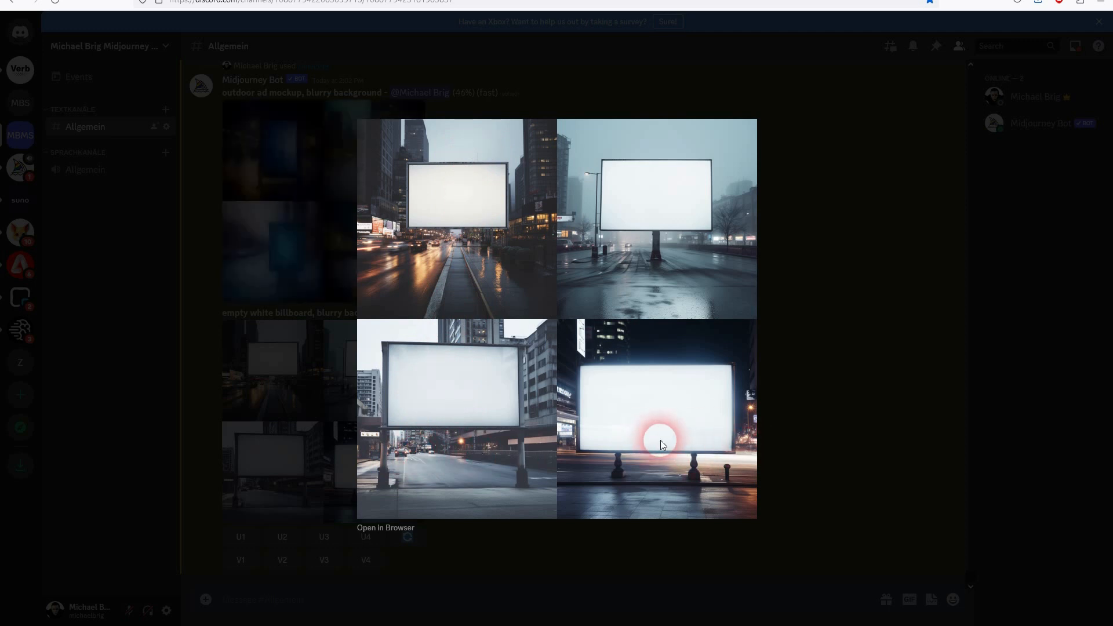
{"action": "mouse_move", "coordinate": [683, 203]}
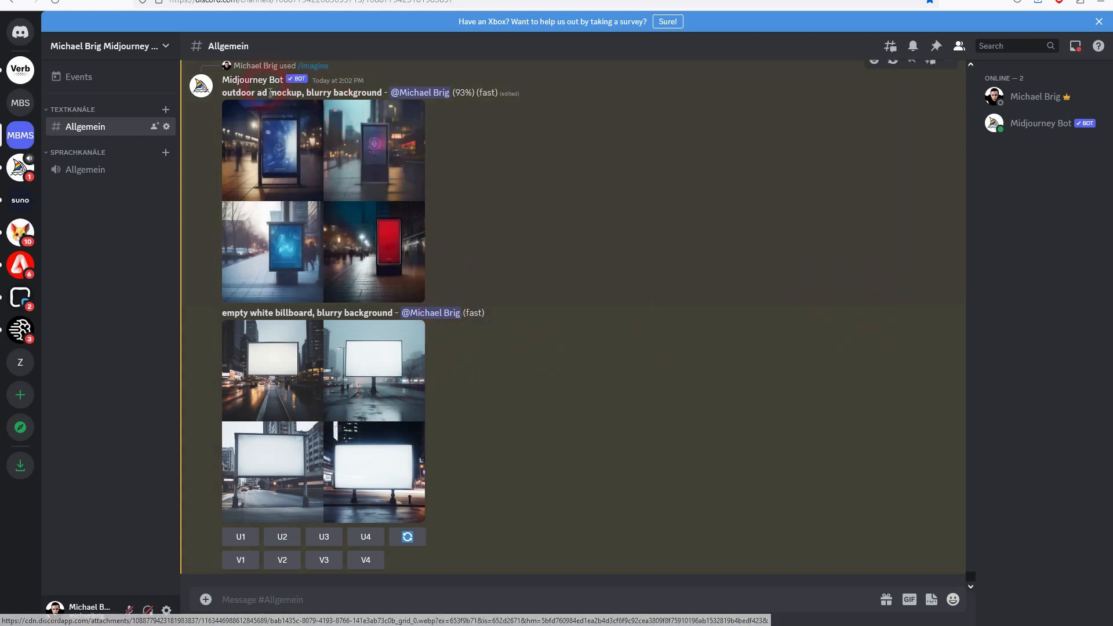
{"action": "scroll", "scroll_direction": "down", "scroll_amount": 3}
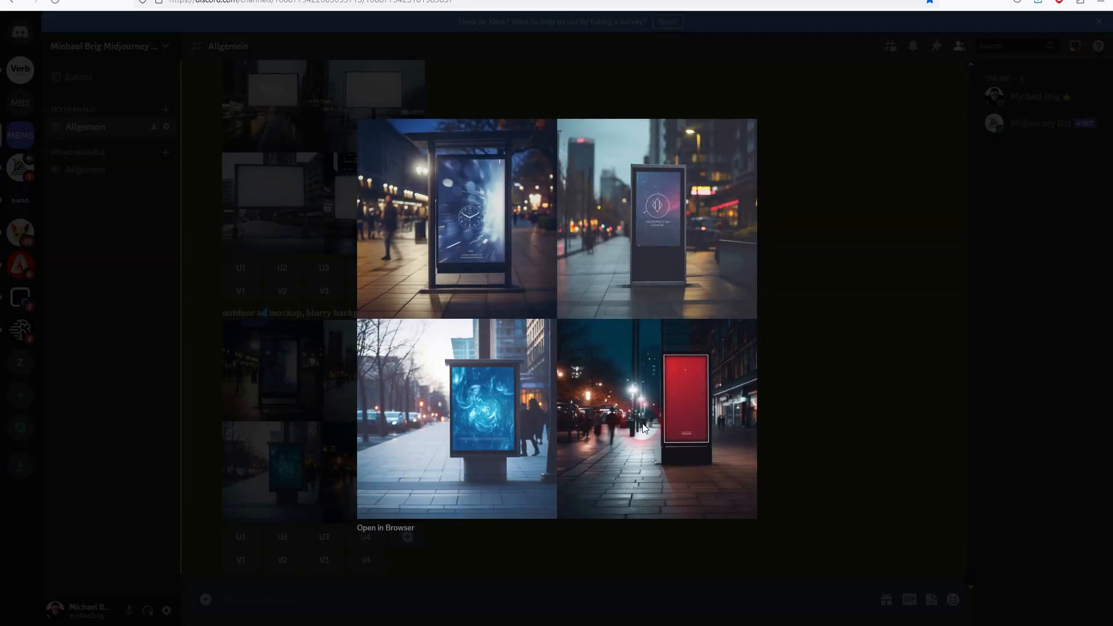
{"action": "mouse_move", "coordinate": [704, 272]}
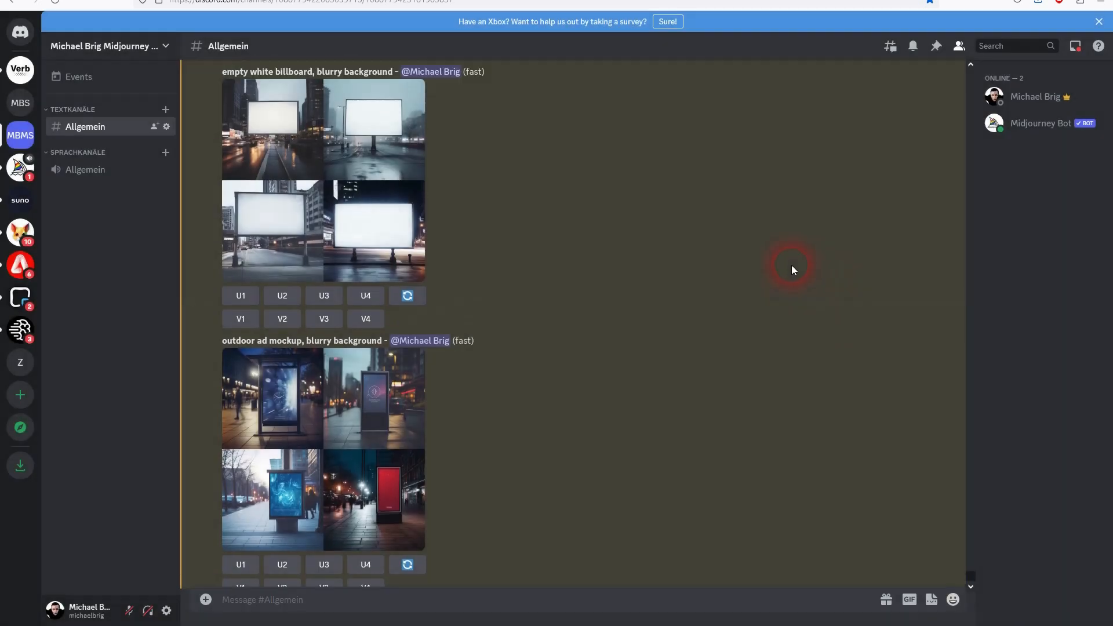
{"action": "scroll", "scroll_direction": "down", "scroll_amount": 3}
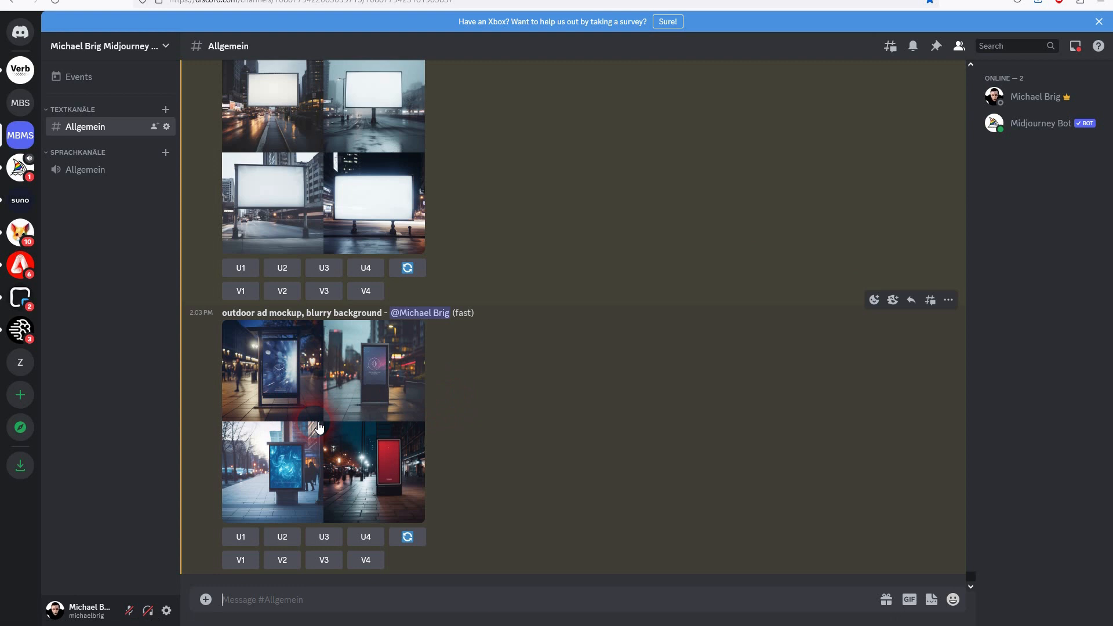
{"action": "mouse_move", "coordinate": [332, 422]}
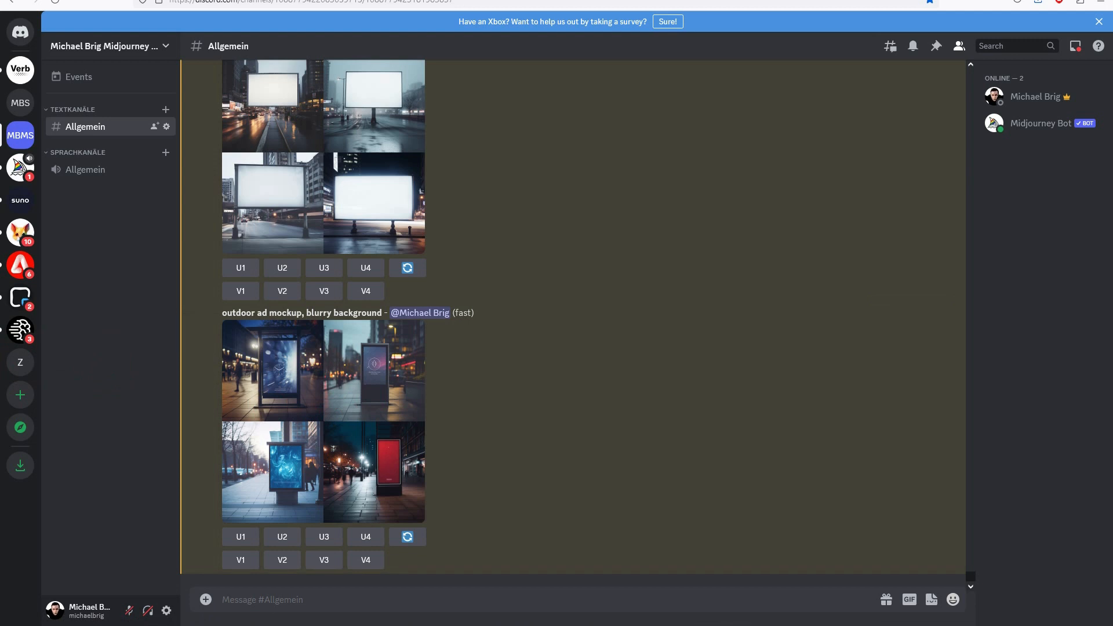
- Request corporate identity close-up mockups with /imagine
{"action": "left_click", "coordinate": [328, 602]}
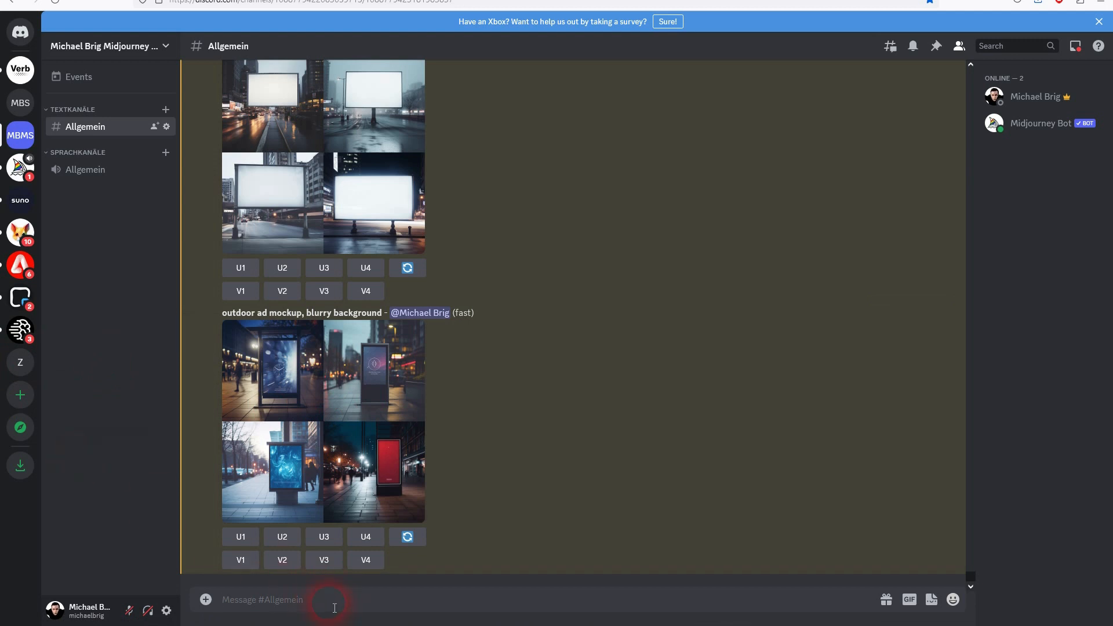
{"action": "type", "text": "/ima"}
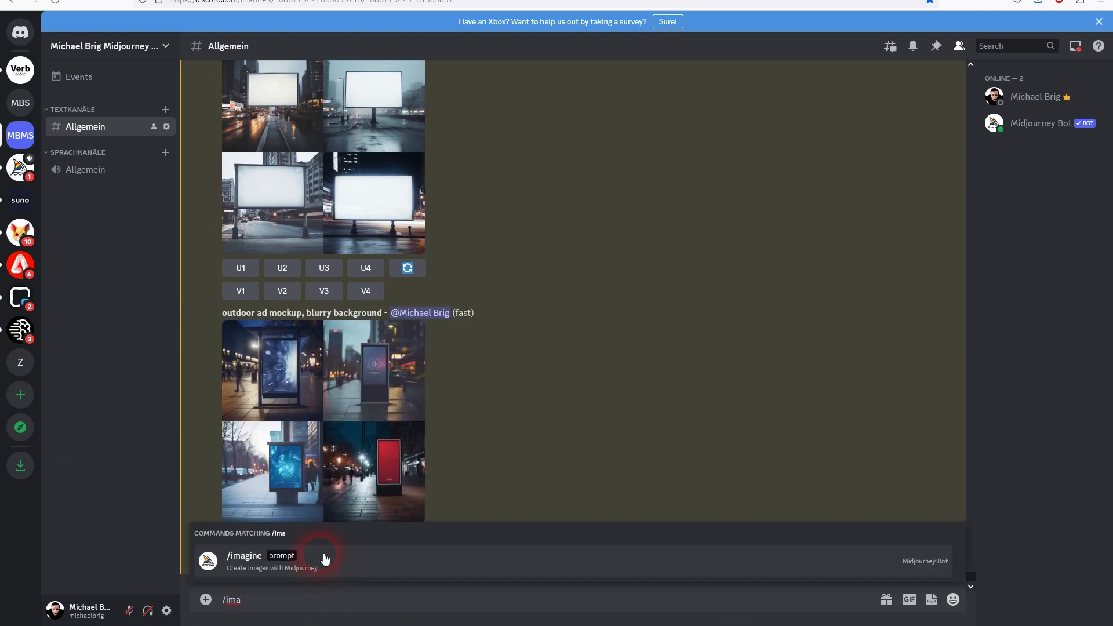
{"action": "left_click", "coordinate": [324, 560]}
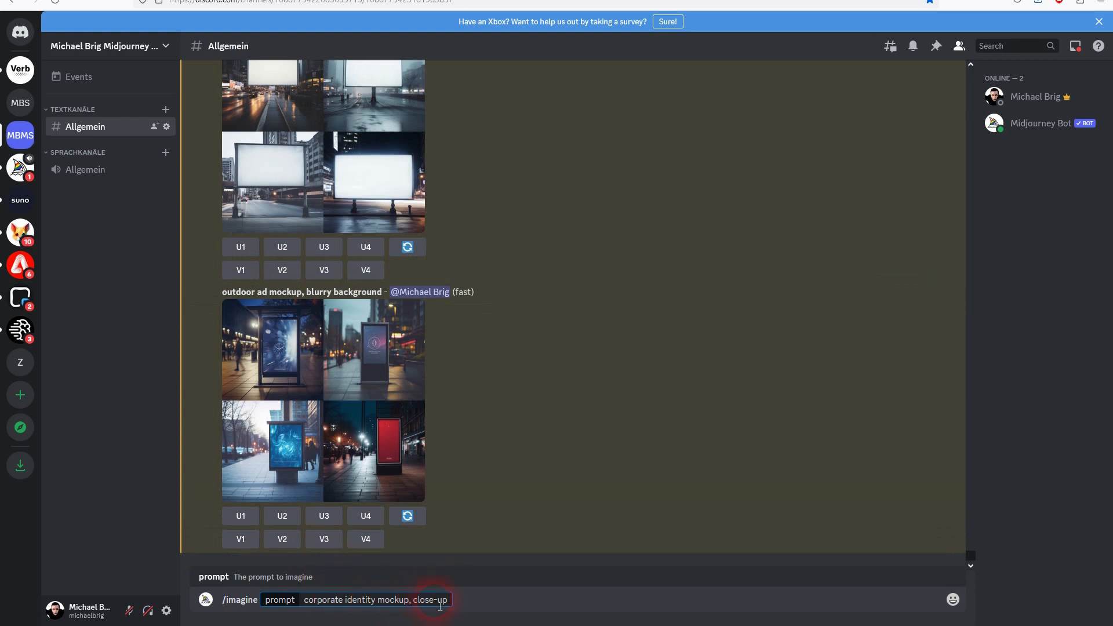
{"action": "key", "text": "Enter"}
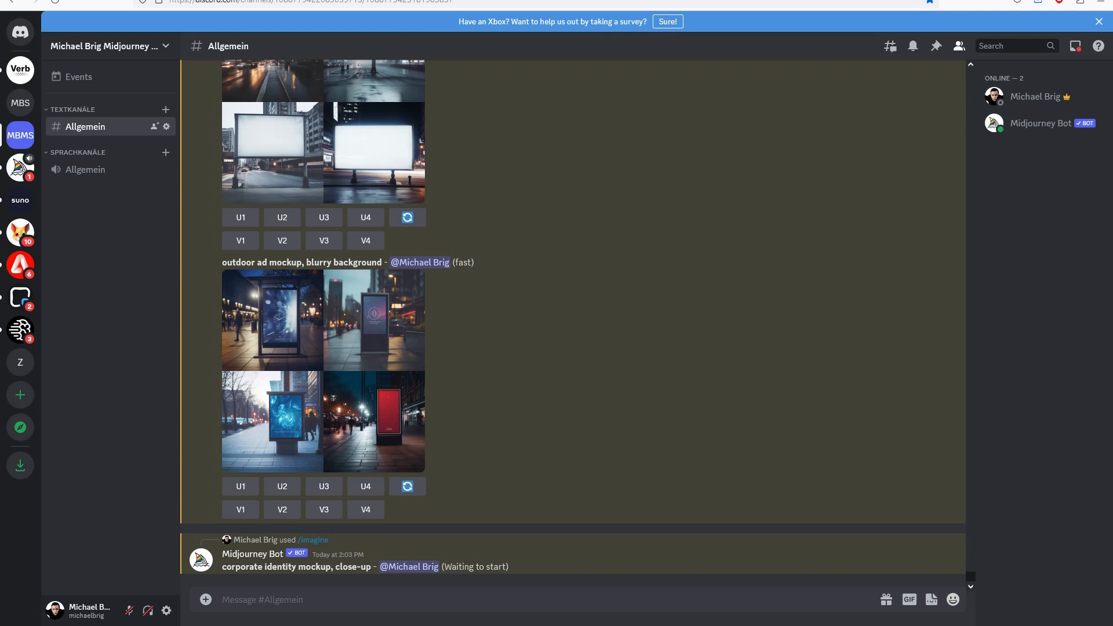
- Request the graphic design presentation version and a mug mockup in a clean minimalist living room
{"action": "left_click", "coordinate": [293, 599]}
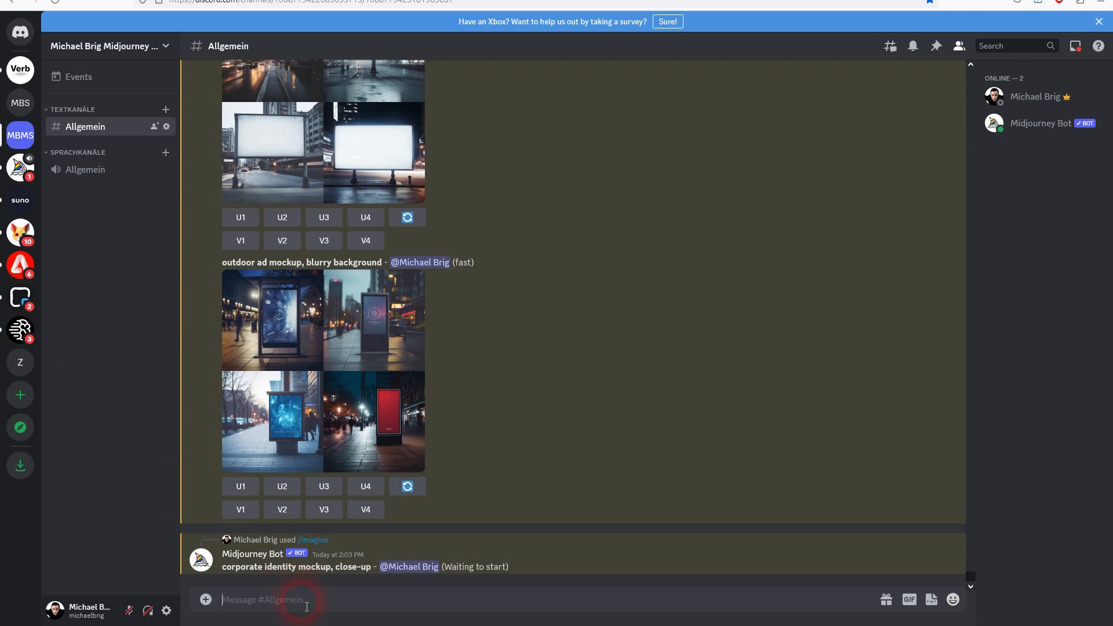
{"action": "type", "text": "/imagine prompt graphic design presentation, corporate identity mockup, close-up"}
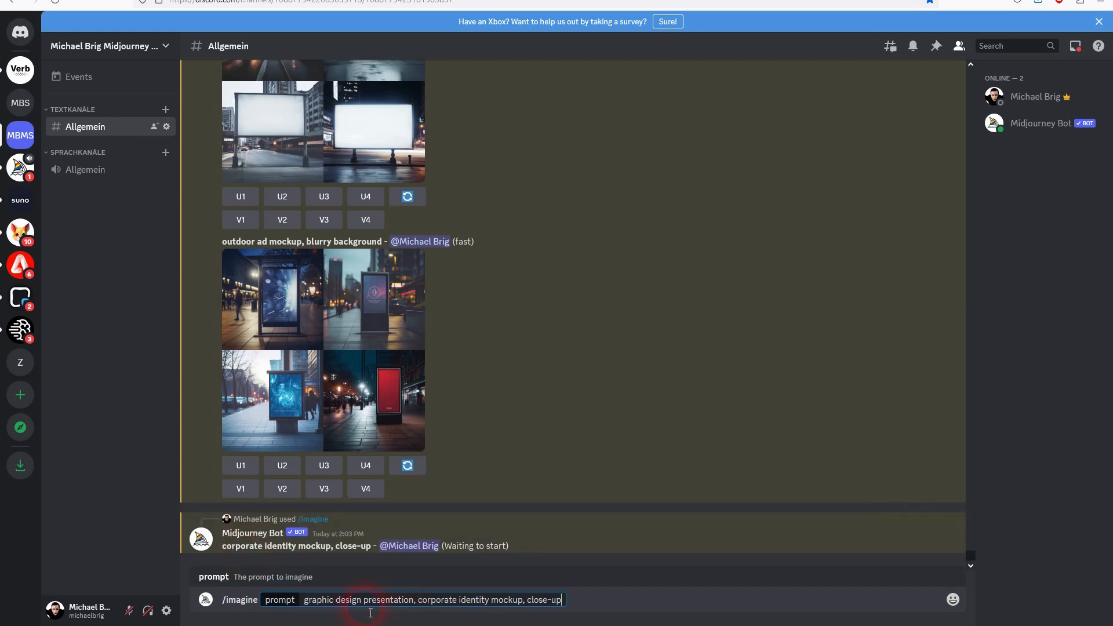
{"action": "double_click", "coordinate": [385, 600]}
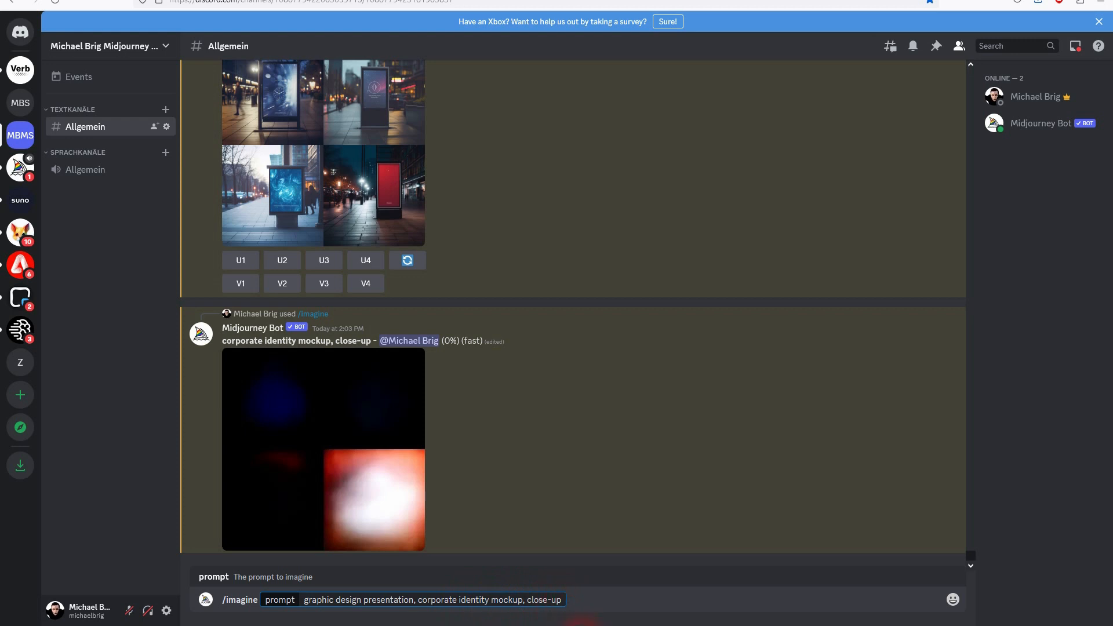
{"action": "key", "text": "Enter"}
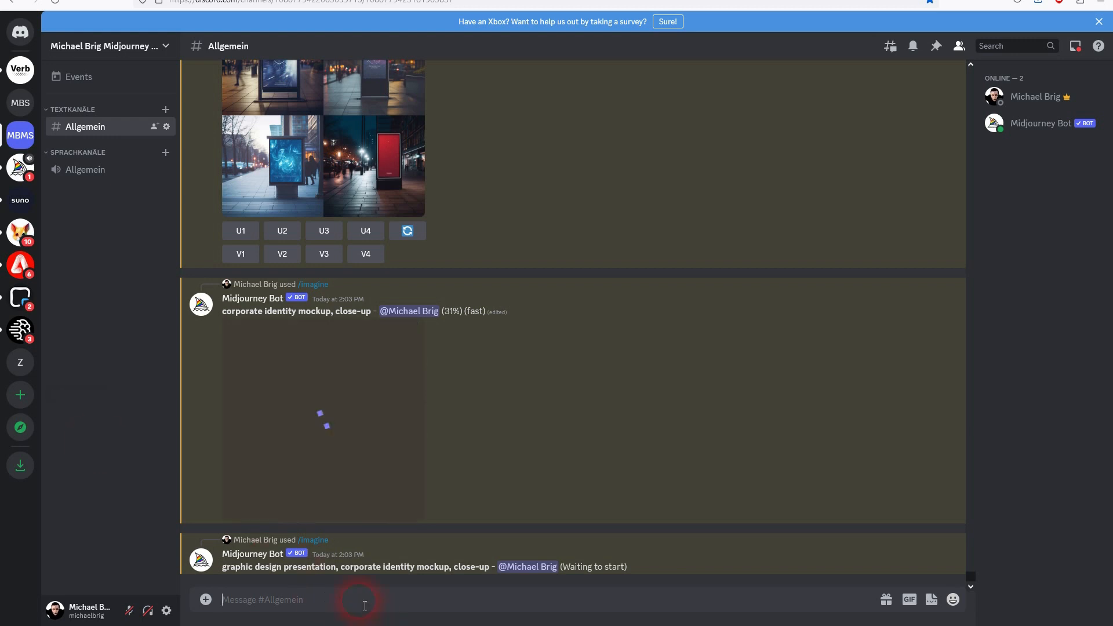
{"action": "type", "text": "/imagine prompt mug mockup, clean minimalist living room"}
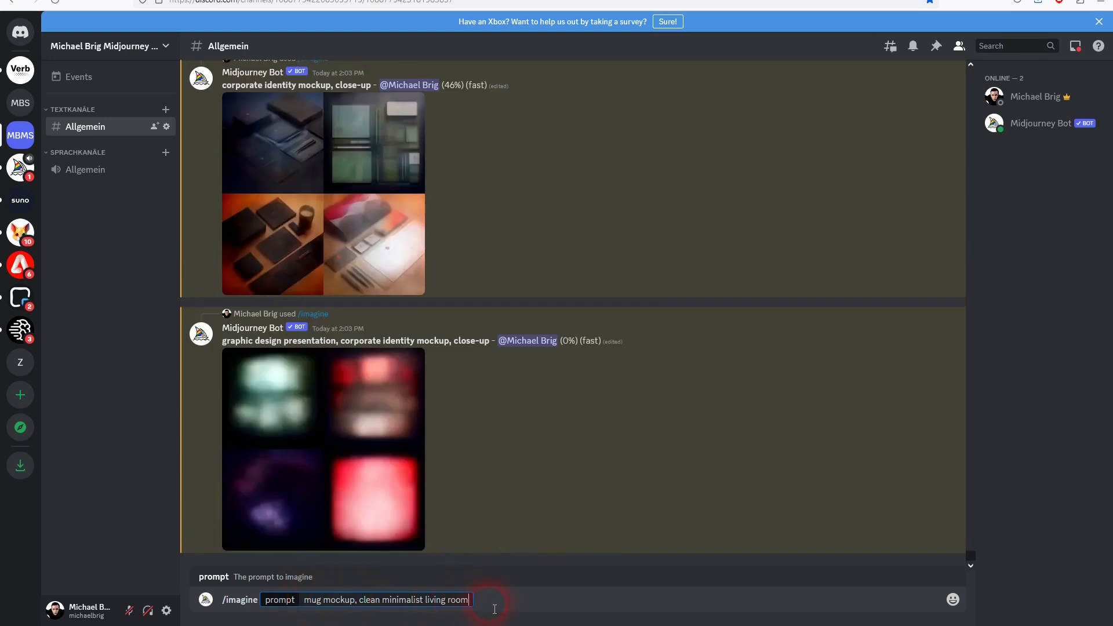
{"action": "key", "text": "Enter"}
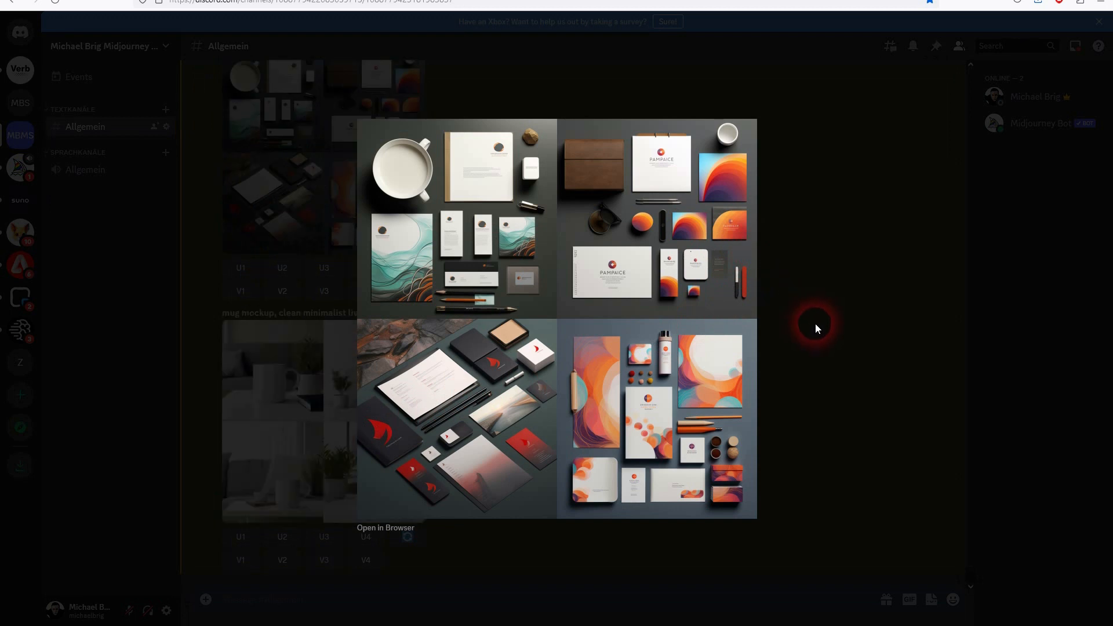
- Close the previews and reuse the mug prompt with 'close up' added to request a close-up variant
{"action": "left_click", "coordinate": [817, 329]}
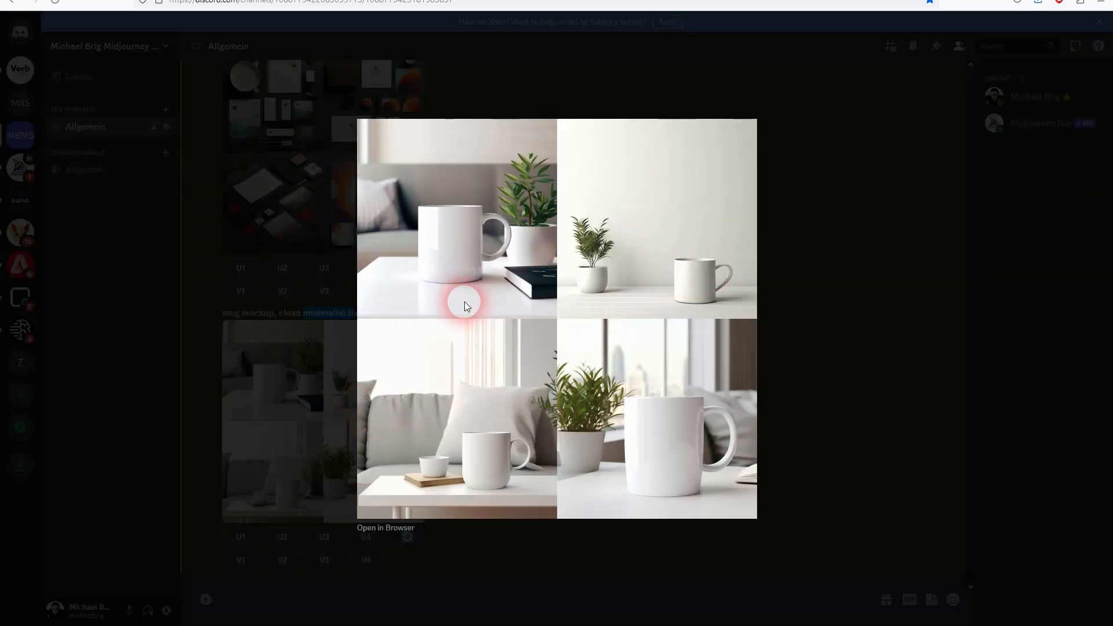
{"action": "left_click", "coordinate": [825, 409]}
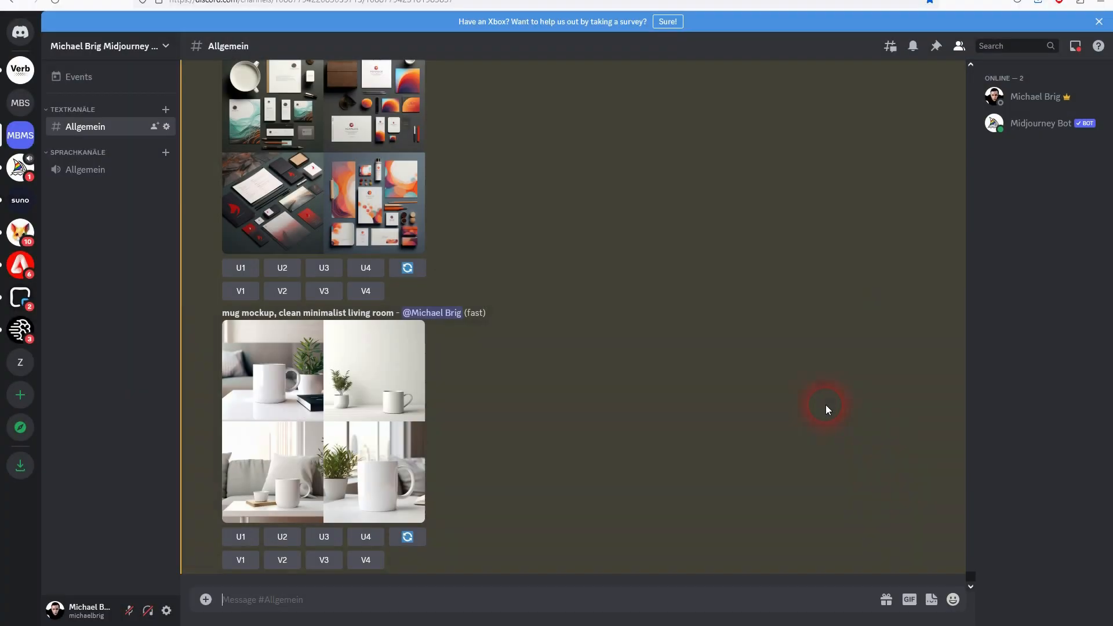
{"action": "mouse_move", "coordinate": [496, 351]}
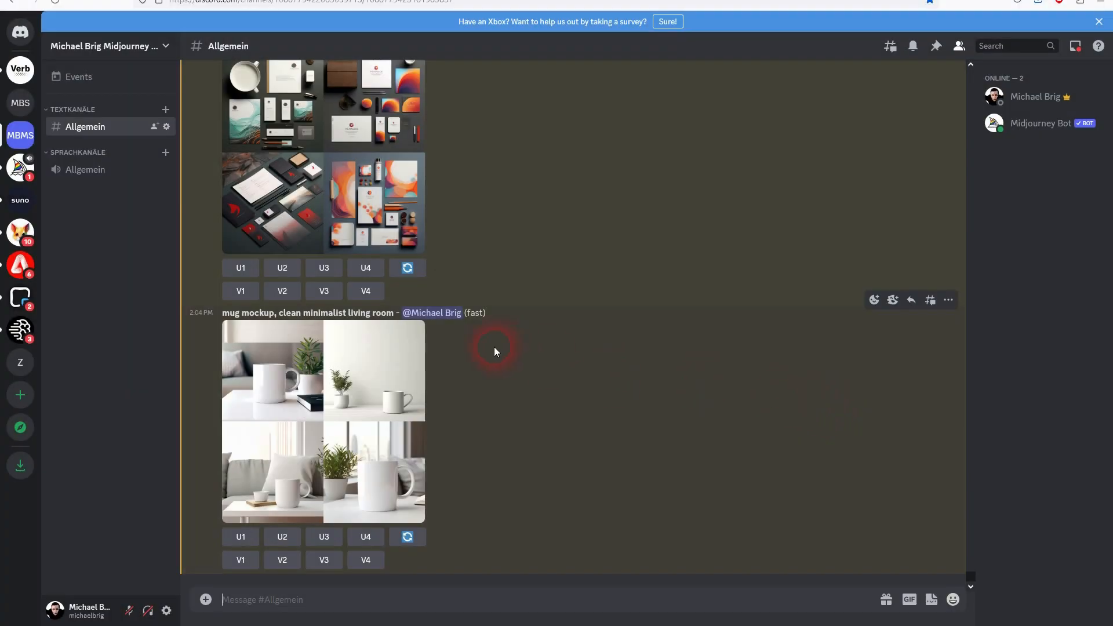
{"action": "double_click", "coordinate": [307, 313]}
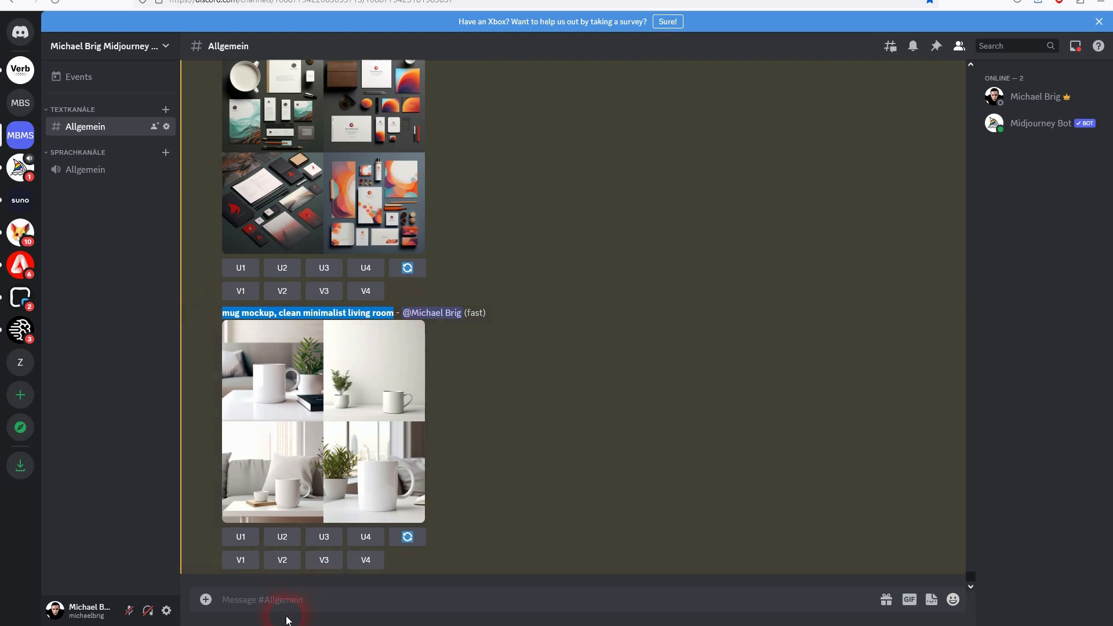
{"action": "type", "text": "/imagine prompt mug mockup, clean minimalist living room"}
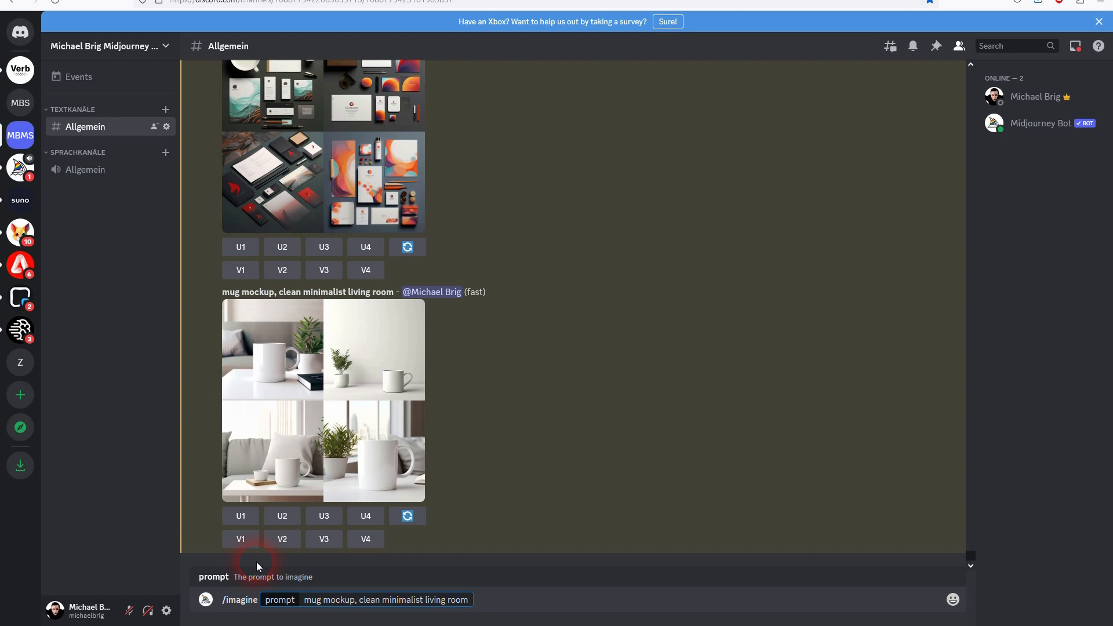
{"action": "key", "text": "Enter"}
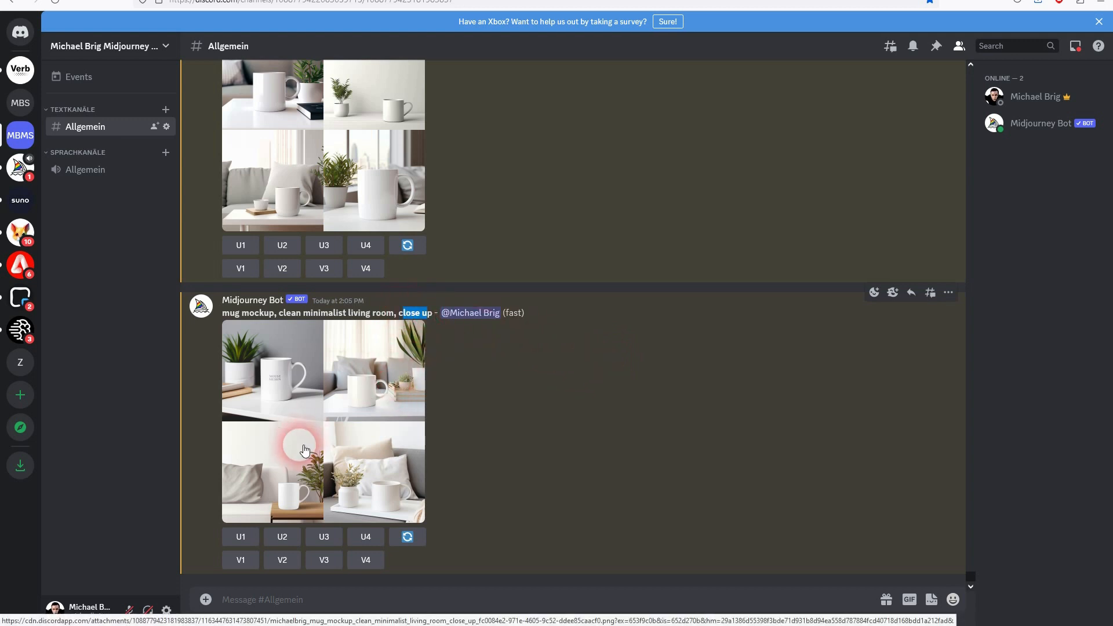
{"action": "mouse_move", "coordinate": [341, 406]}
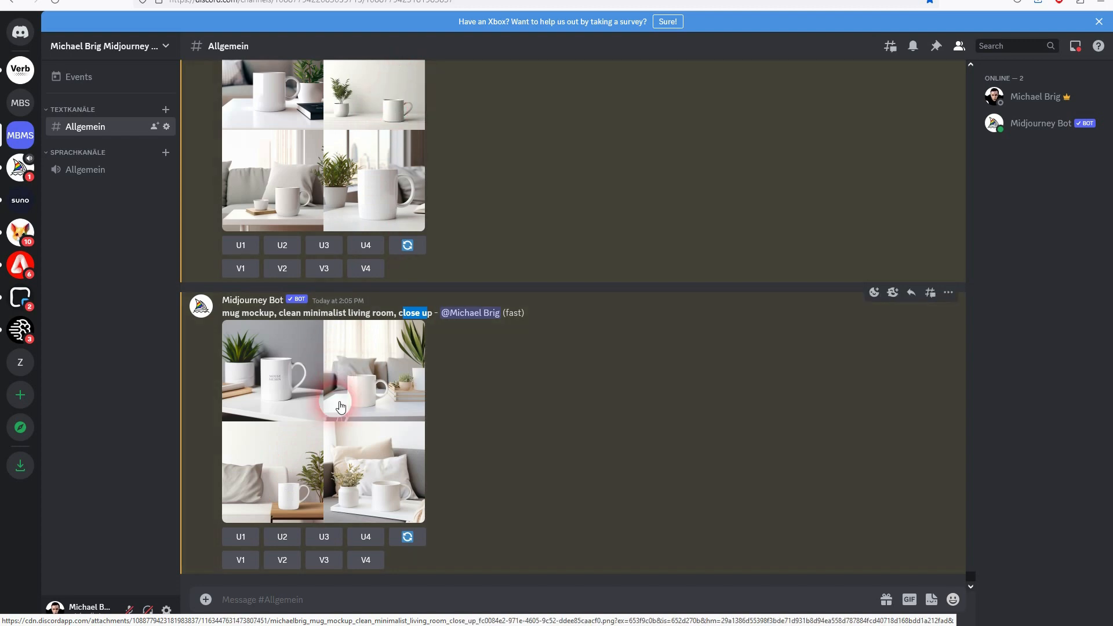
- Request a 'white t-shirt mockup' with /imagine
{"action": "left_click", "coordinate": [341, 407]}
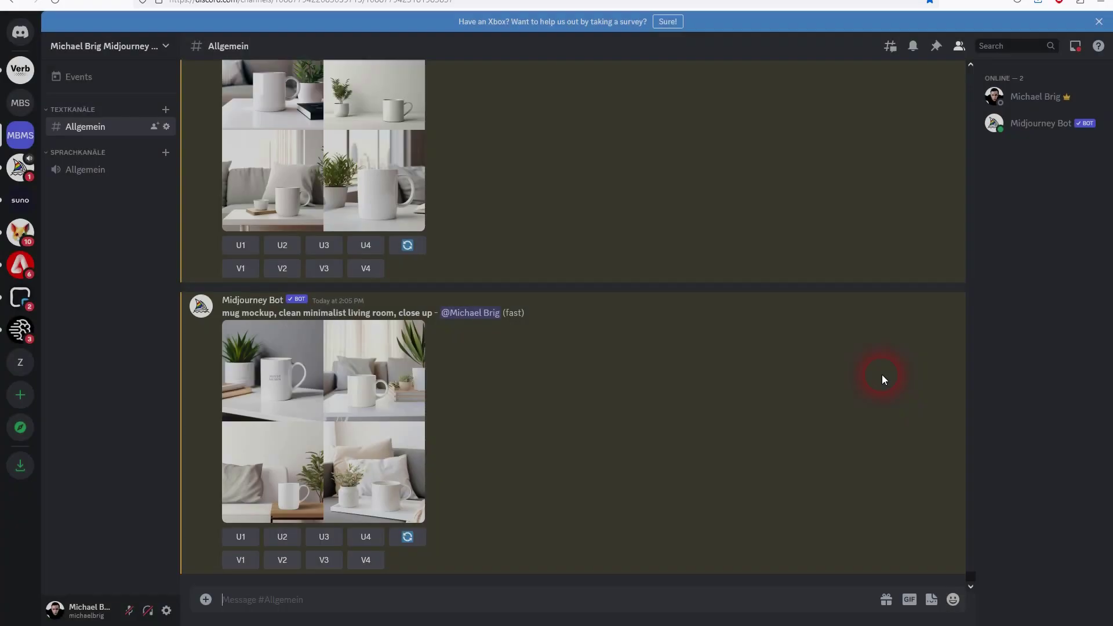
{"action": "mouse_move", "coordinate": [612, 393]}
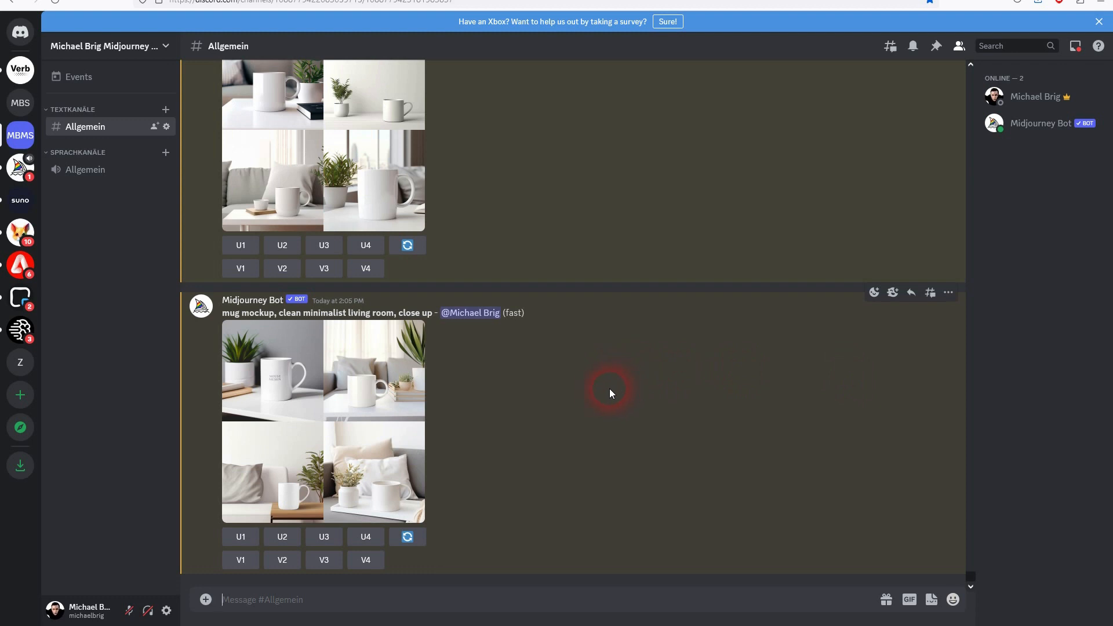
{"action": "type", "text": "/imagine prompt white t-shirt mockup"}
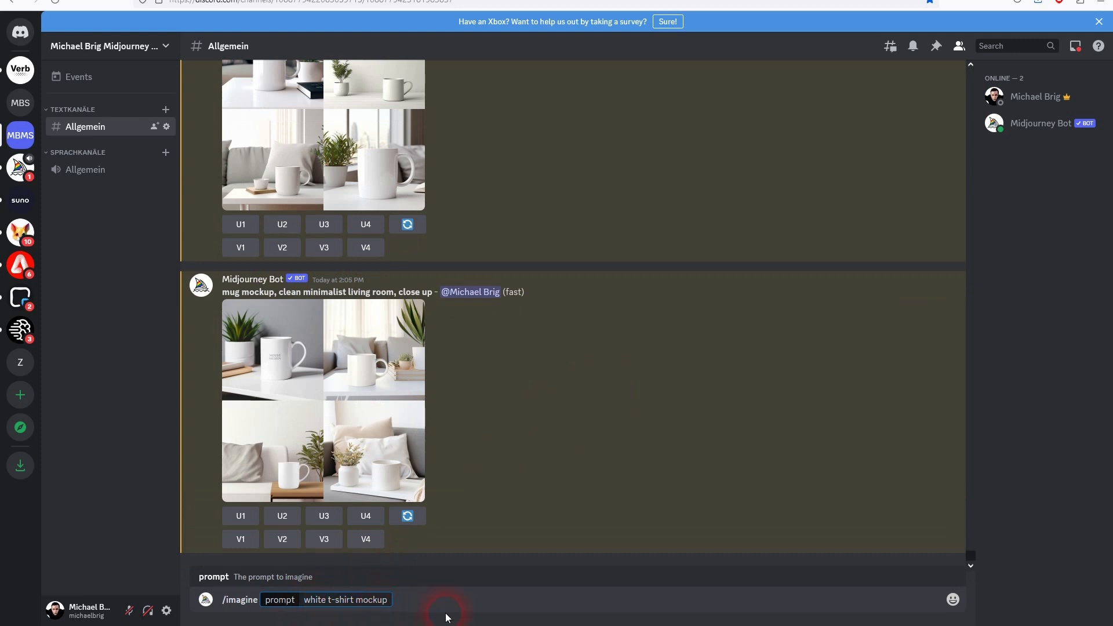
{"action": "key", "text": "Enter"}
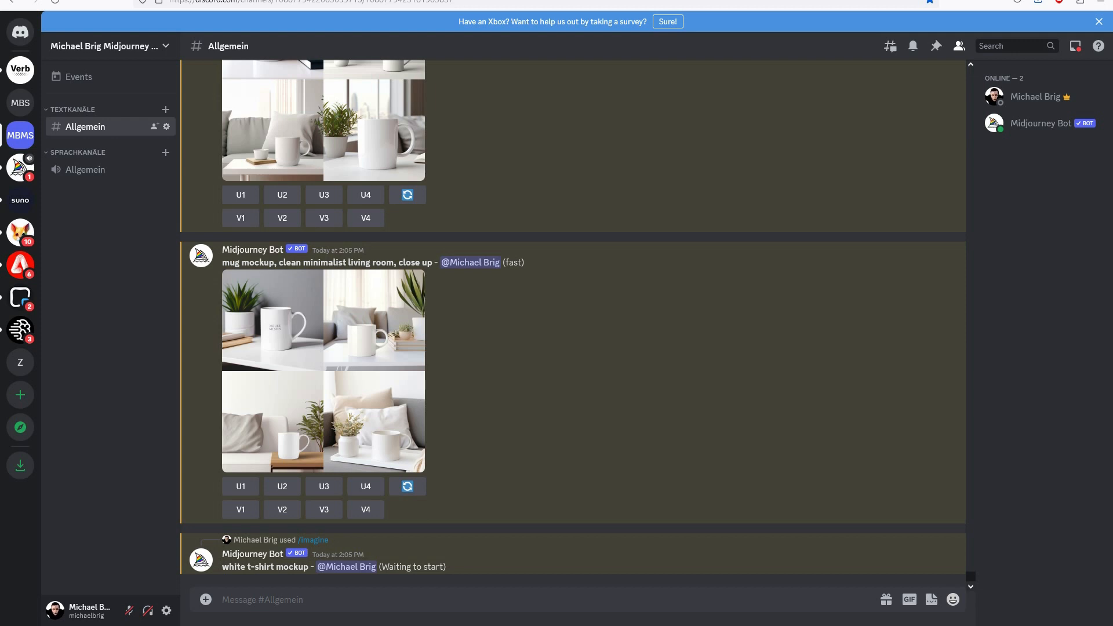
- Request the t-shirt worn by a woman on the street, then a 'white longsleeve t-shirt mockup'
{"action": "scroll", "scroll_direction": "down", "scroll_amount": 3}
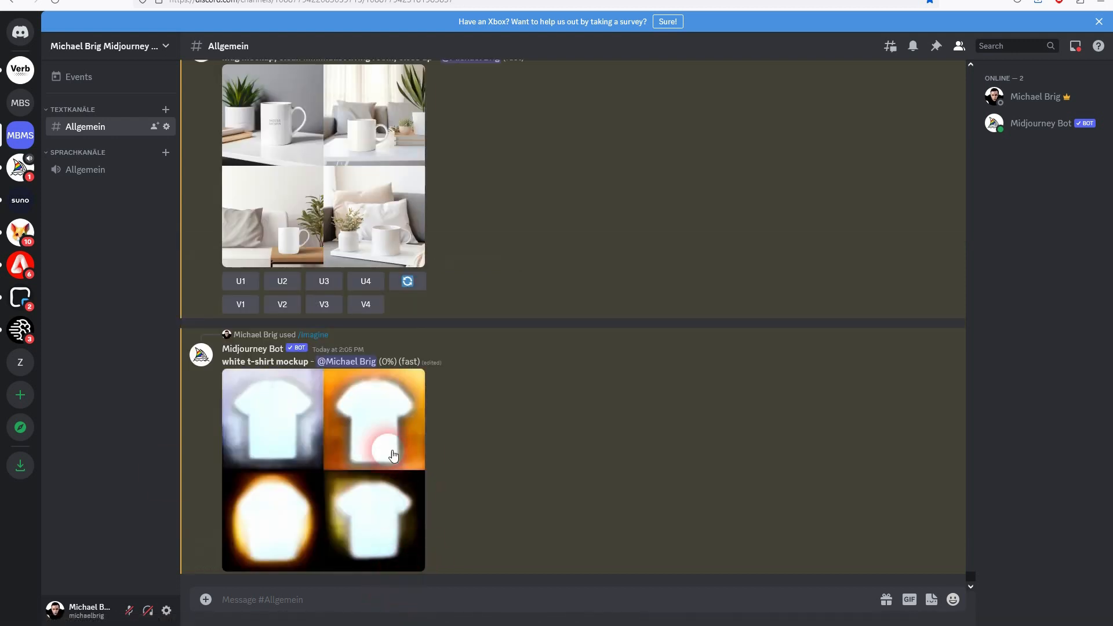
{"action": "type", "text": "/"}
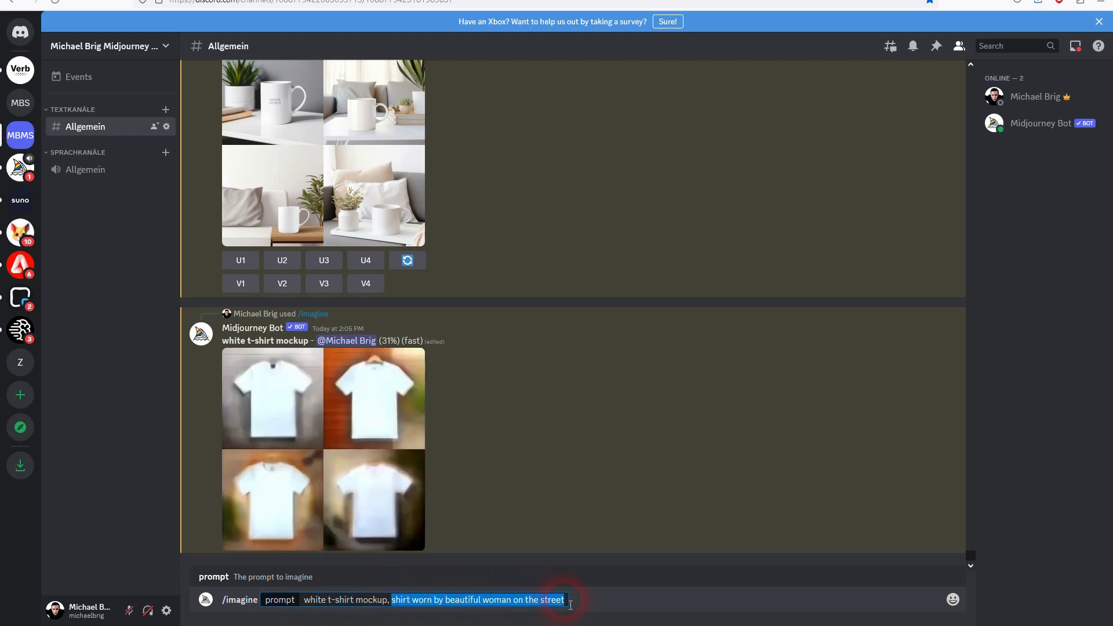
{"action": "key", "text": "Enter"}
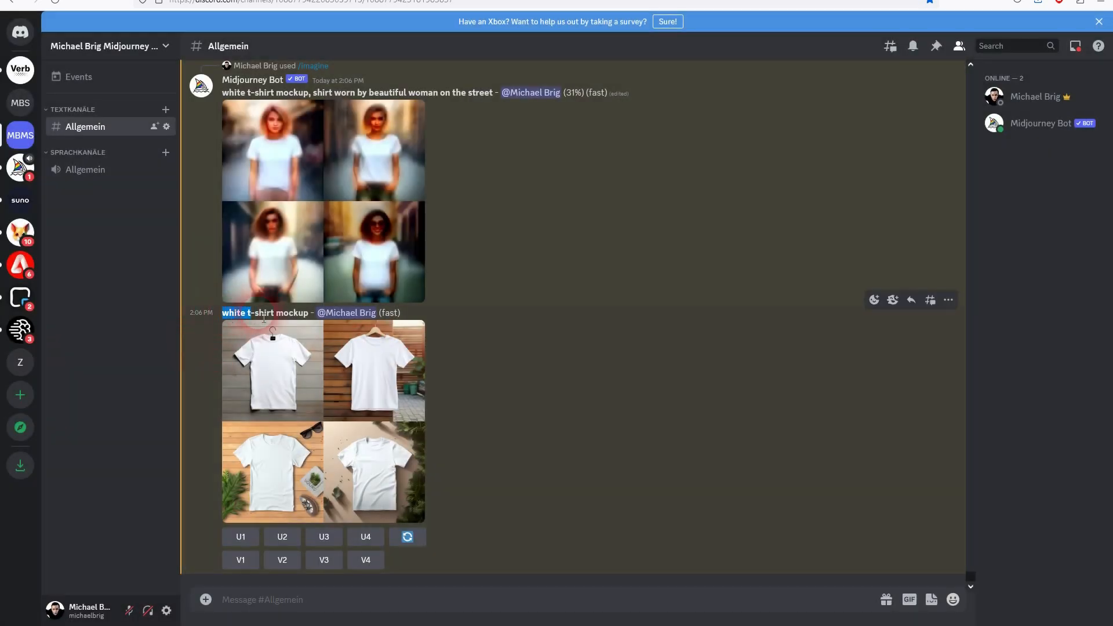
{"action": "left_click", "coordinate": [316, 600]}
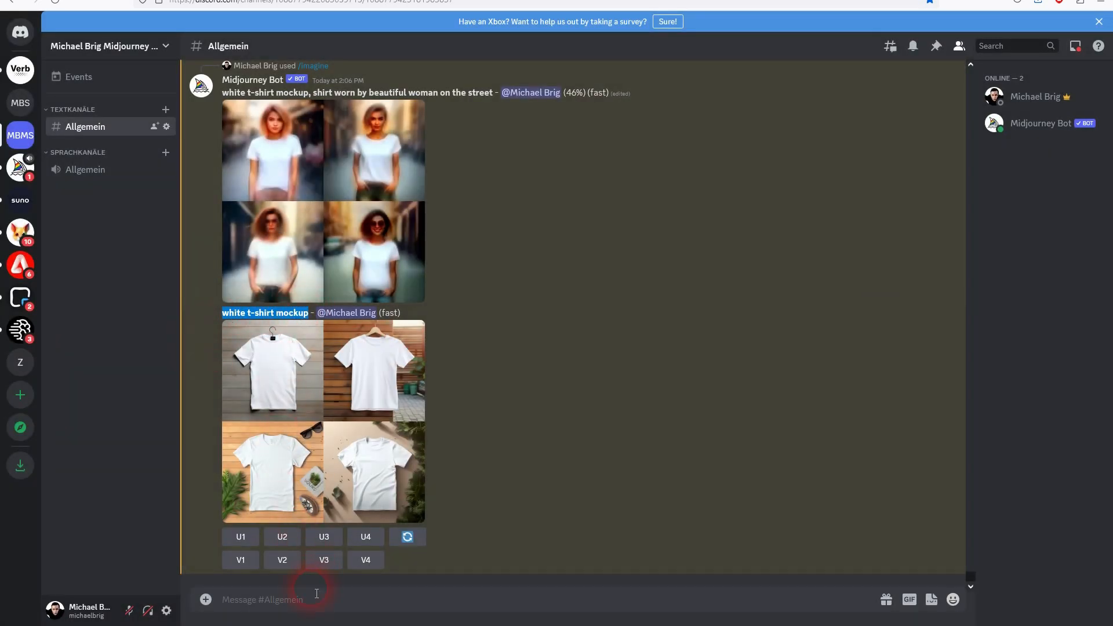
{"action": "type", "text": "/imagine prompt white longsleeve t-shirt mockup"}
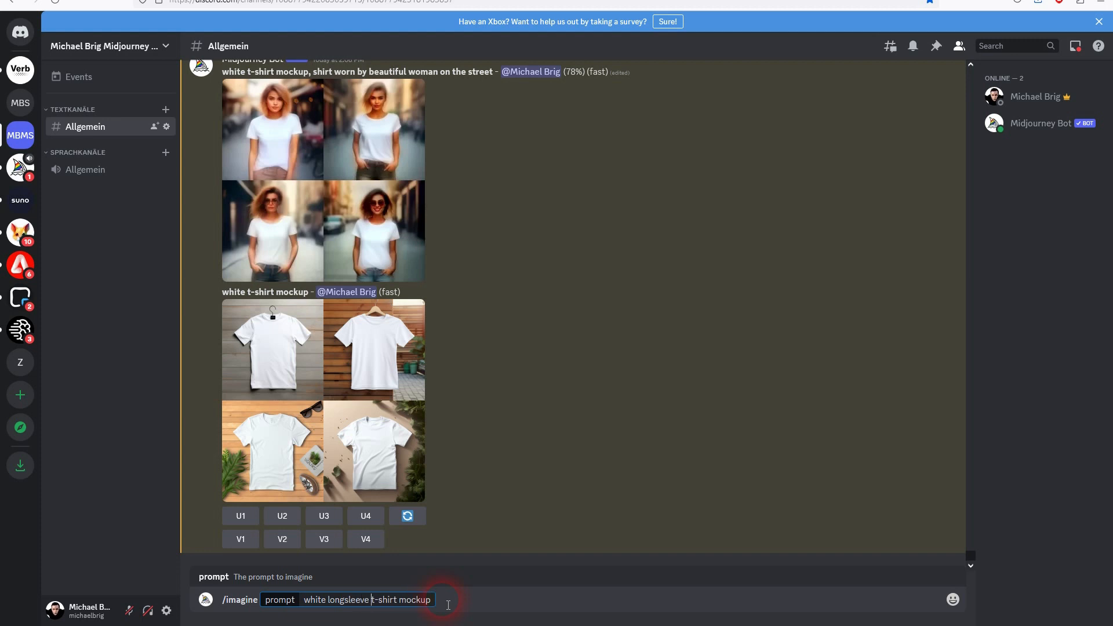
{"action": "key", "text": "Enter"}
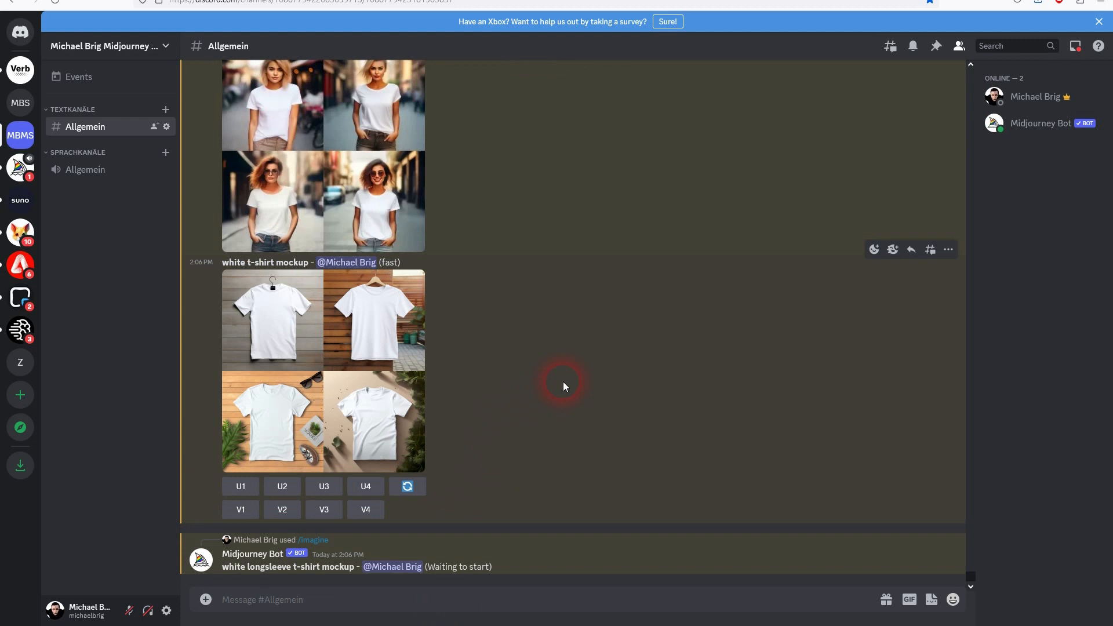
- Request a 'white sweater mockup' and enlarge the longsleeve t-shirt and sweater grids to inspect
{"action": "type", "text": "/i"}
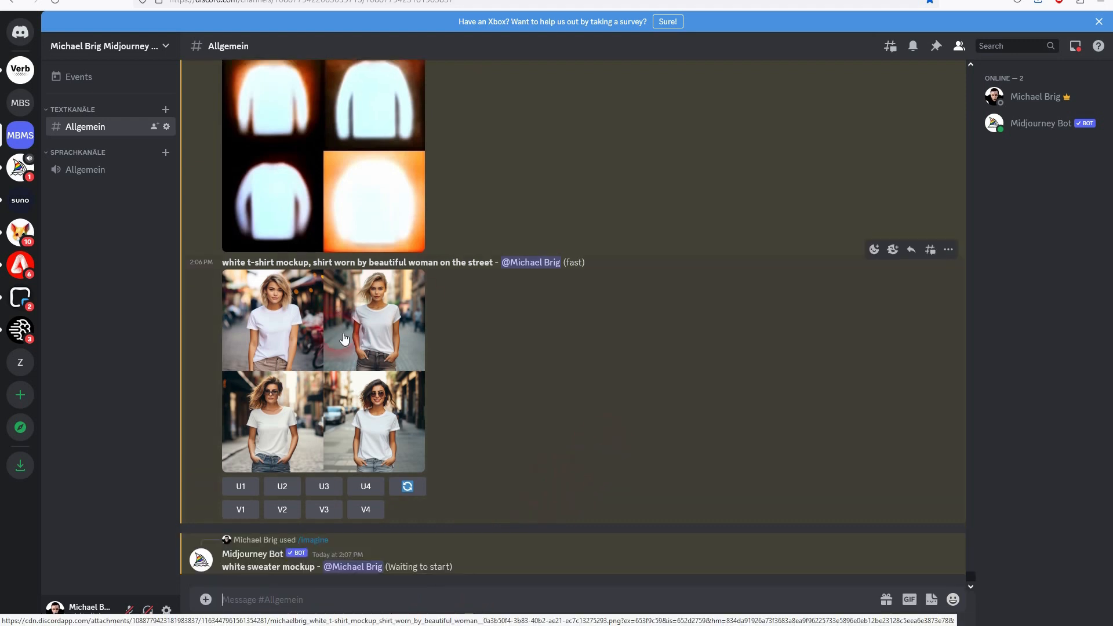
{"action": "left_click", "coordinate": [345, 339]}
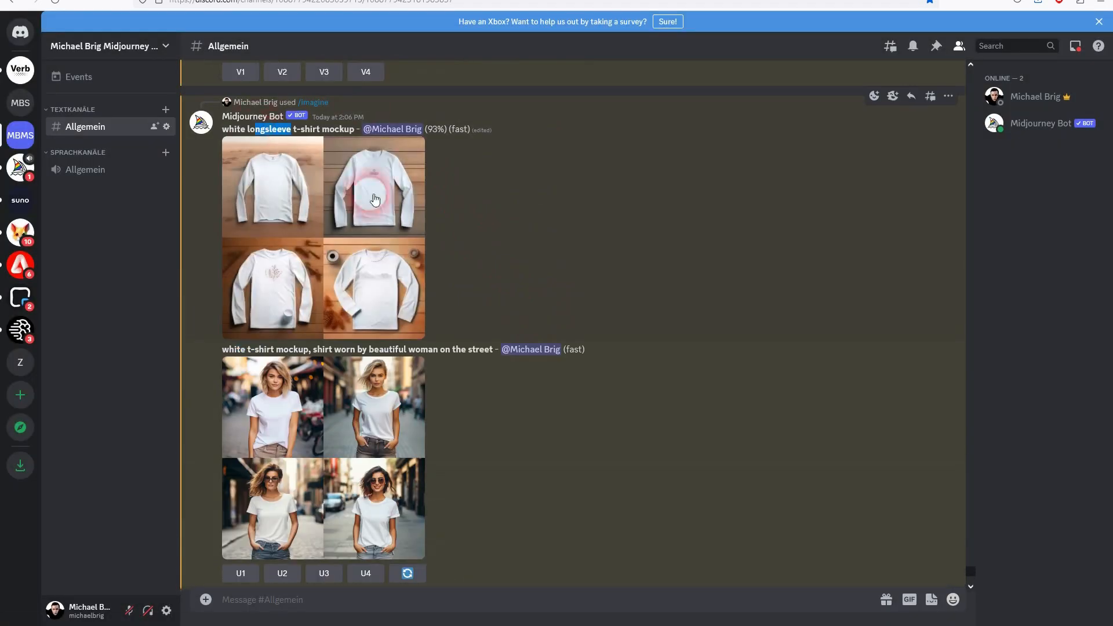
{"action": "left_click", "coordinate": [375, 199]}
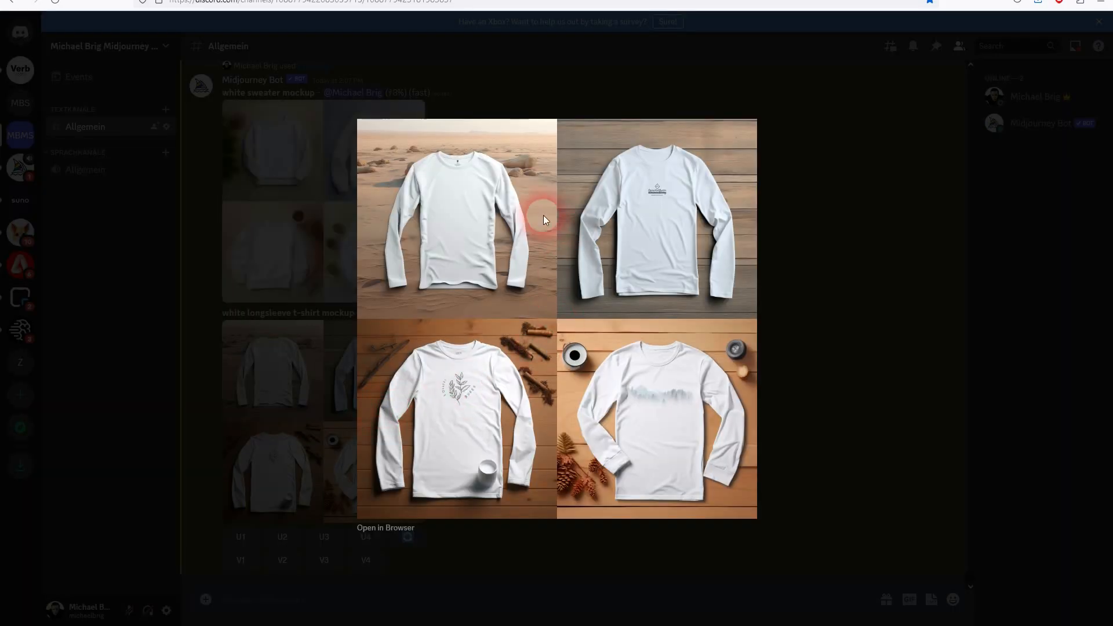
{"action": "mouse_move", "coordinate": [545, 167]}
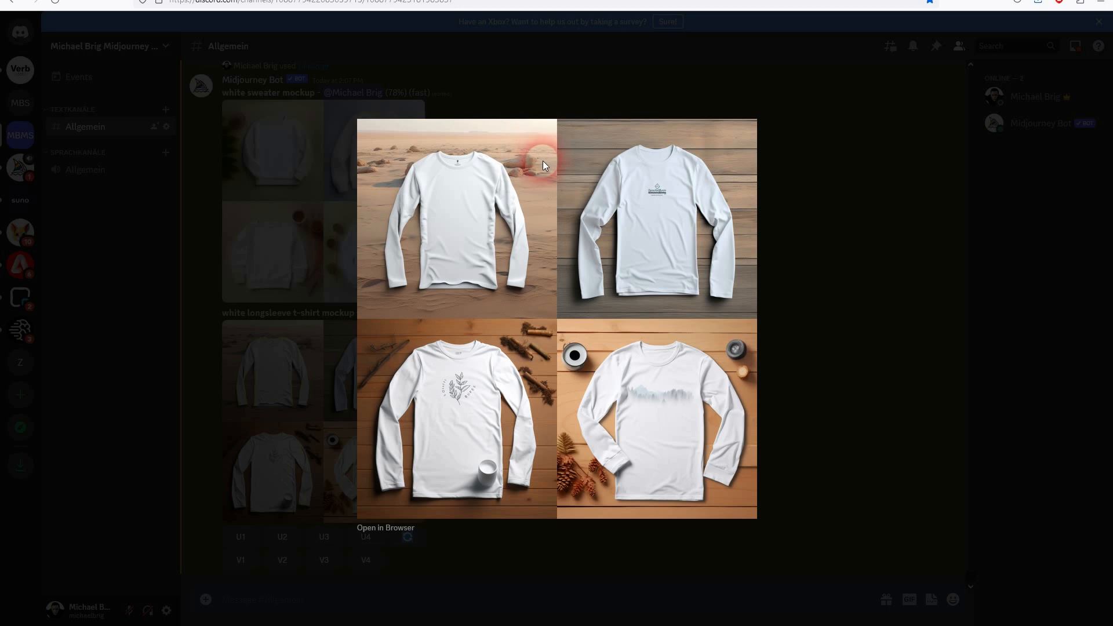
{"action": "mouse_move", "coordinate": [655, 238]}
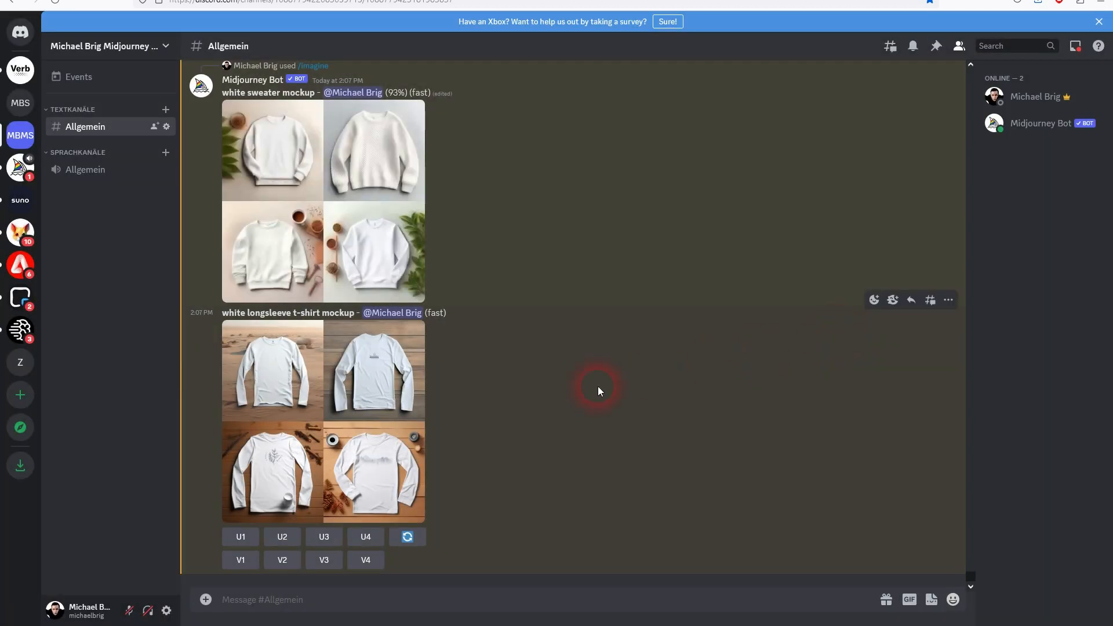
{"action": "scroll", "scroll_direction": "down", "scroll_amount": 3}
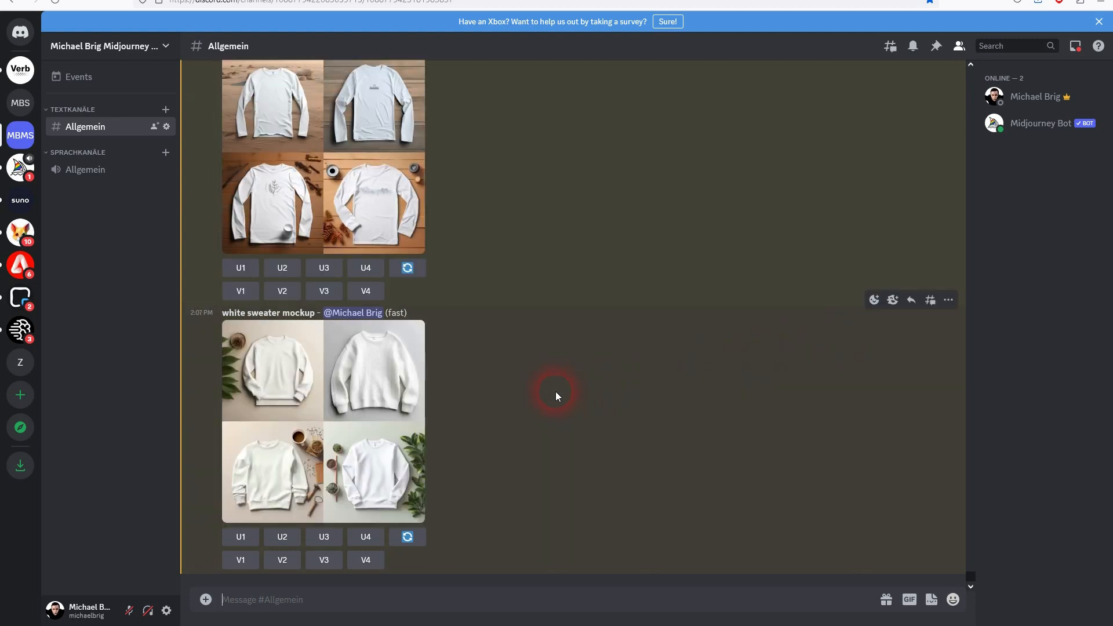
{"action": "left_click", "coordinate": [316, 384]}
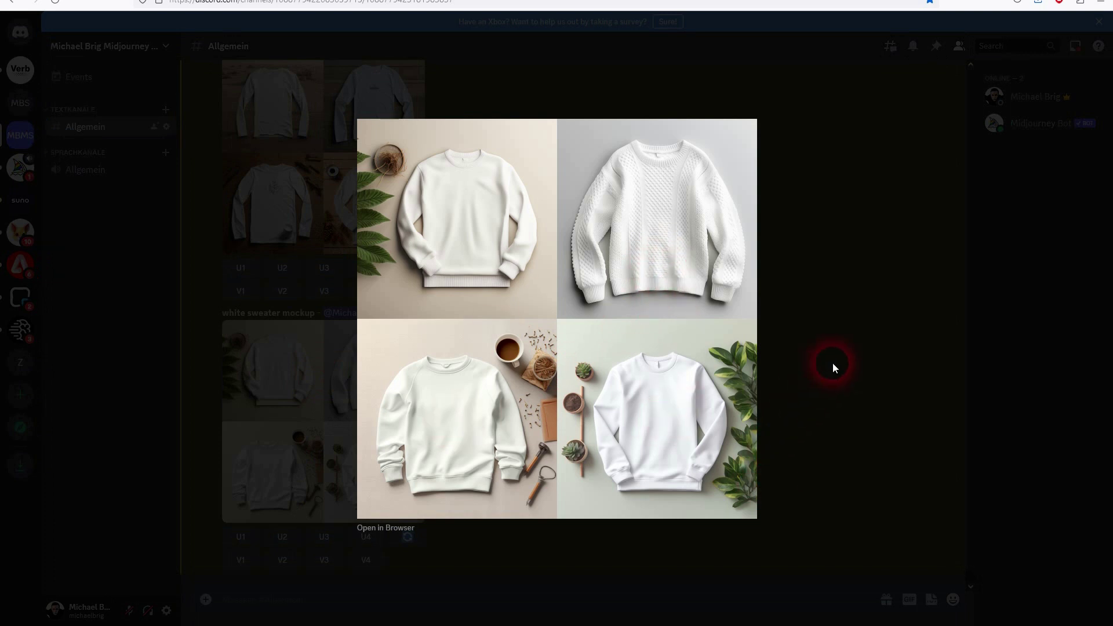
{"action": "left_click", "coordinate": [833, 367]}
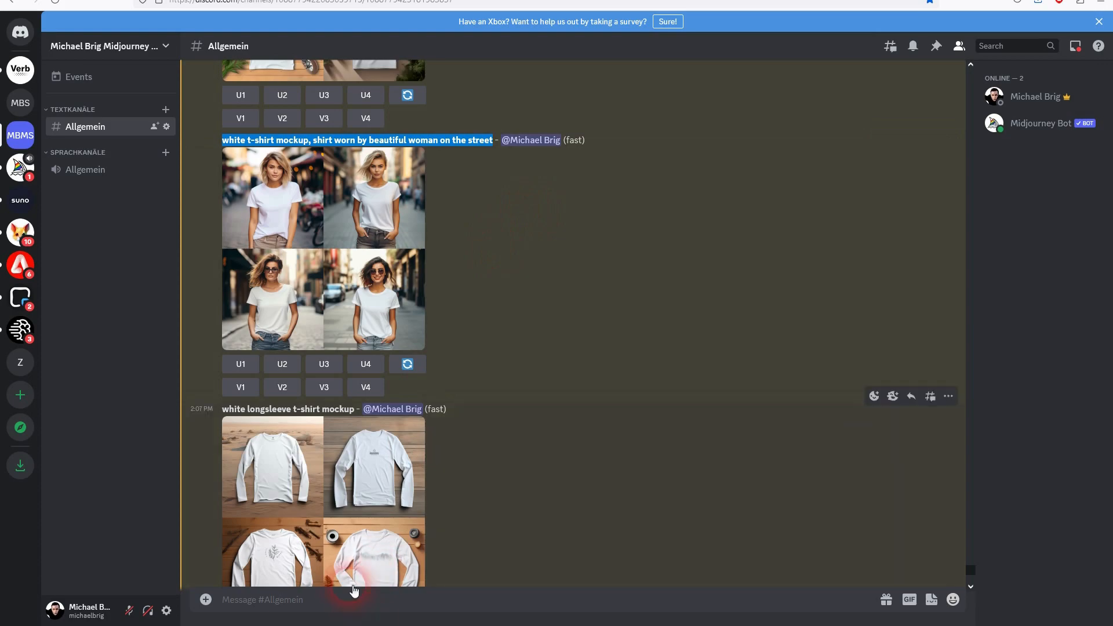
- Submit /imagine for a white sweater on a dark-skinned plus-sized man with a yellow background
{"action": "left_click", "coordinate": [262, 599]}
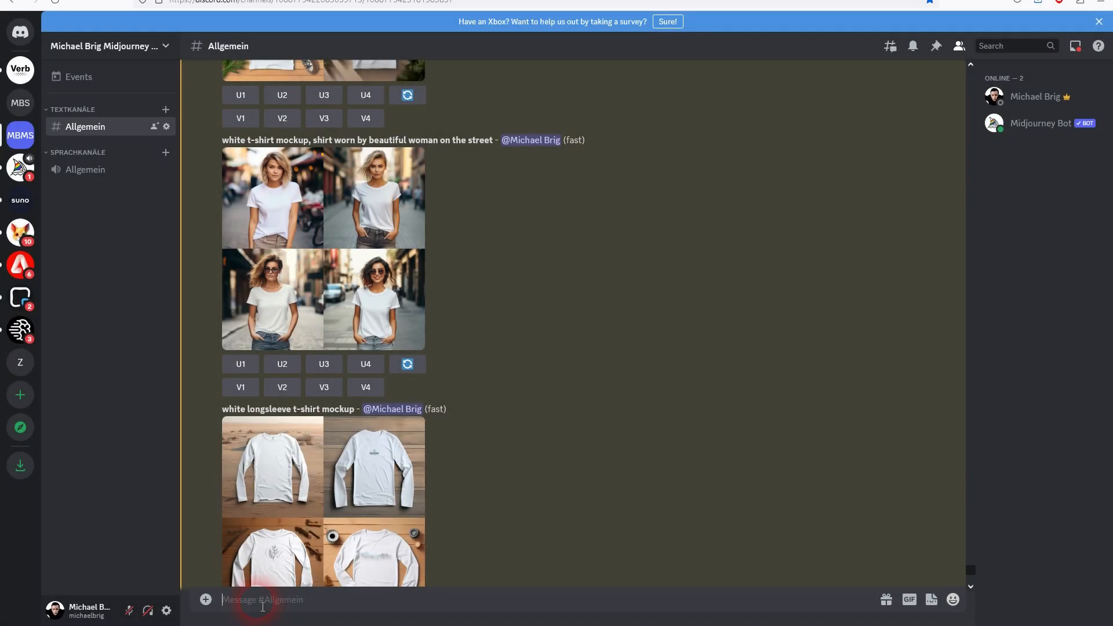
{"action": "type", "text": "/ima"}
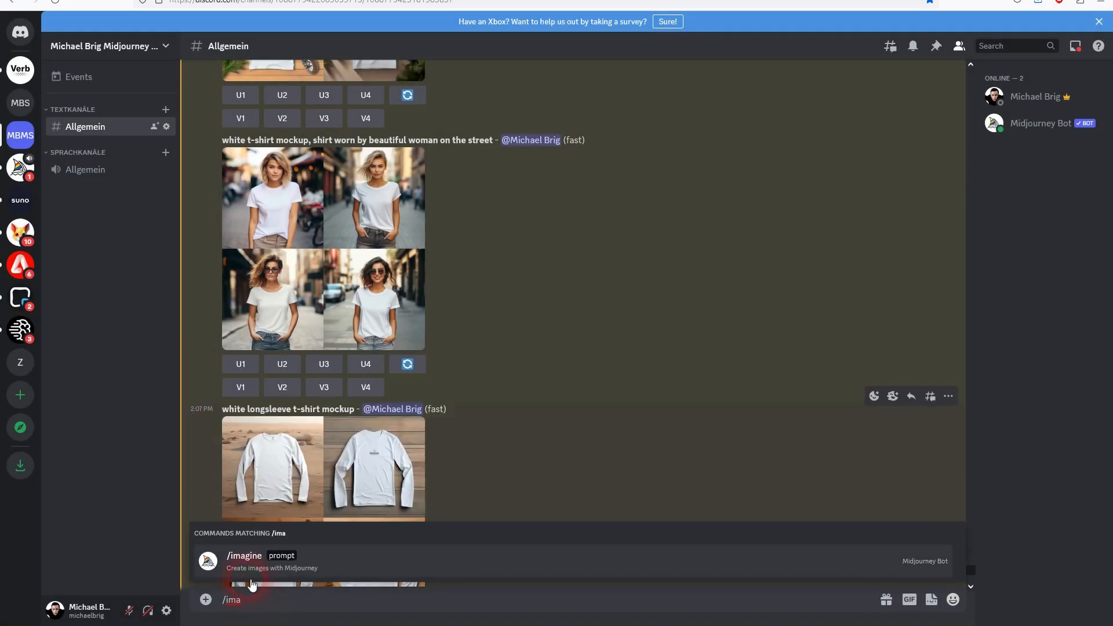
{"action": "left_click", "coordinate": [244, 556]}
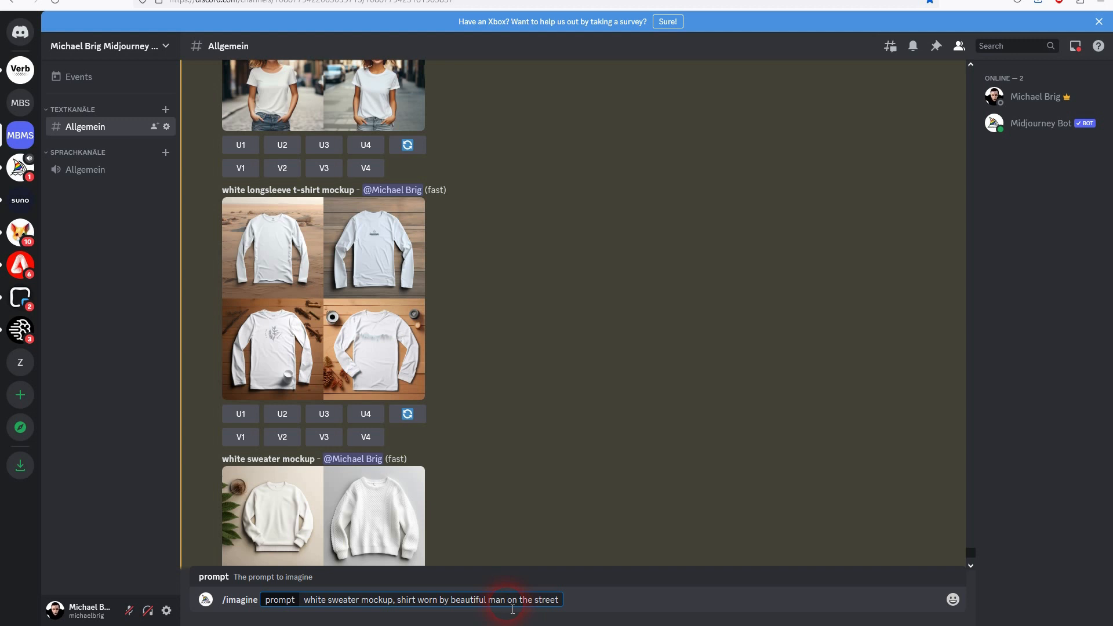
{"action": "type", "text": "dark-skinned plu"}
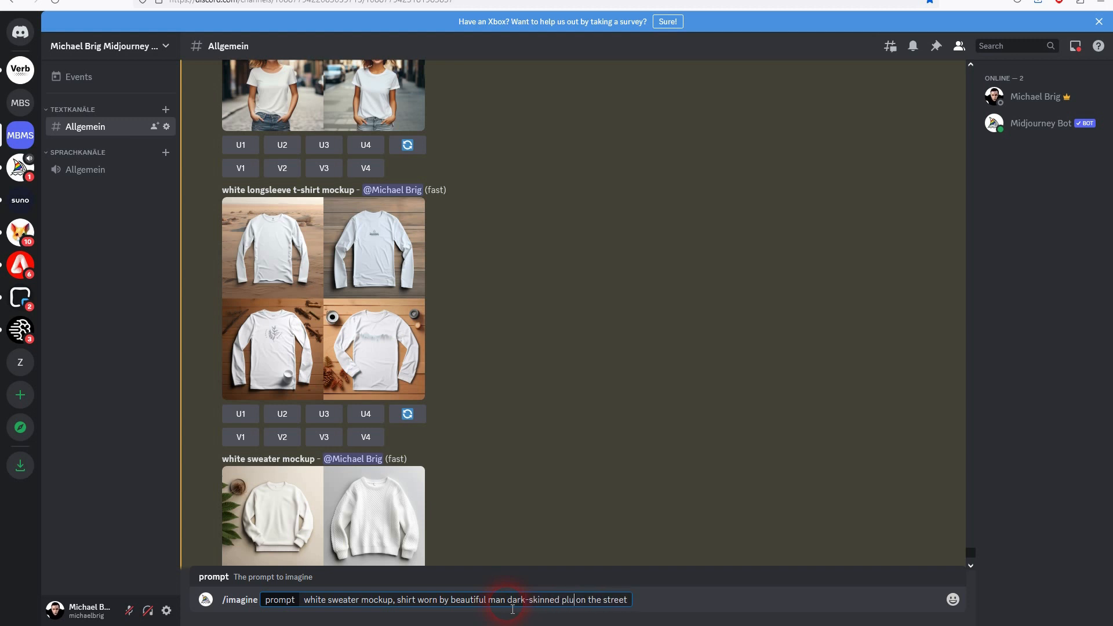
{"action": "type", "text": "ssized"}
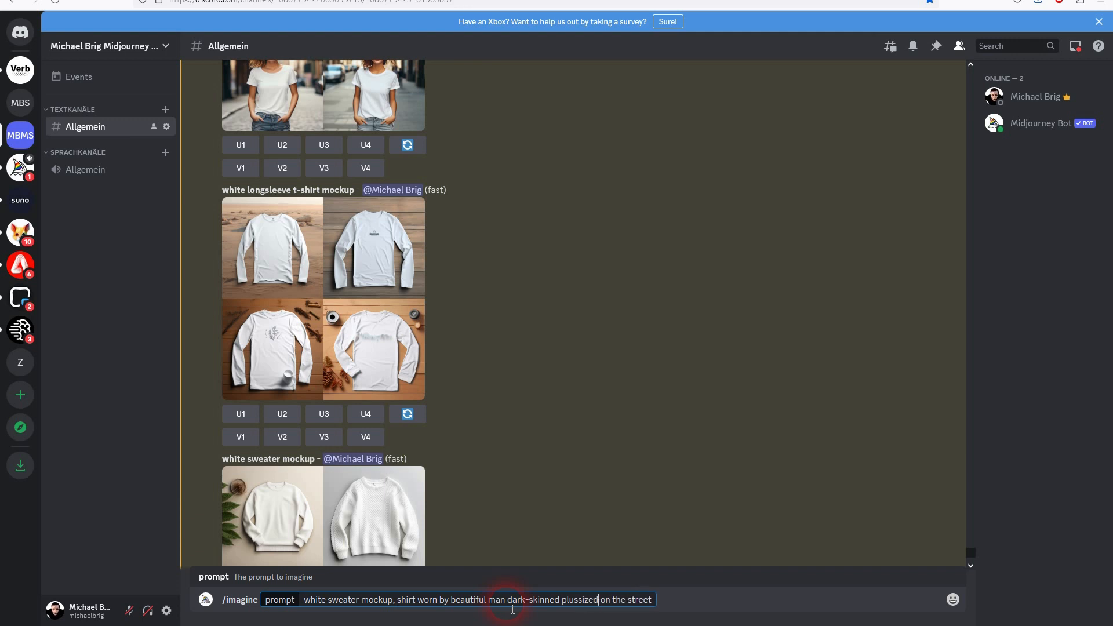
{"action": "type", "text": "man"}
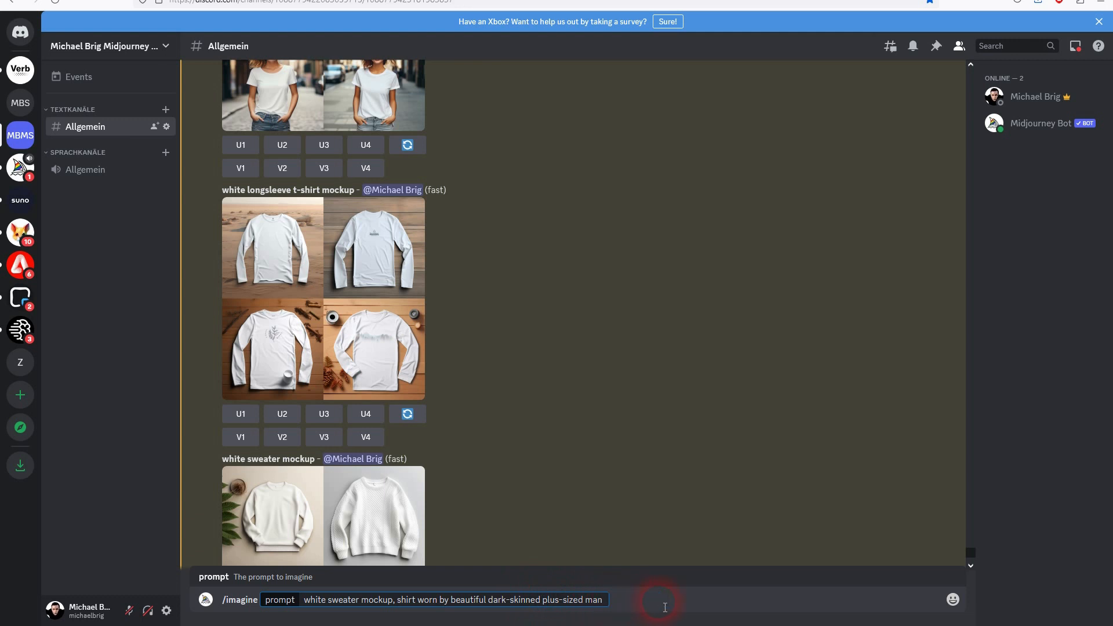
{"action": "type", "text": ", yellow"}
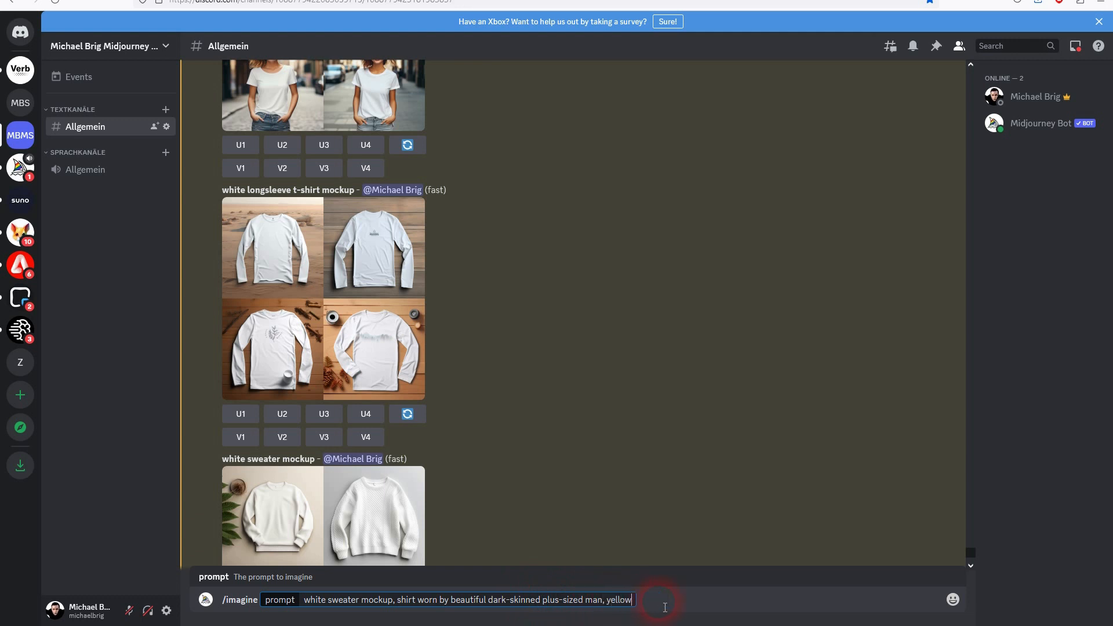
{"action": "type", "text": "background"}
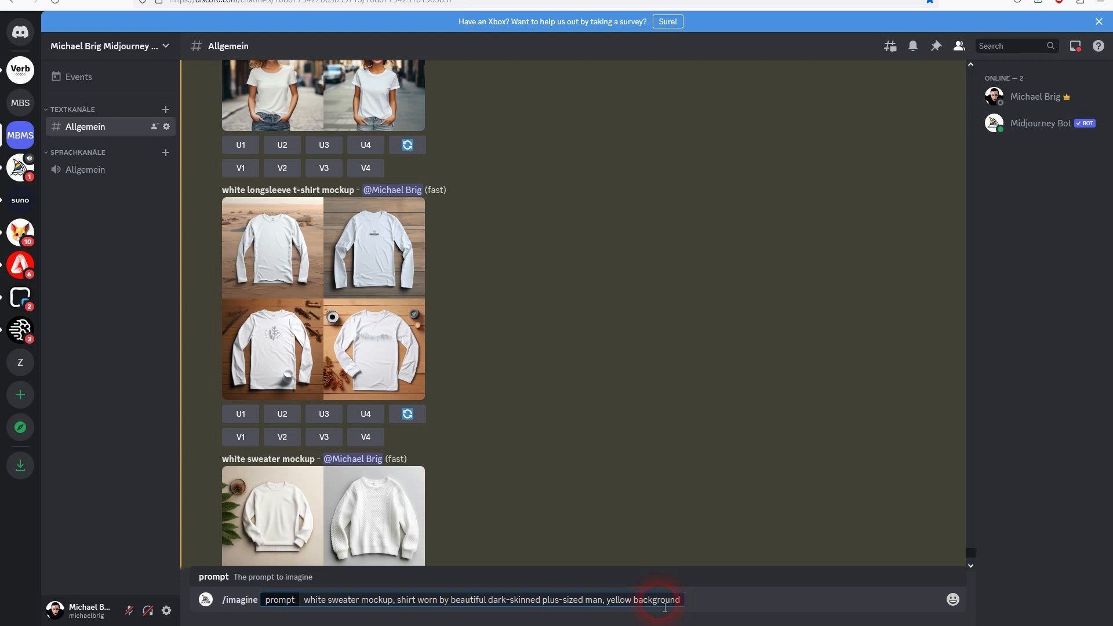
{"action": "key", "text": "Enter"}
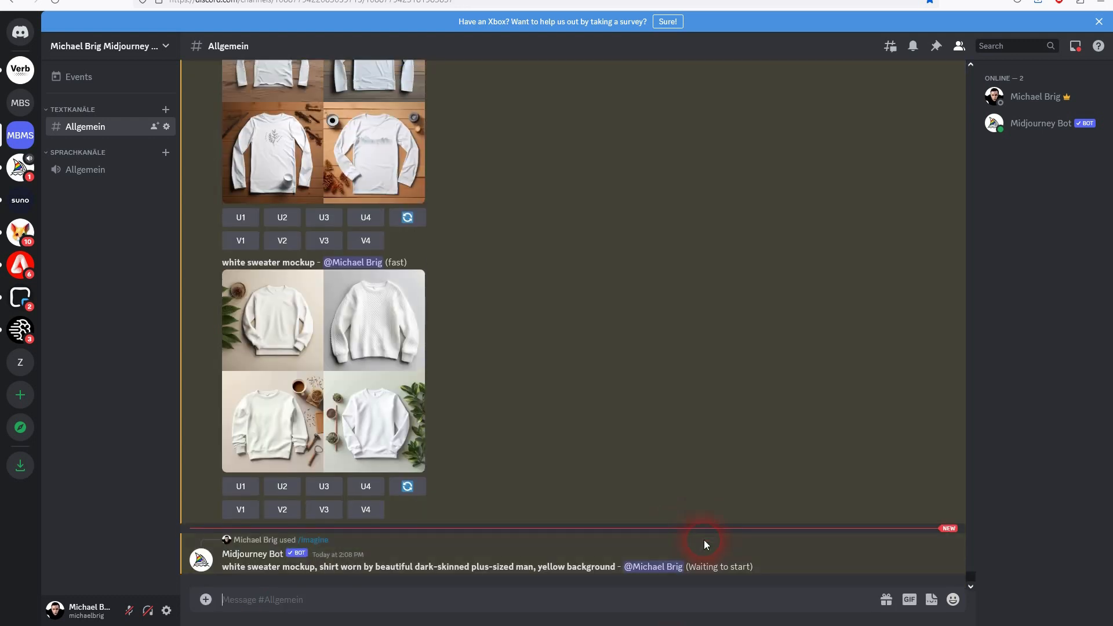